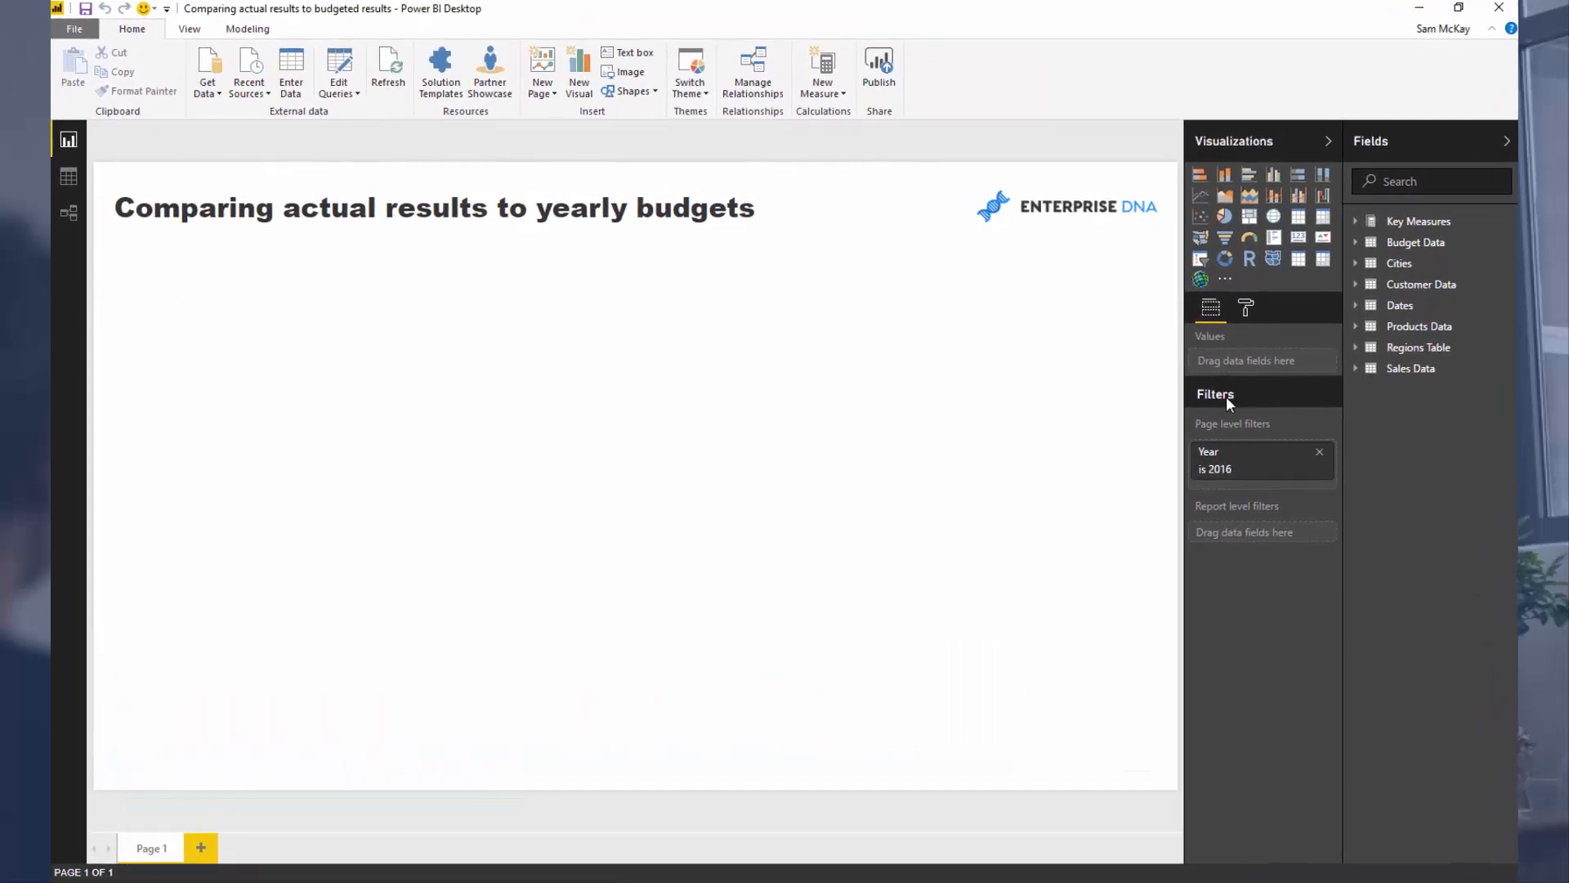
Switch to Data view to inspect the Budget Data table's rows
{"action": "left_click", "coordinate": [67, 177]}
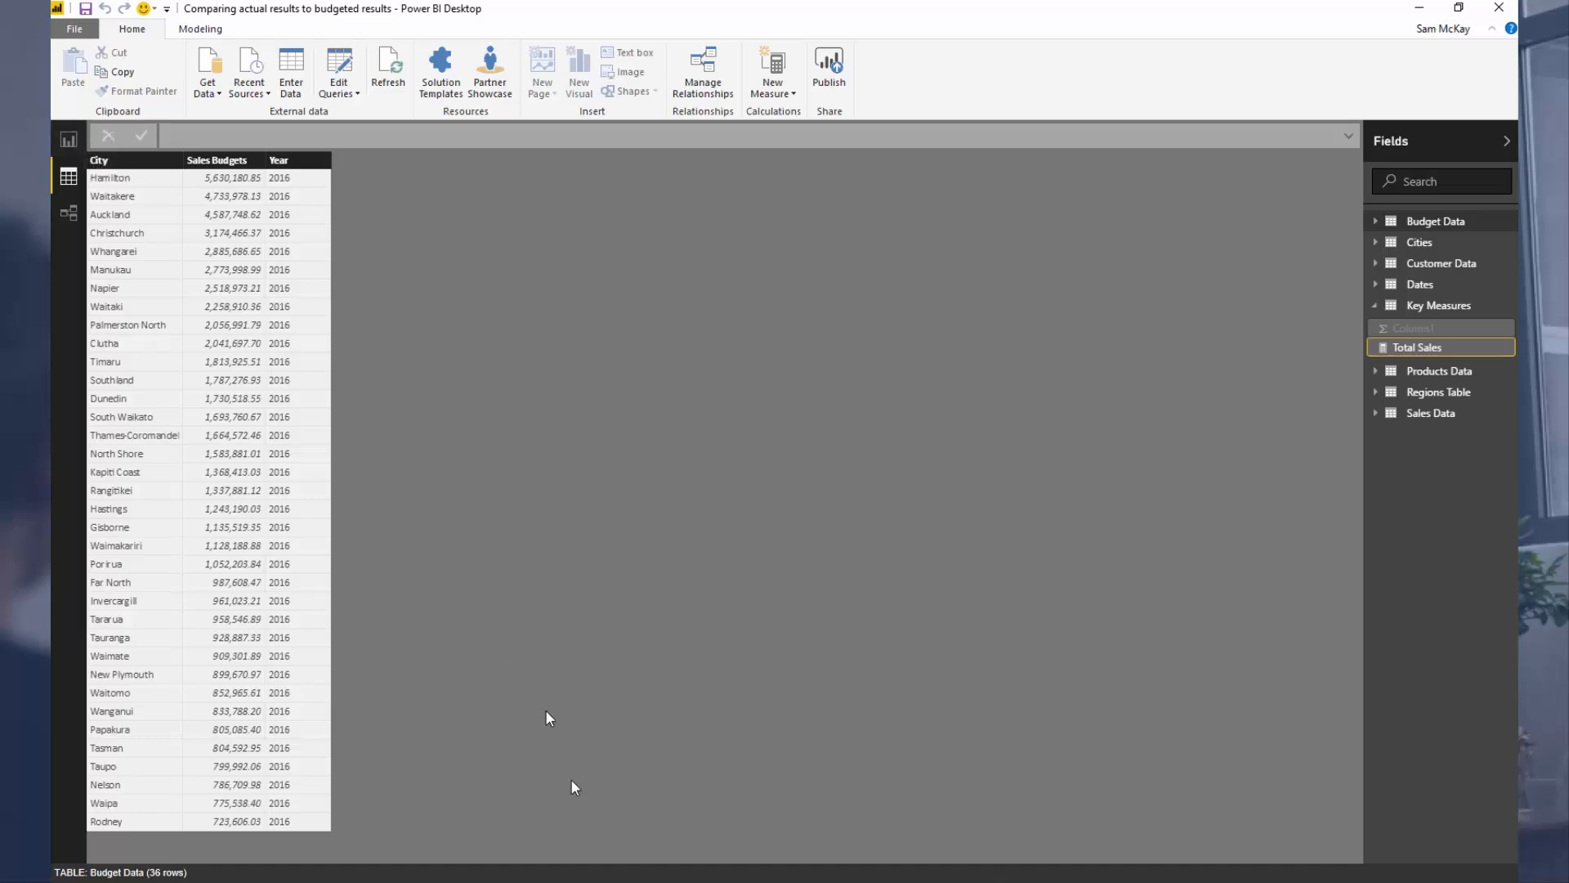
{"action": "mouse_move", "coordinate": [392, 657]}
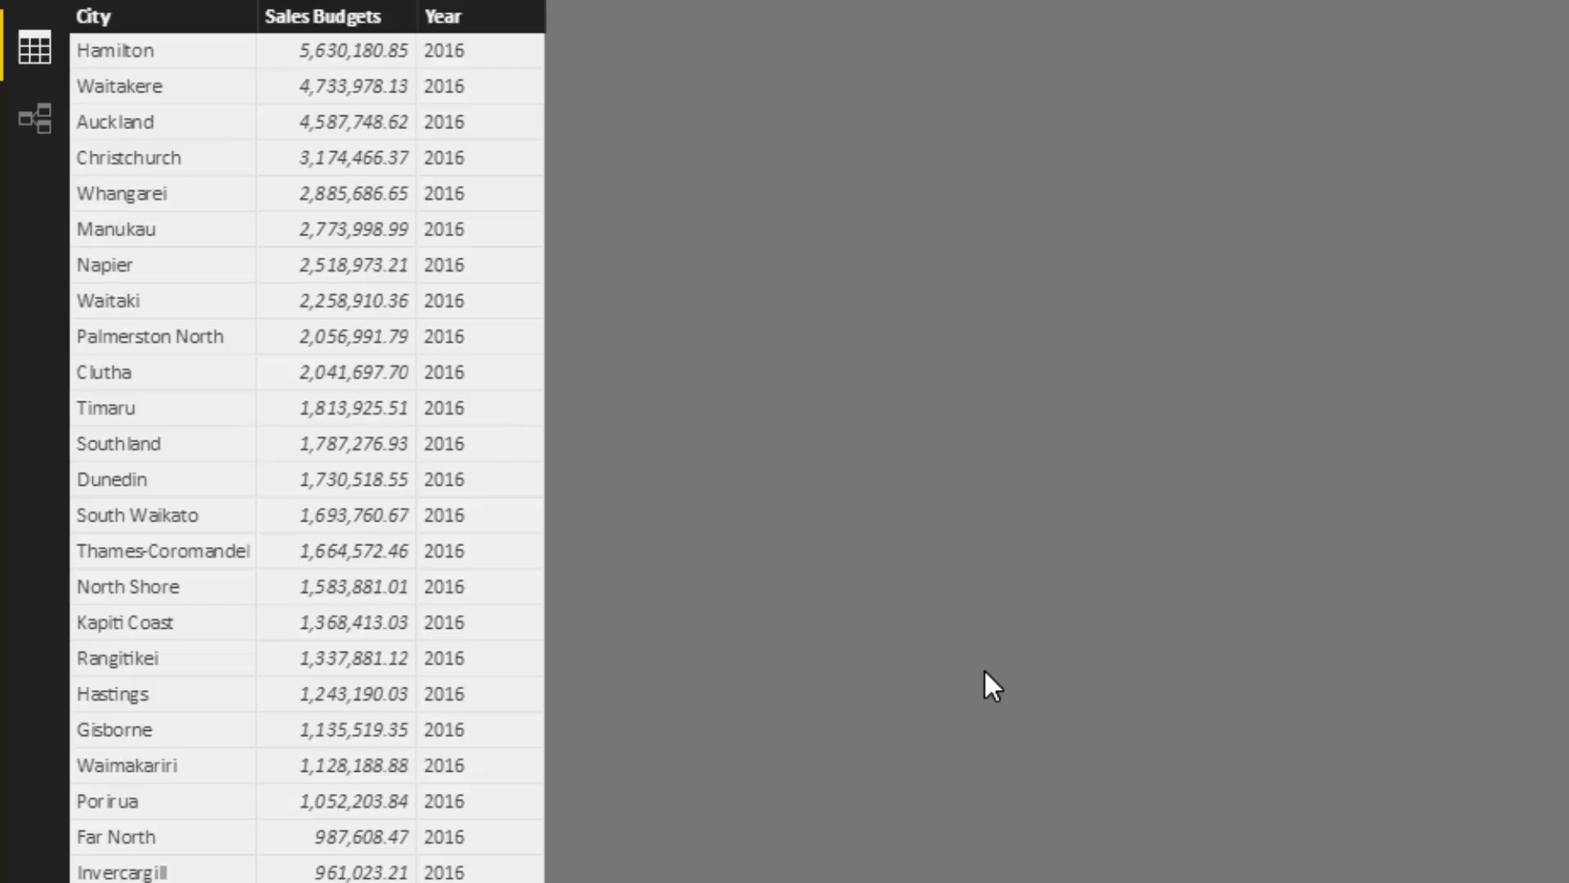
{"action": "mouse_move", "coordinate": [959, 547]}
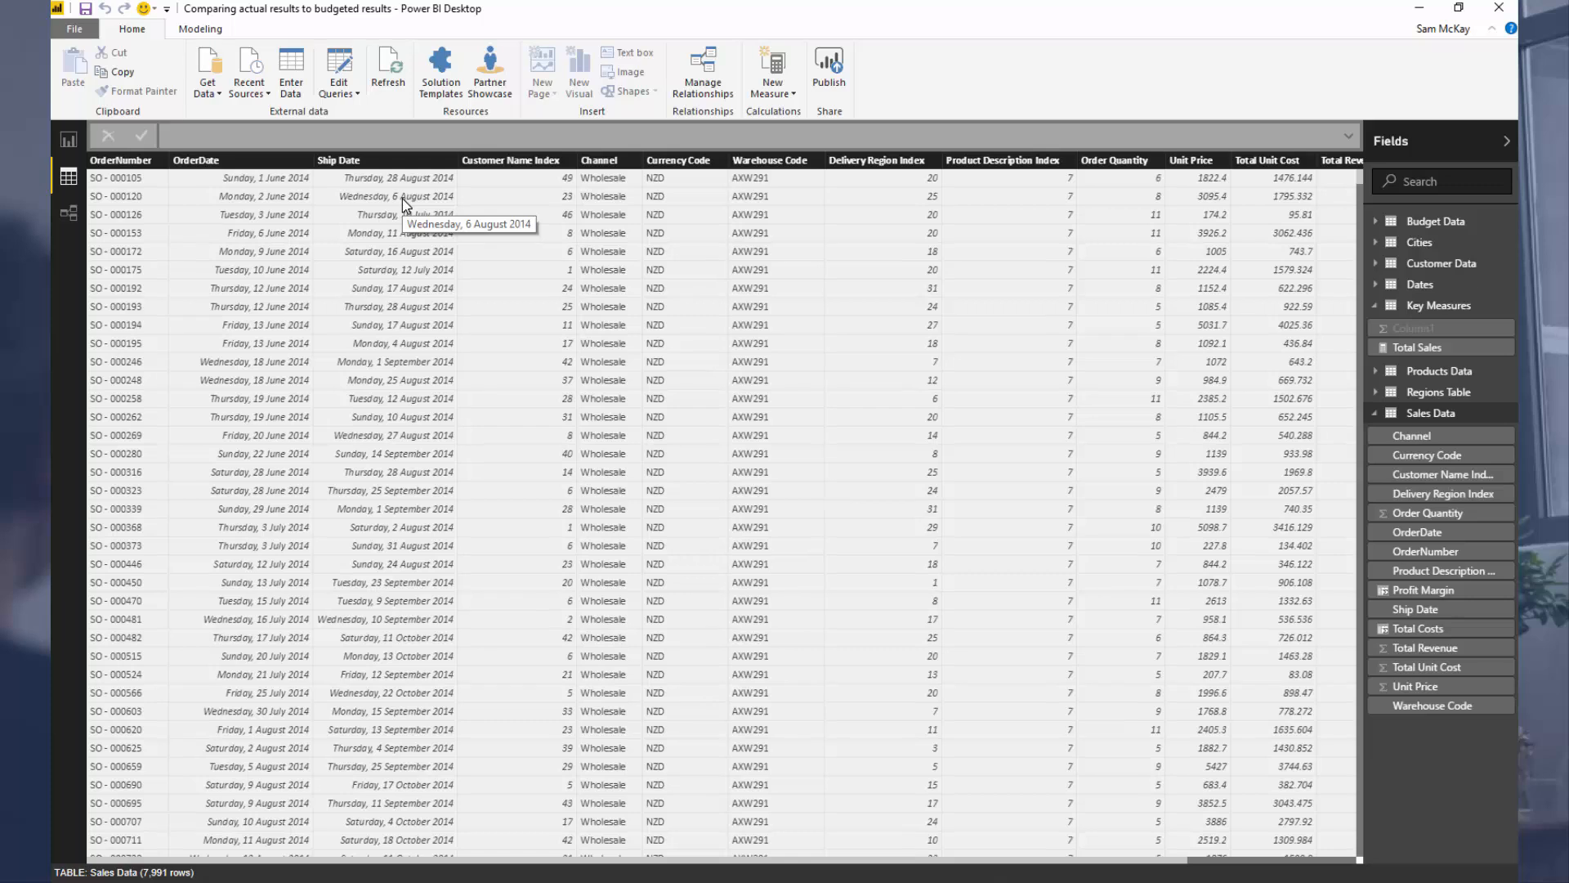
{"action": "mouse_move", "coordinate": [322, 220]}
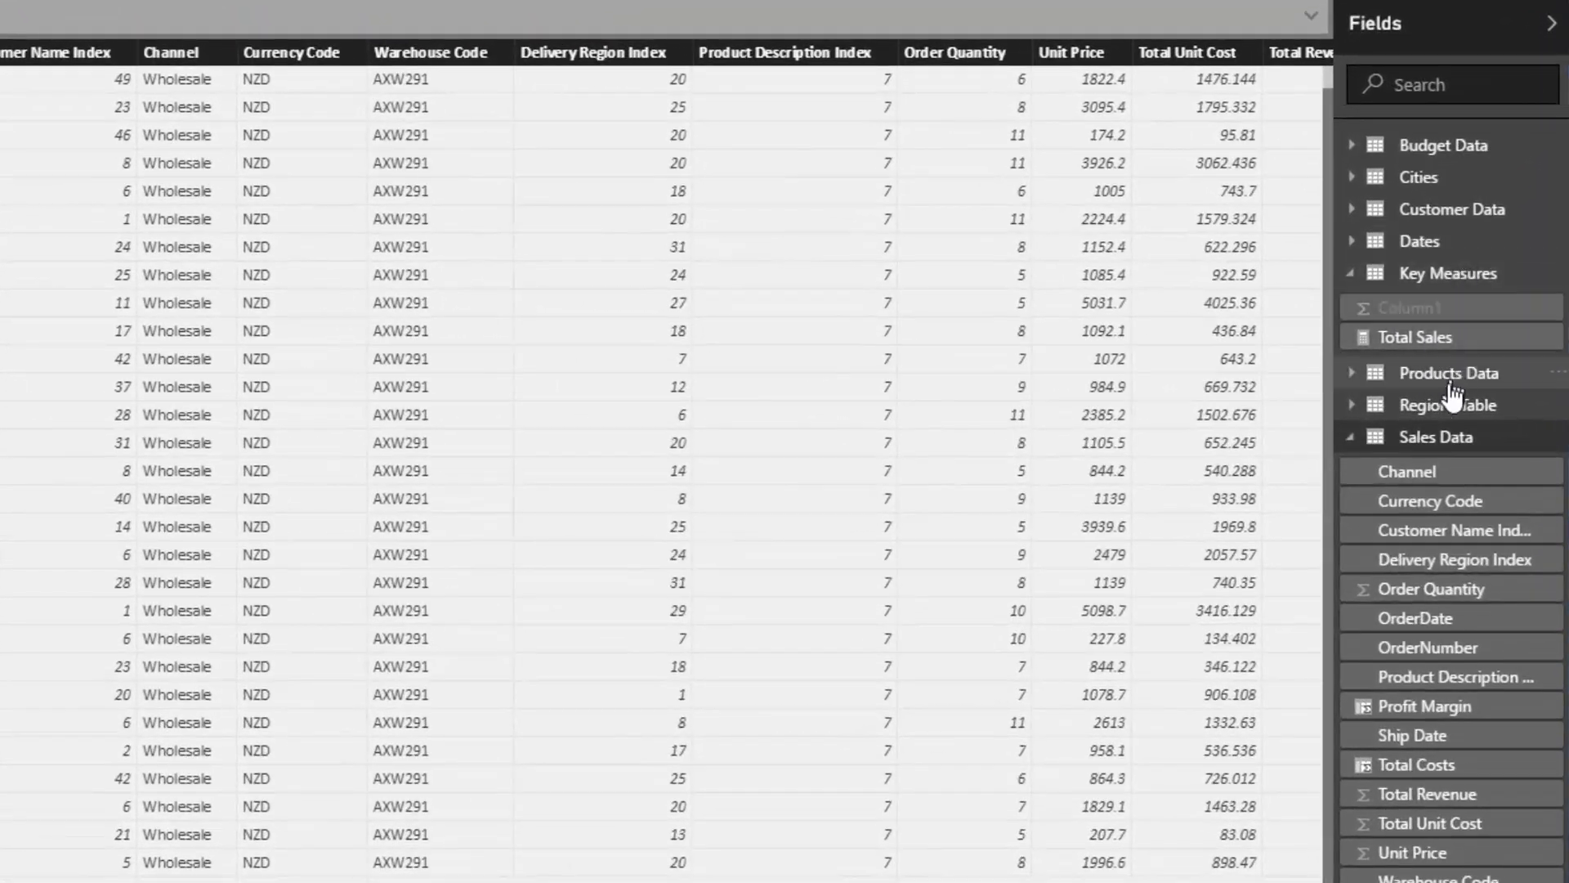
Show the Budget Data rows, then the Regions Table rows with suburbs and addresses
{"action": "left_click", "coordinate": [1351, 436]}
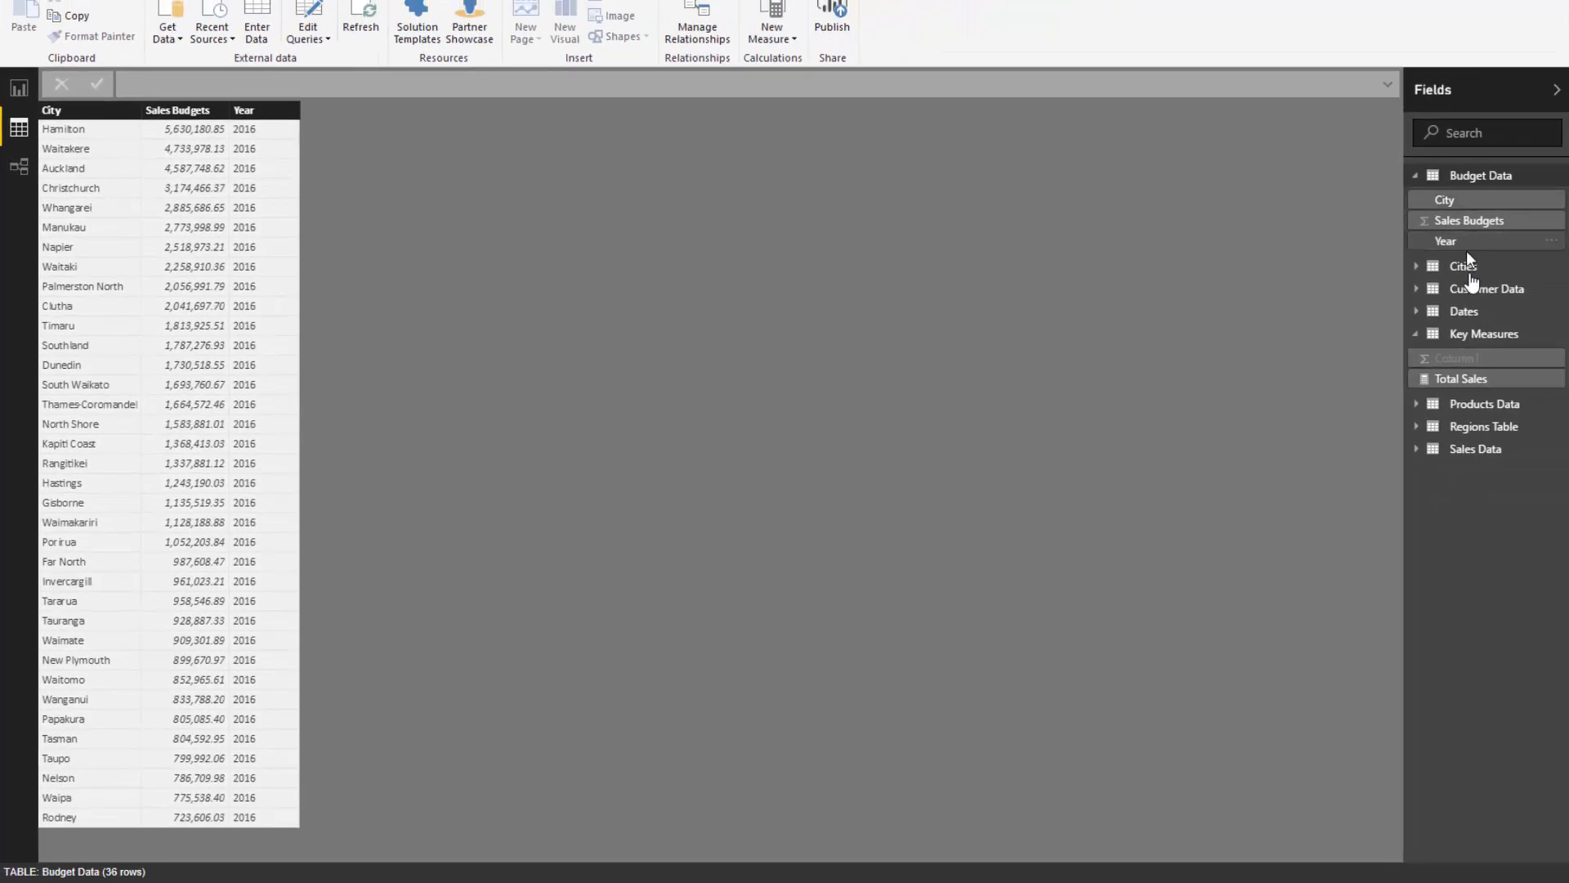
{"action": "left_click", "coordinate": [1485, 425]}
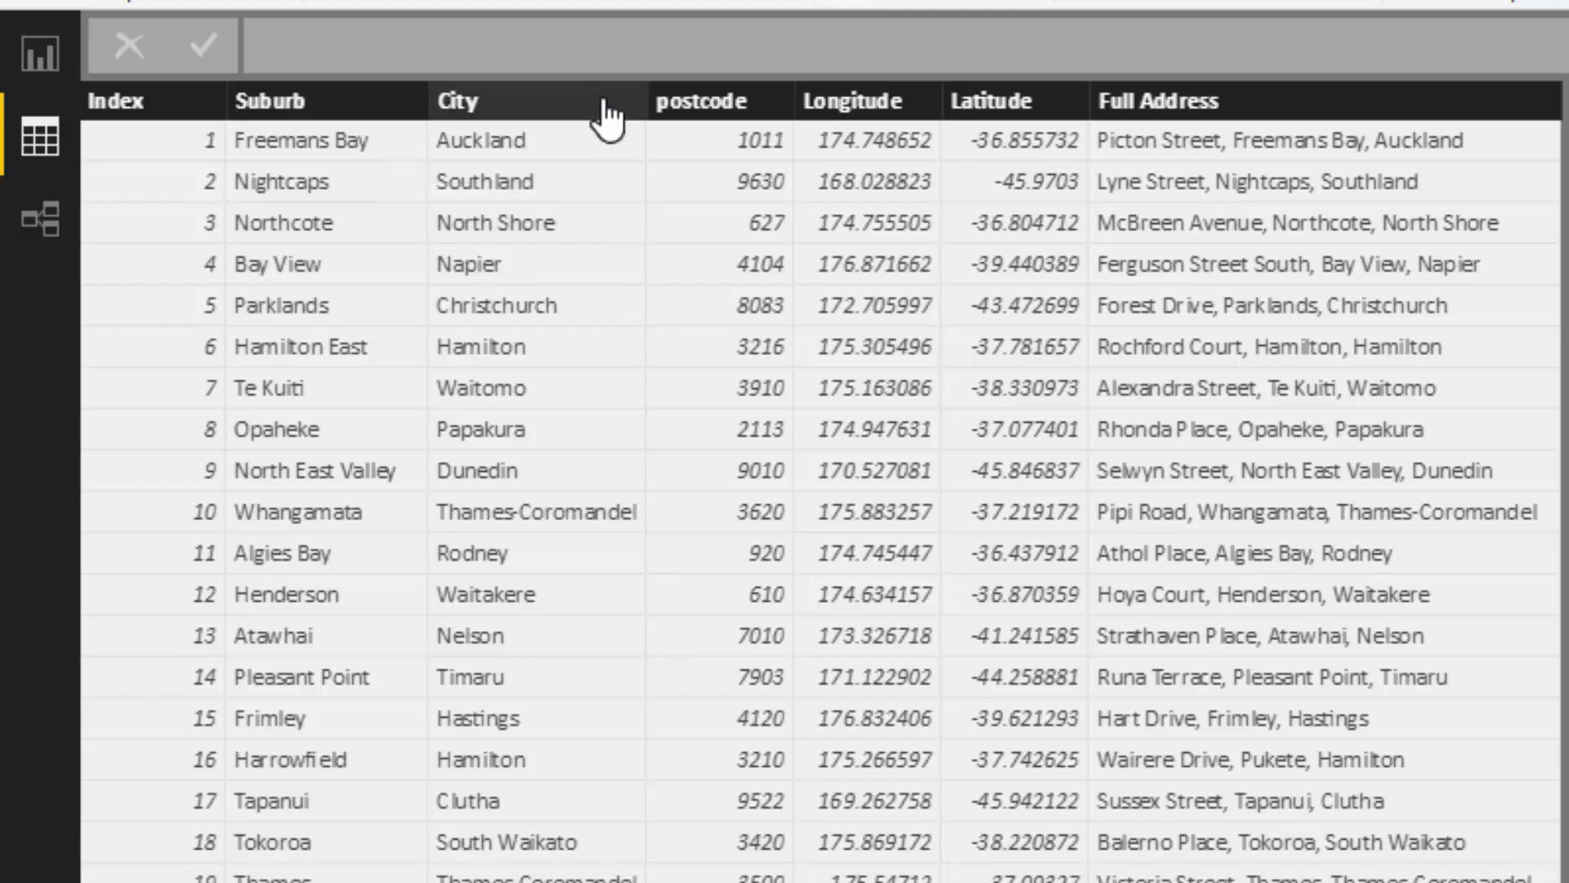
{"action": "mouse_move", "coordinate": [1156, 191]}
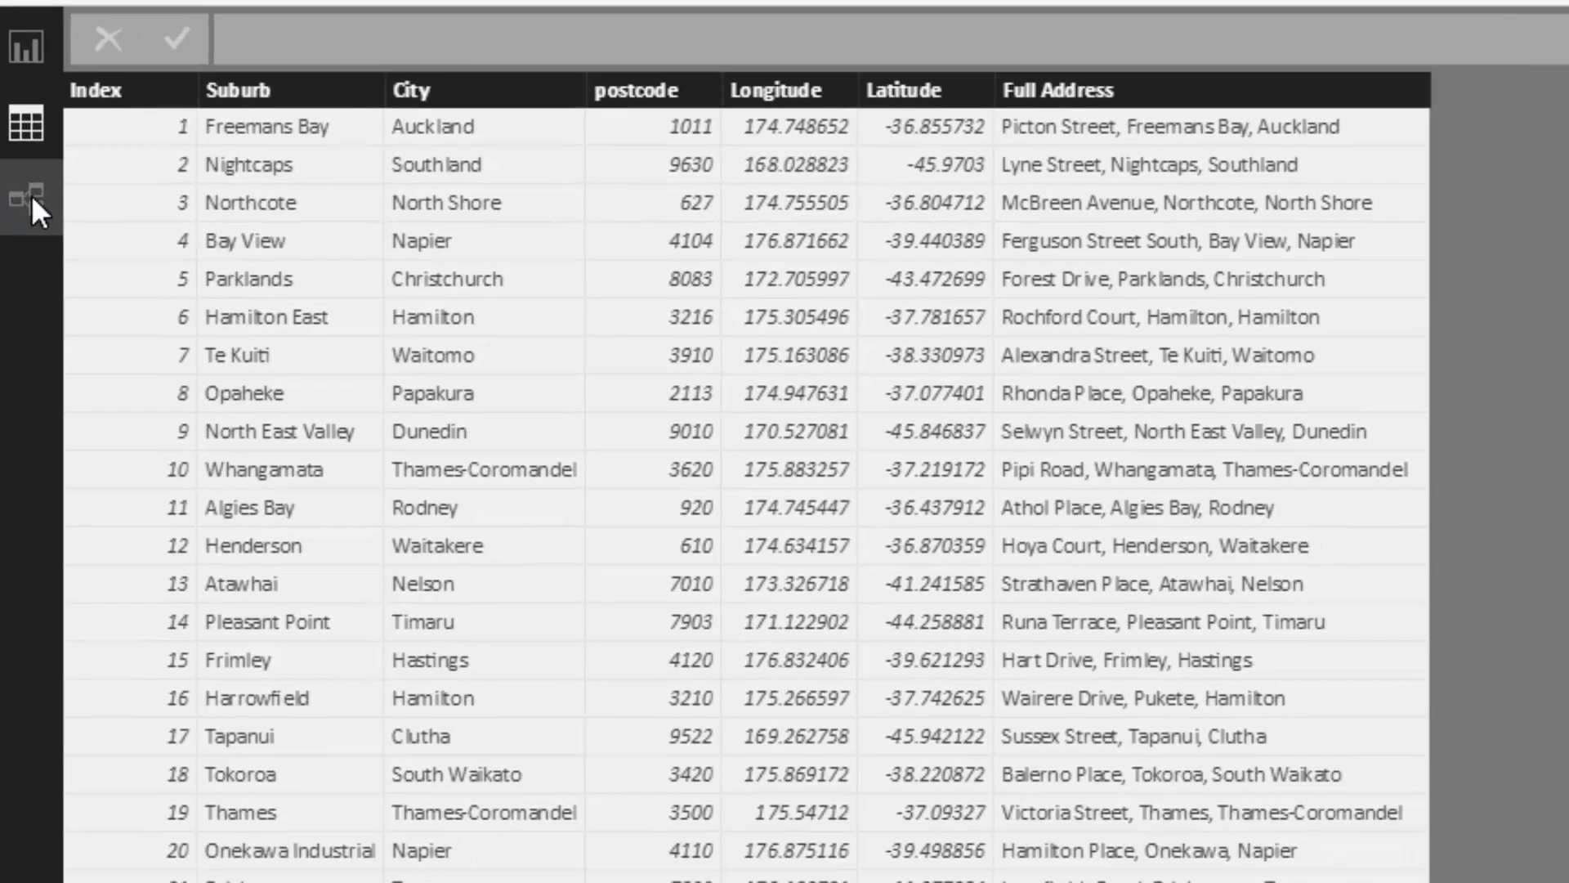
Open the Relationships view and reposition the Regions Table box beside Cities
{"action": "left_click", "coordinate": [36, 200]}
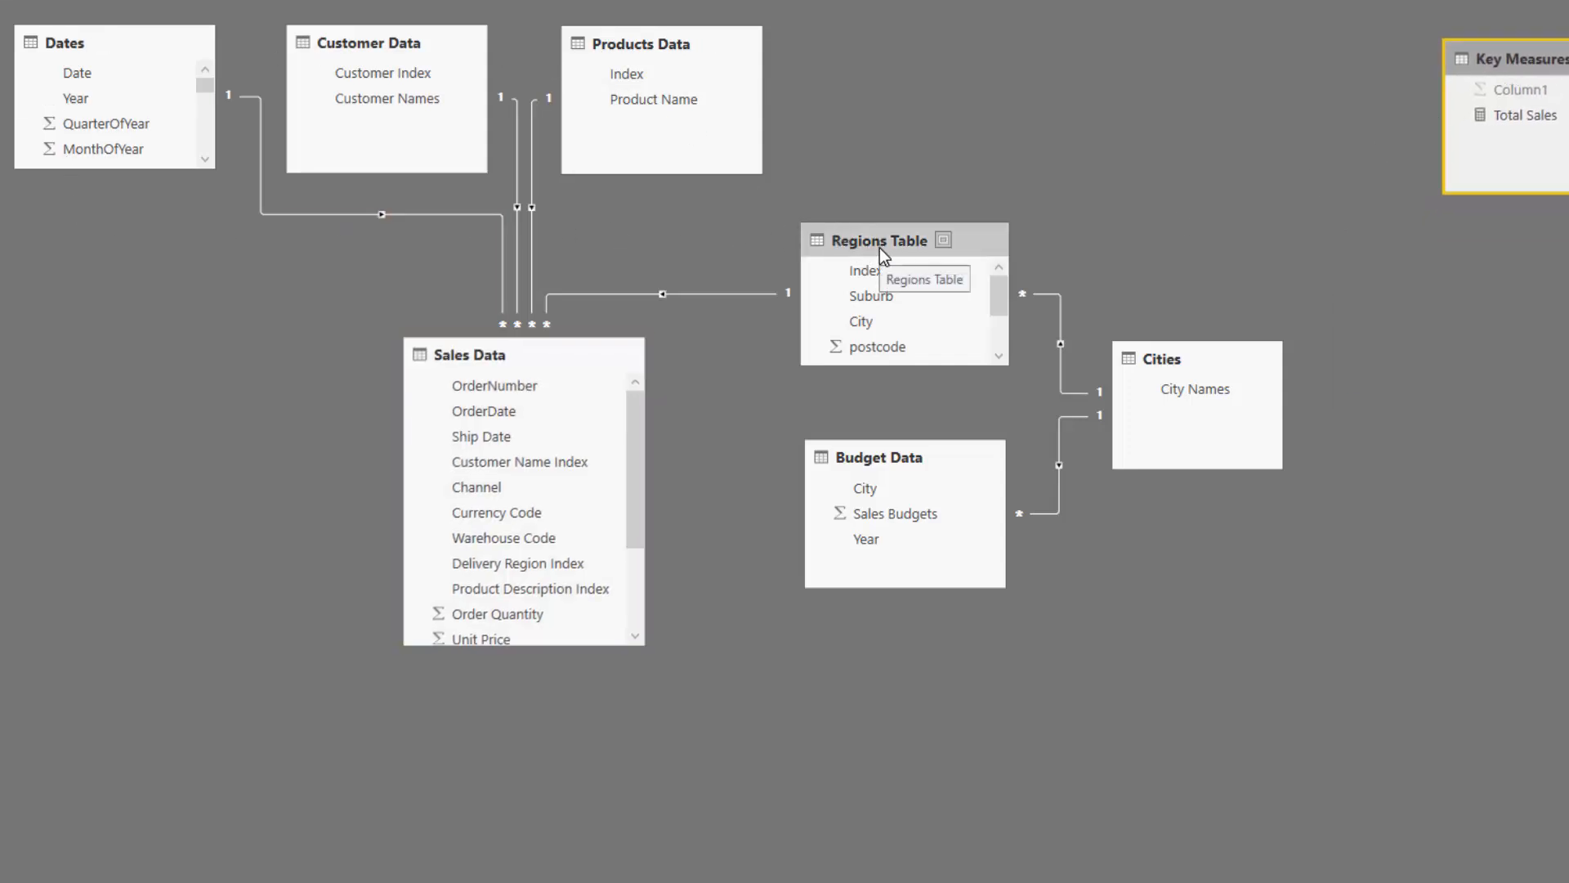
{"action": "left_click_drag", "start_coordinate": [881, 240], "coordinate": [955, 41]}
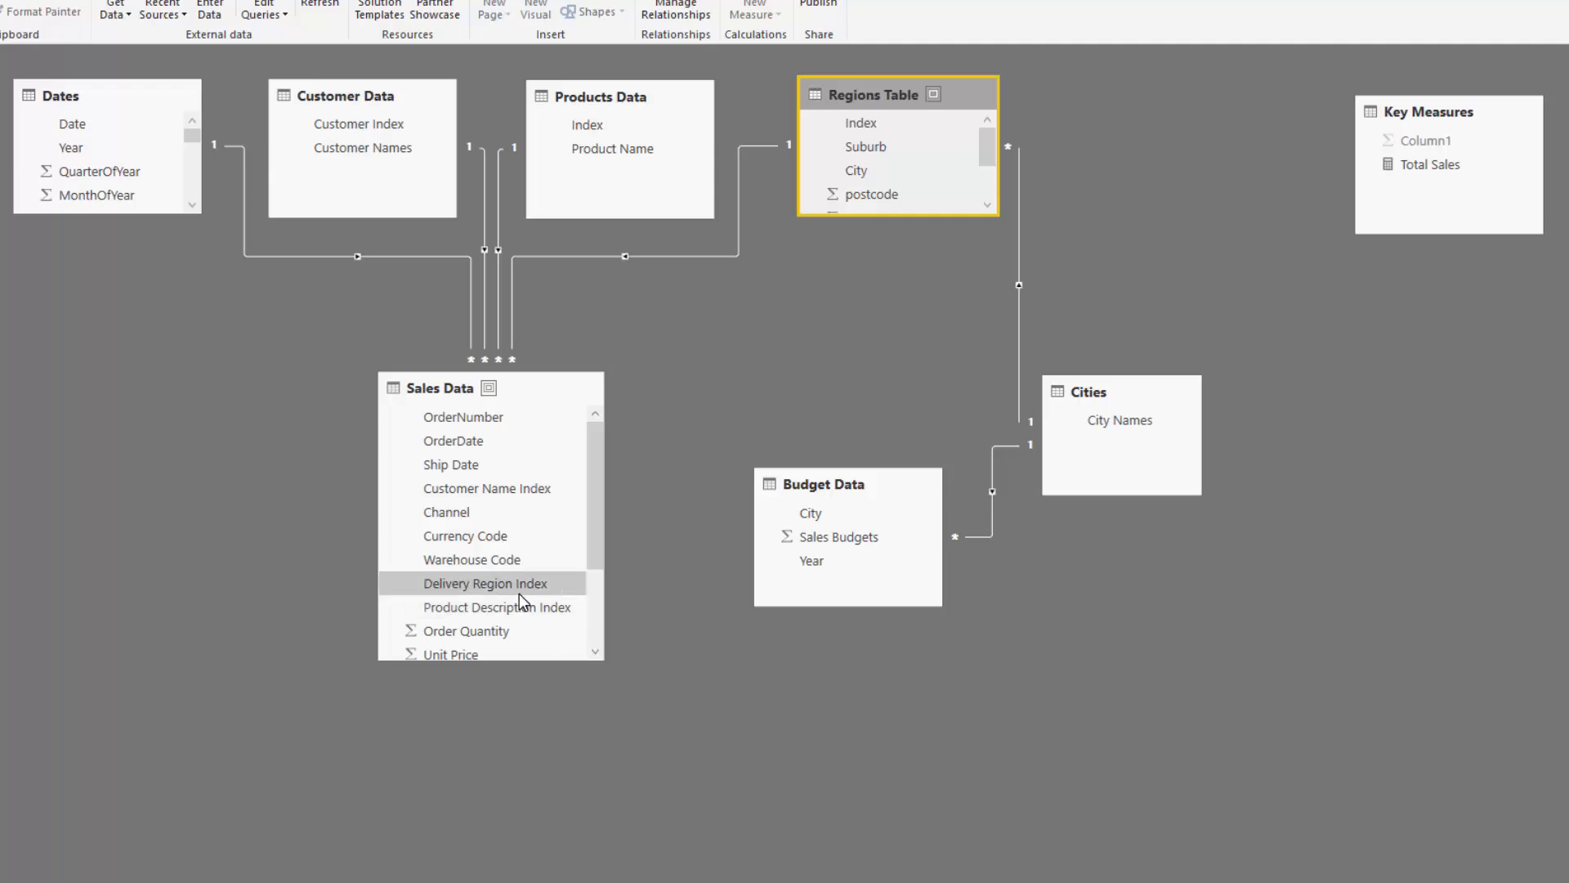
{"action": "mouse_move", "coordinate": [226, 409]}
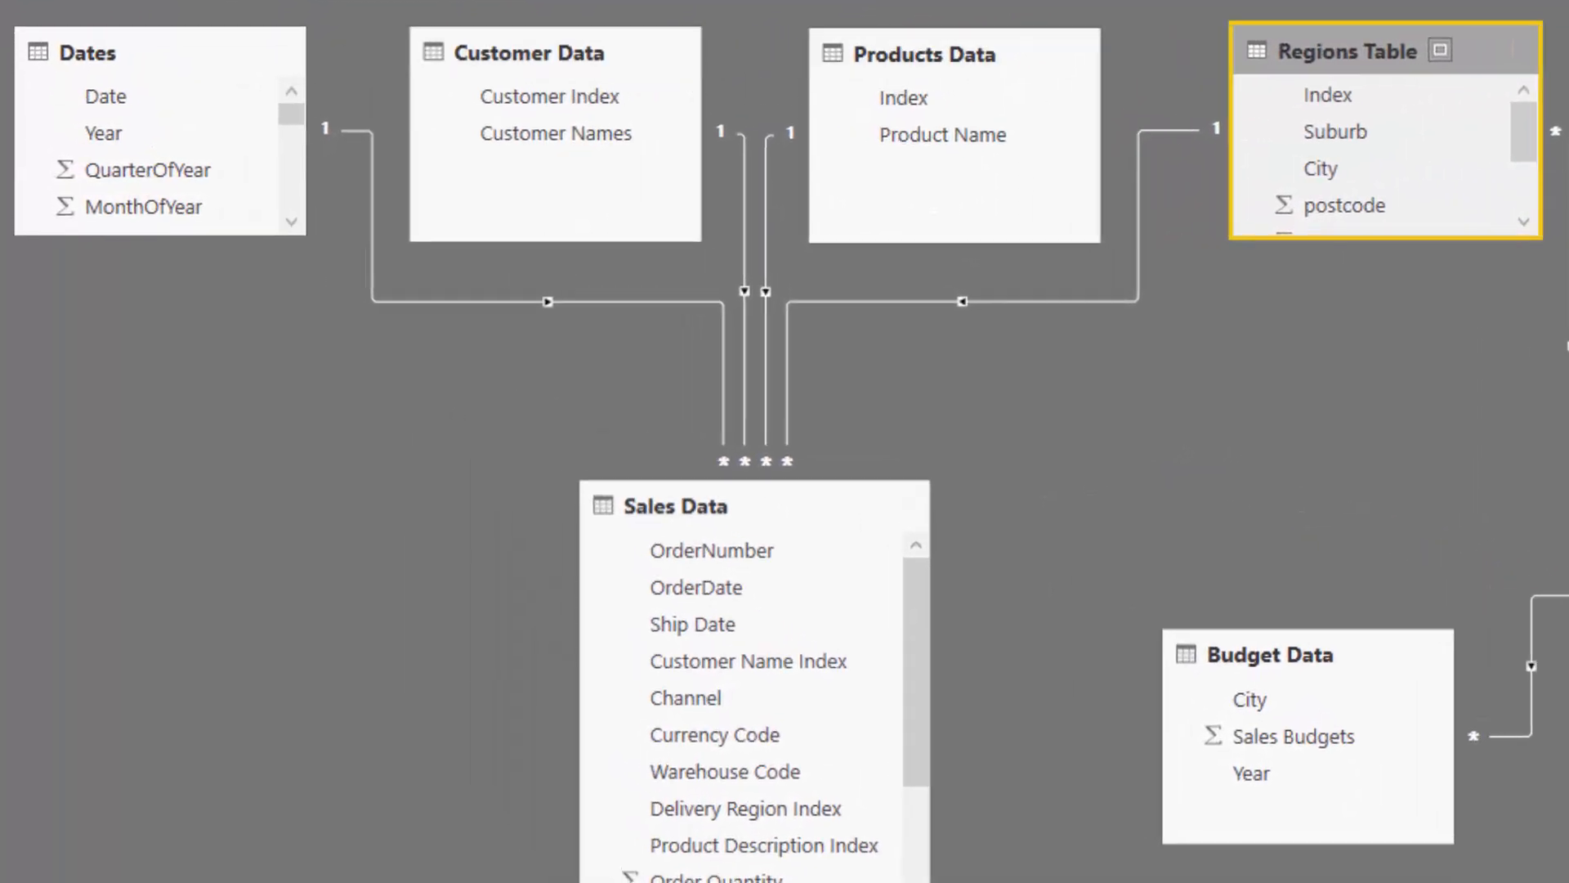
{"action": "mouse_move", "coordinate": [1361, 63]}
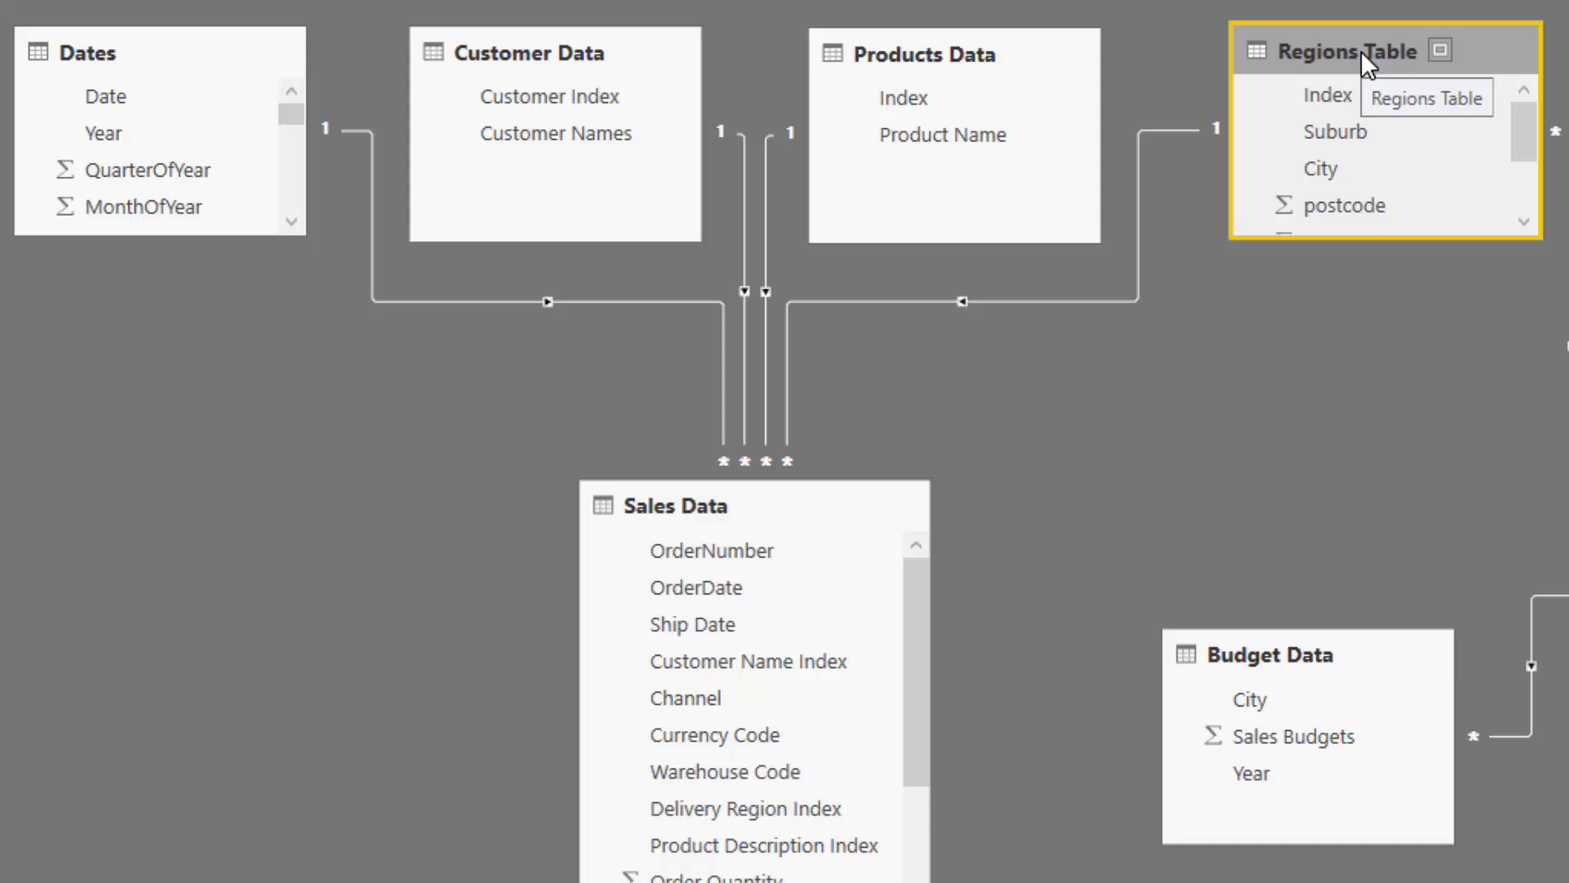
{"action": "left_click_drag", "start_coordinate": [1351, 50], "coordinate": [1281, 360]}
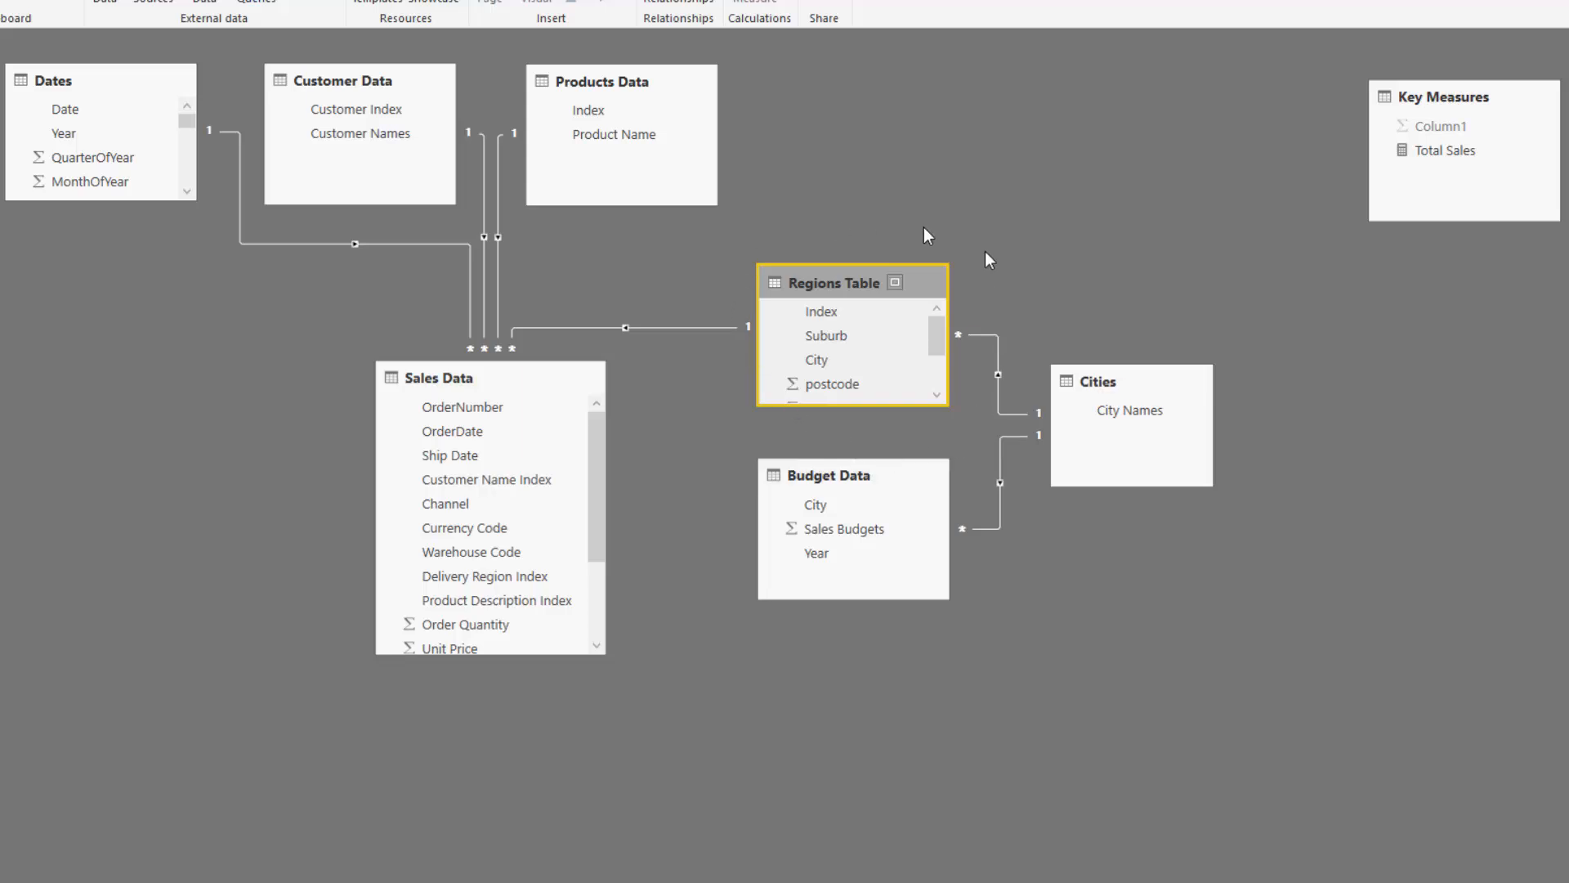
{"action": "mouse_move", "coordinate": [949, 339]}
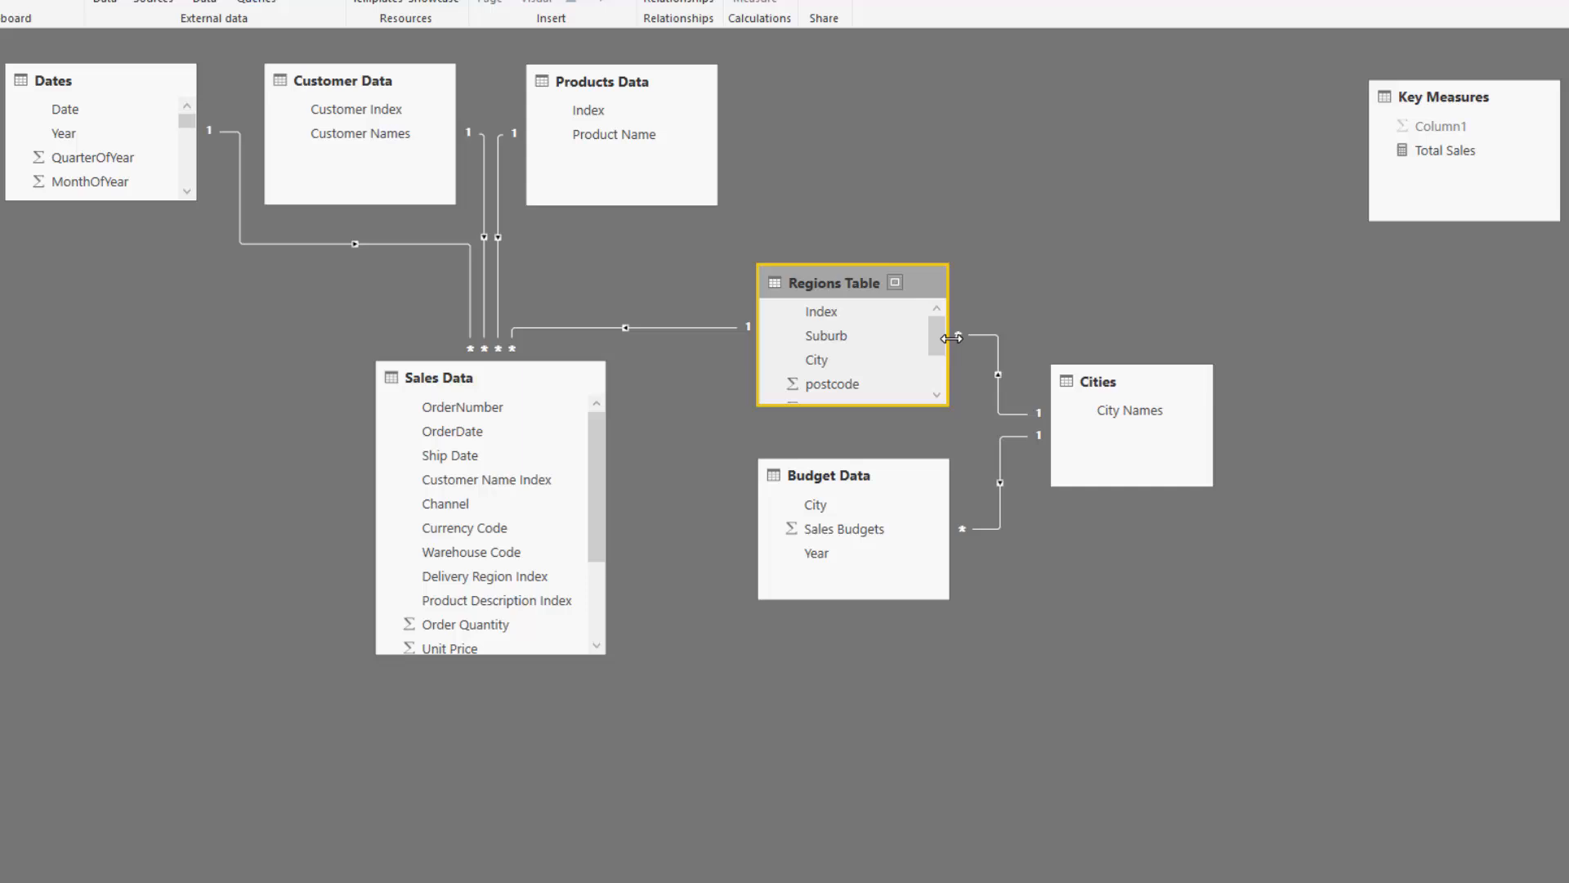
{"action": "mouse_move", "coordinate": [1240, 378]}
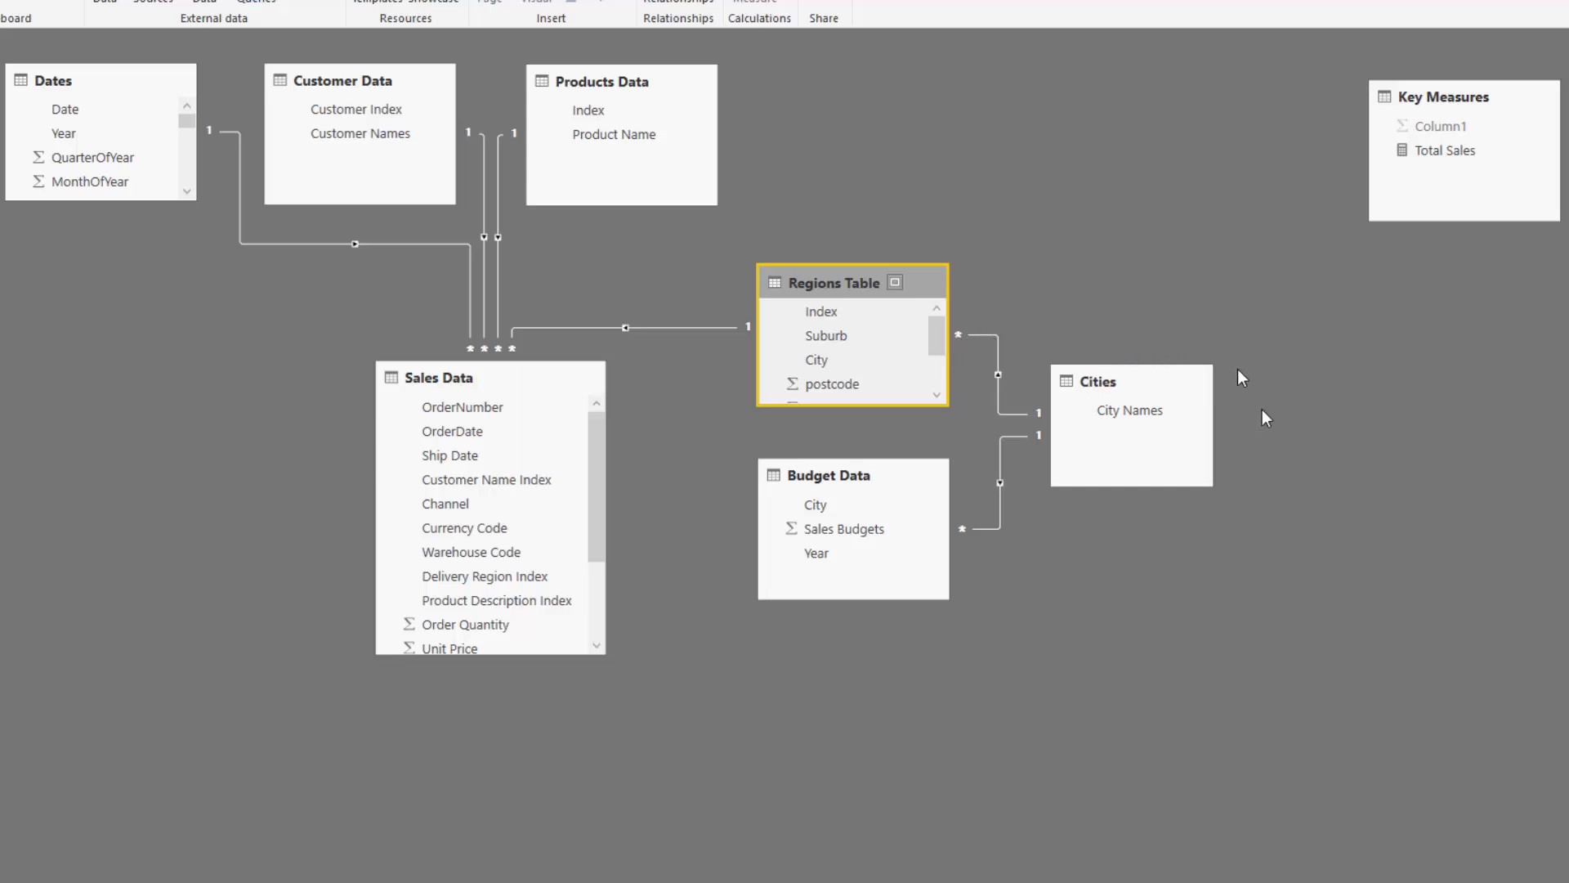
{"action": "mouse_move", "coordinate": [1075, 358]}
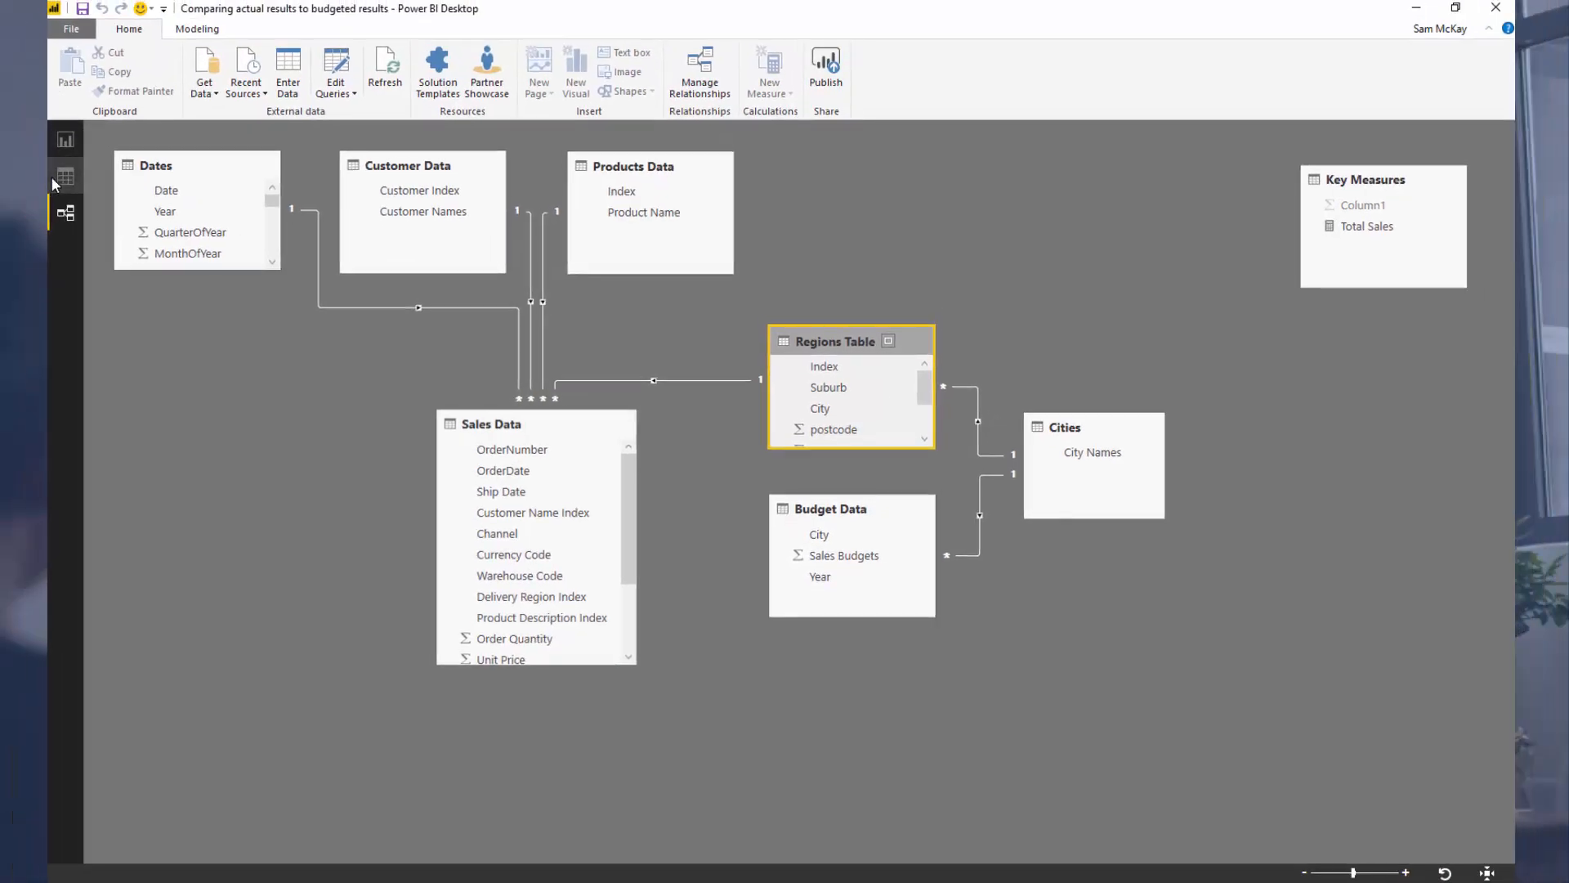
{"action": "left_click", "coordinate": [67, 177]}
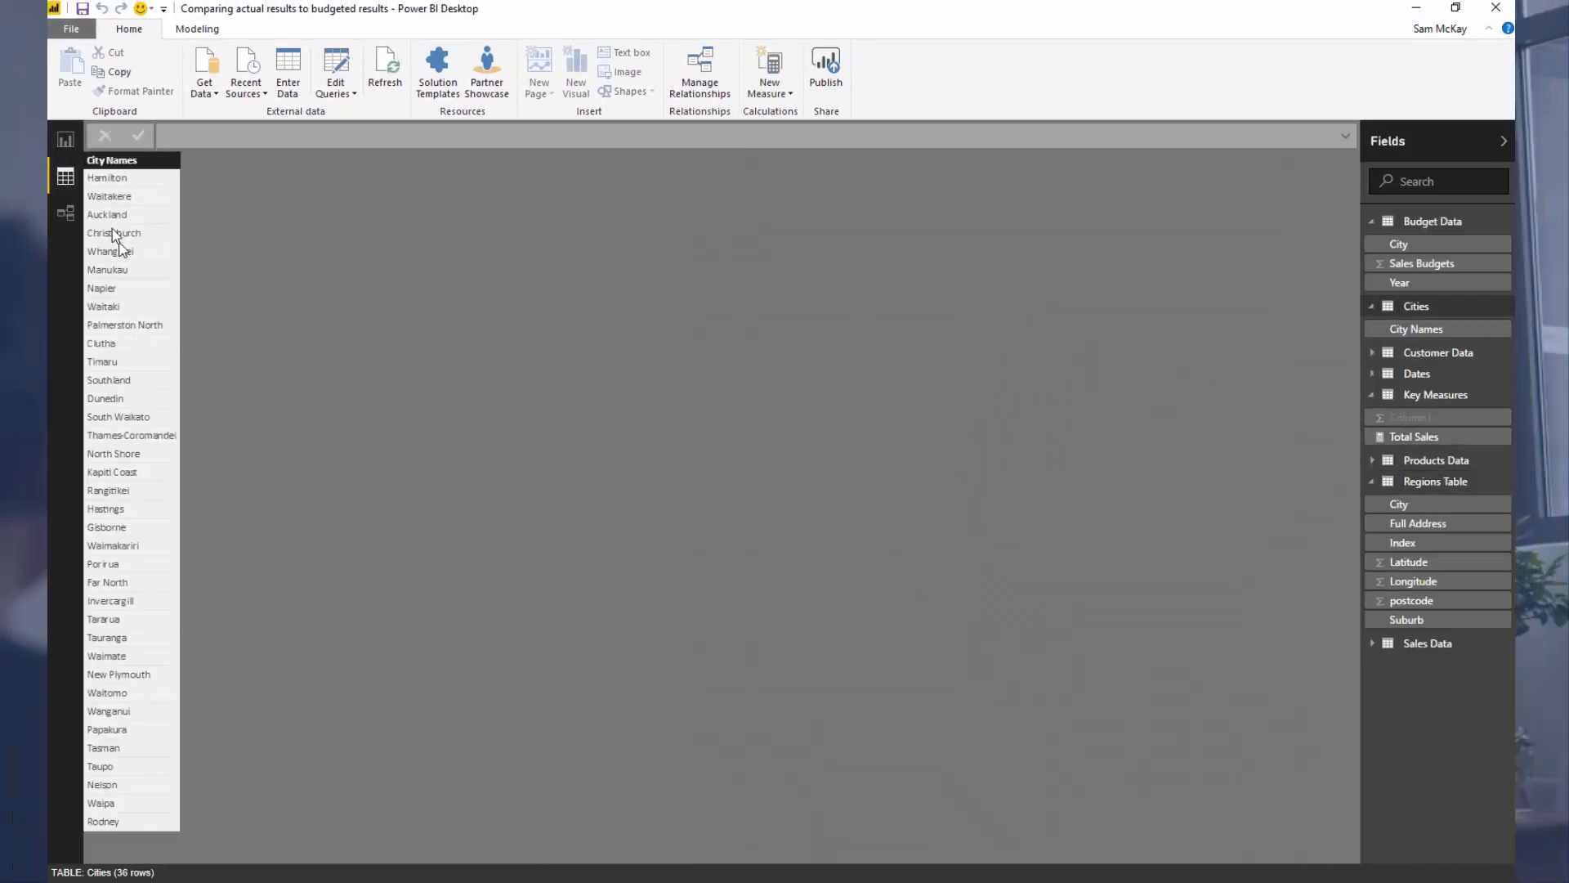
{"action": "mouse_move", "coordinate": [147, 473]}
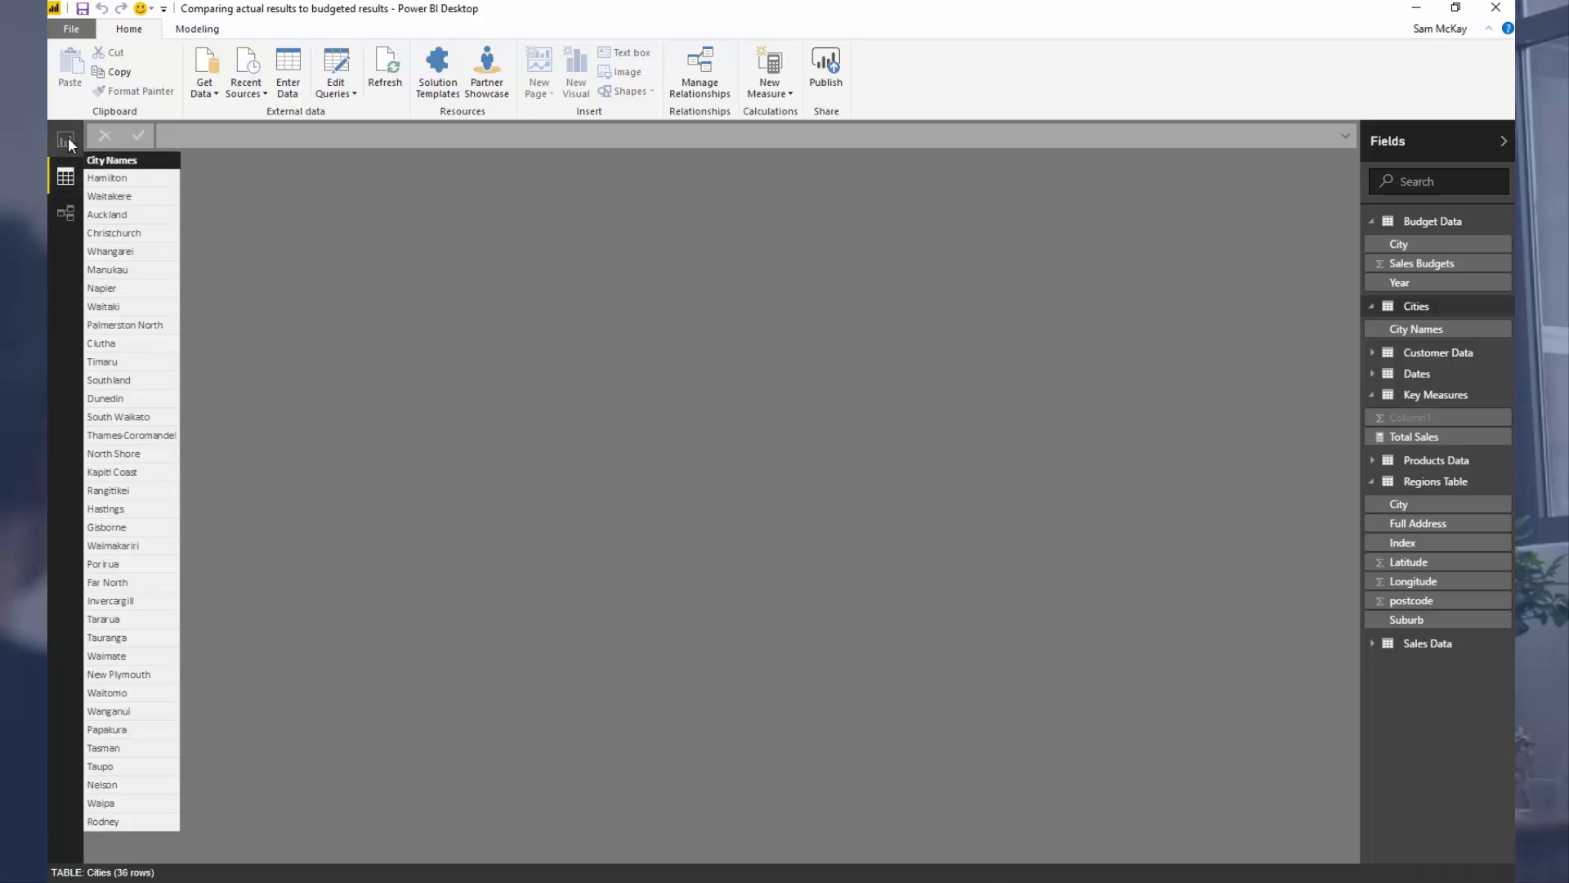
{"action": "left_click", "coordinate": [65, 139]}
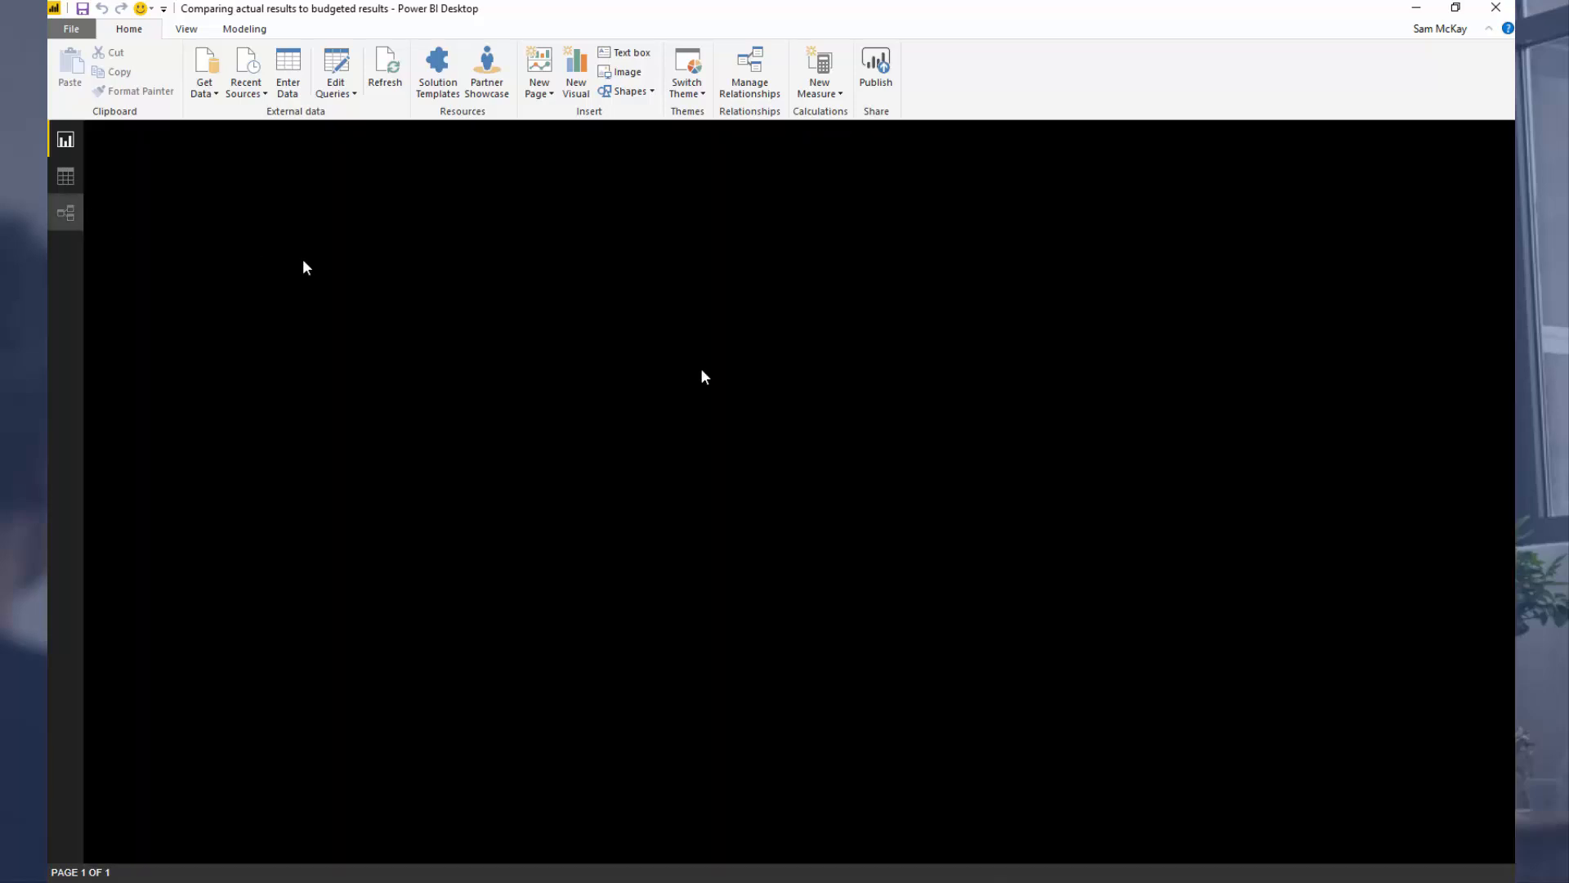
{"action": "left_click", "coordinate": [67, 213]}
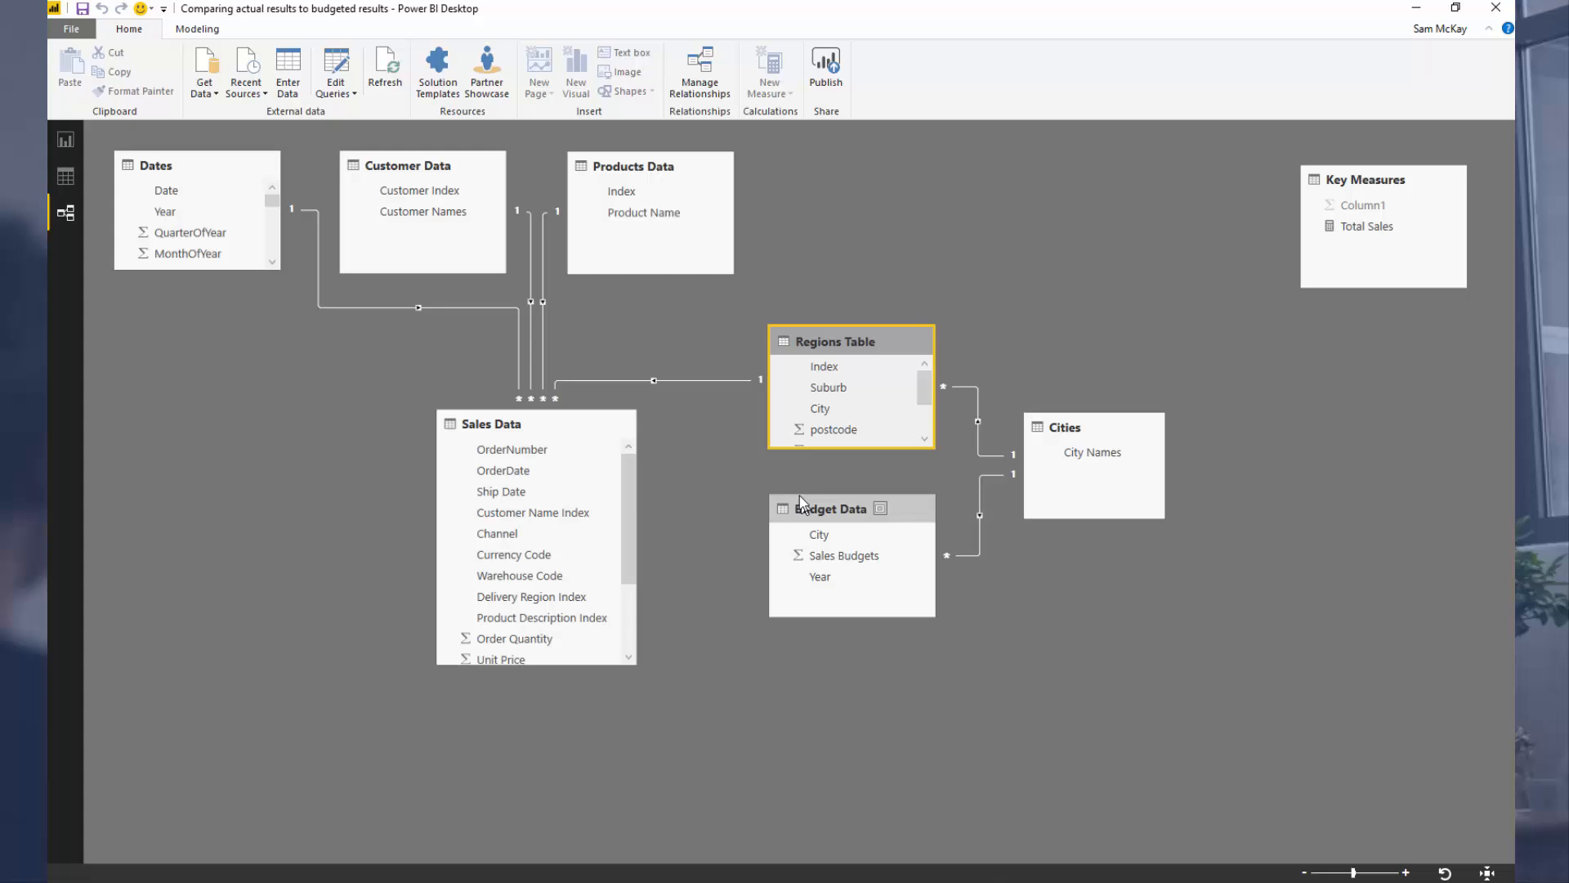
{"action": "mouse_move", "coordinate": [782, 598]}
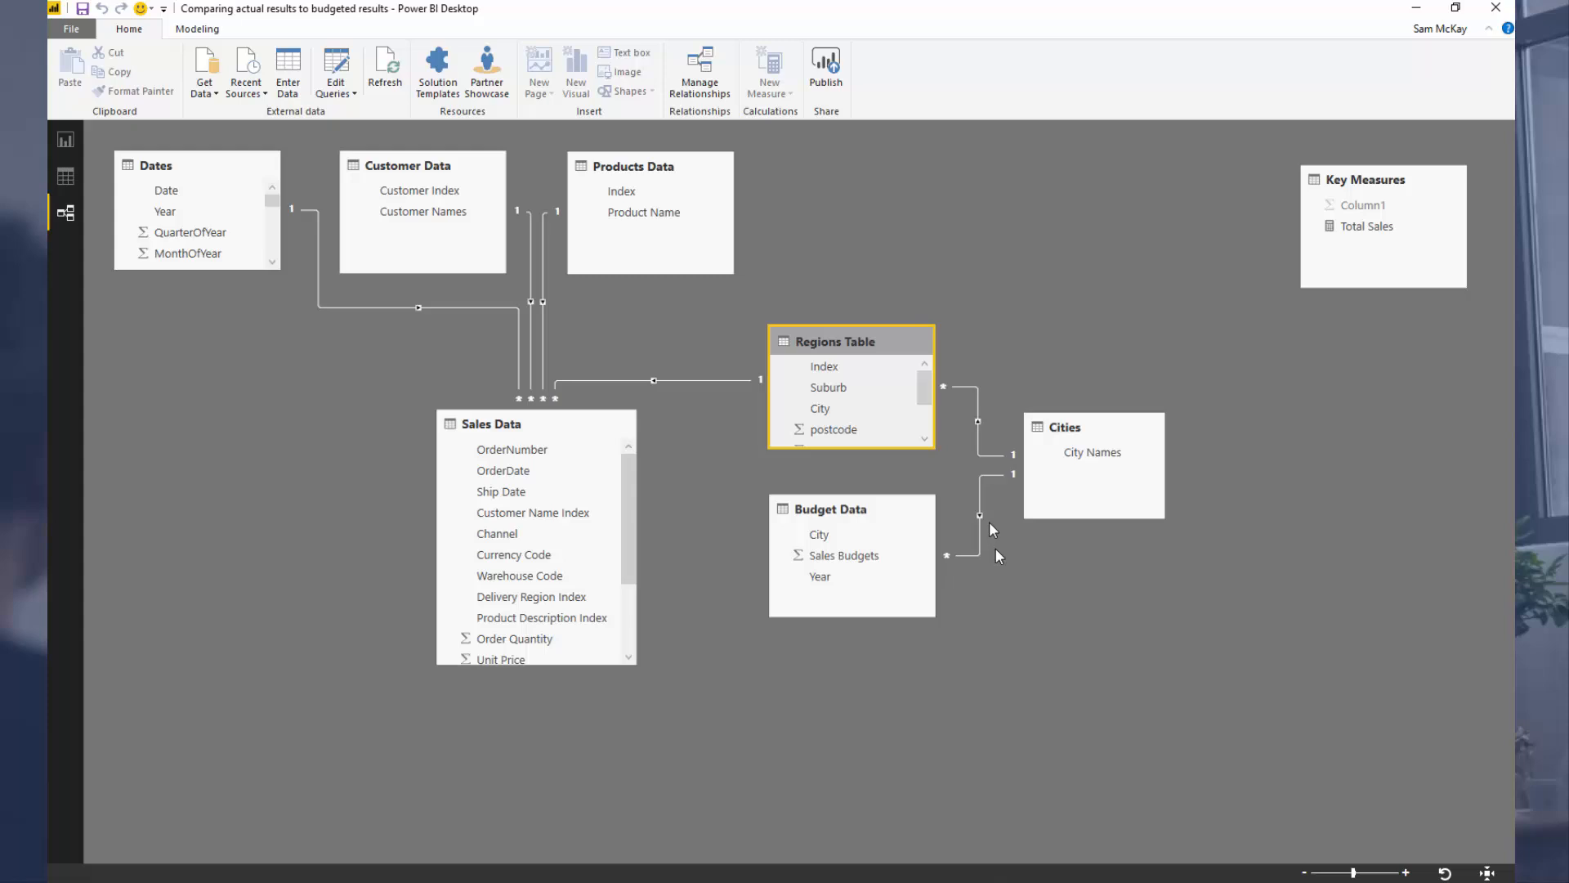
{"action": "mouse_move", "coordinate": [681, 471]}
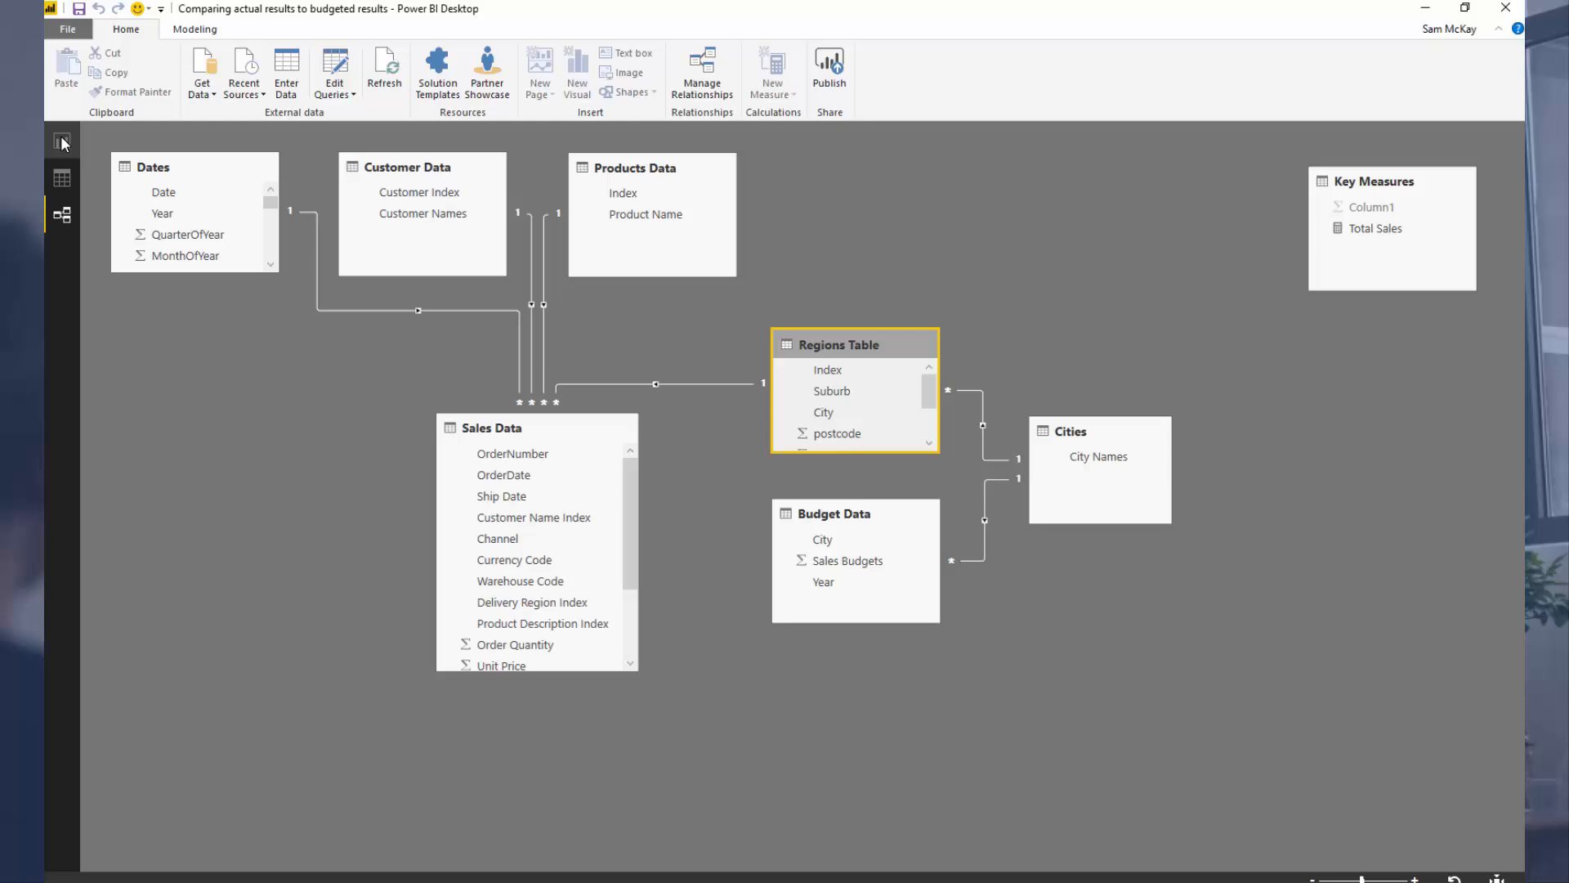
Return to the 'Comparing actual results to yearly budgets' report page filtered to 2016
{"action": "left_click", "coordinate": [61, 140]}
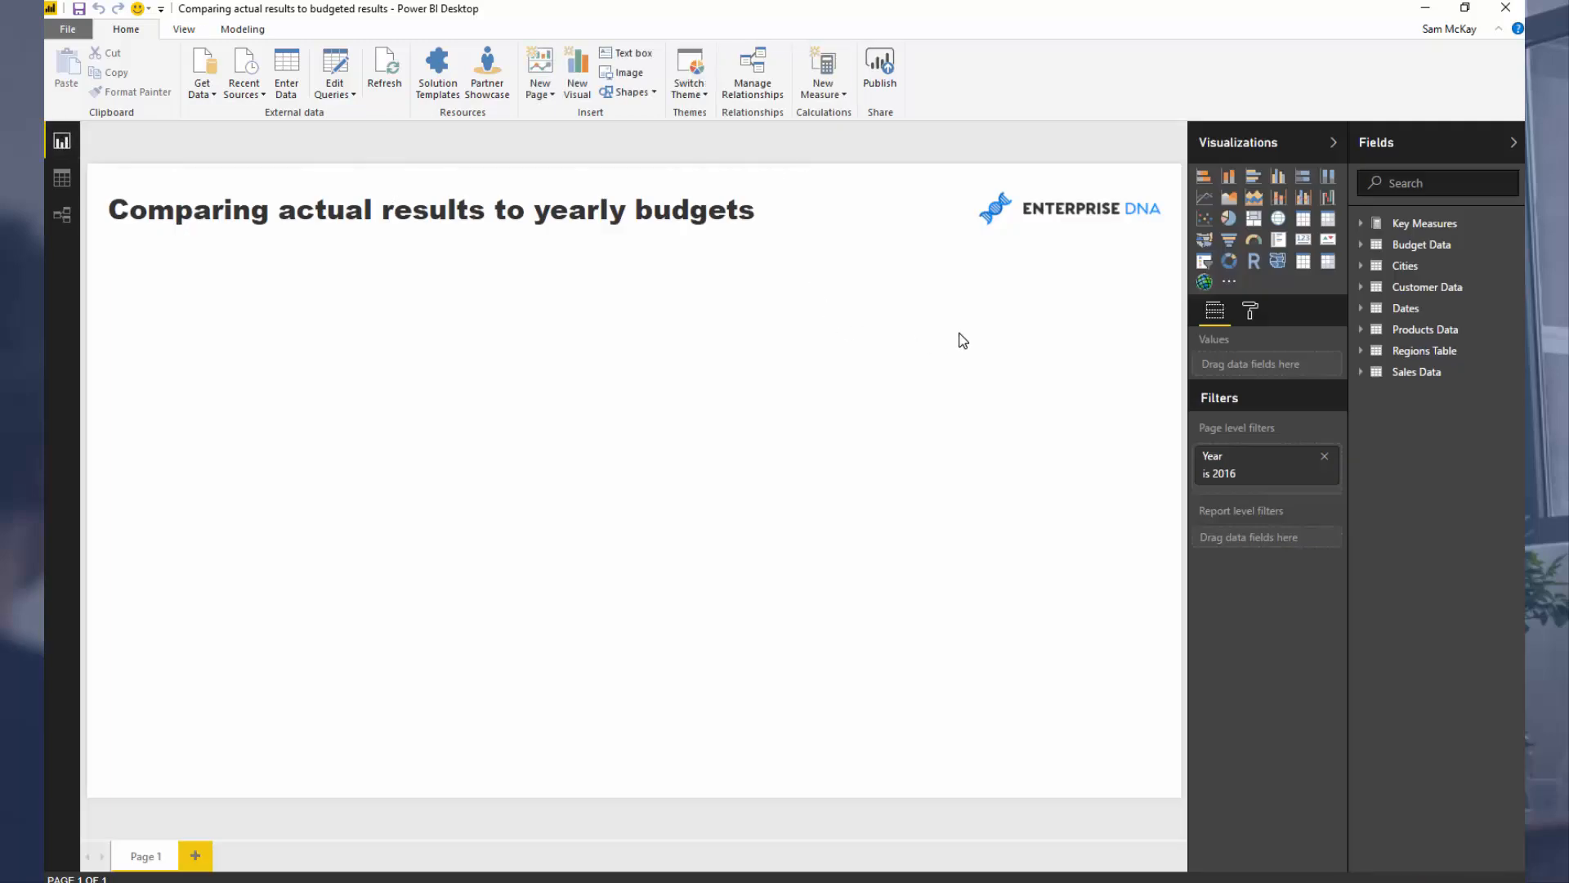
{"action": "mouse_move", "coordinate": [973, 340]}
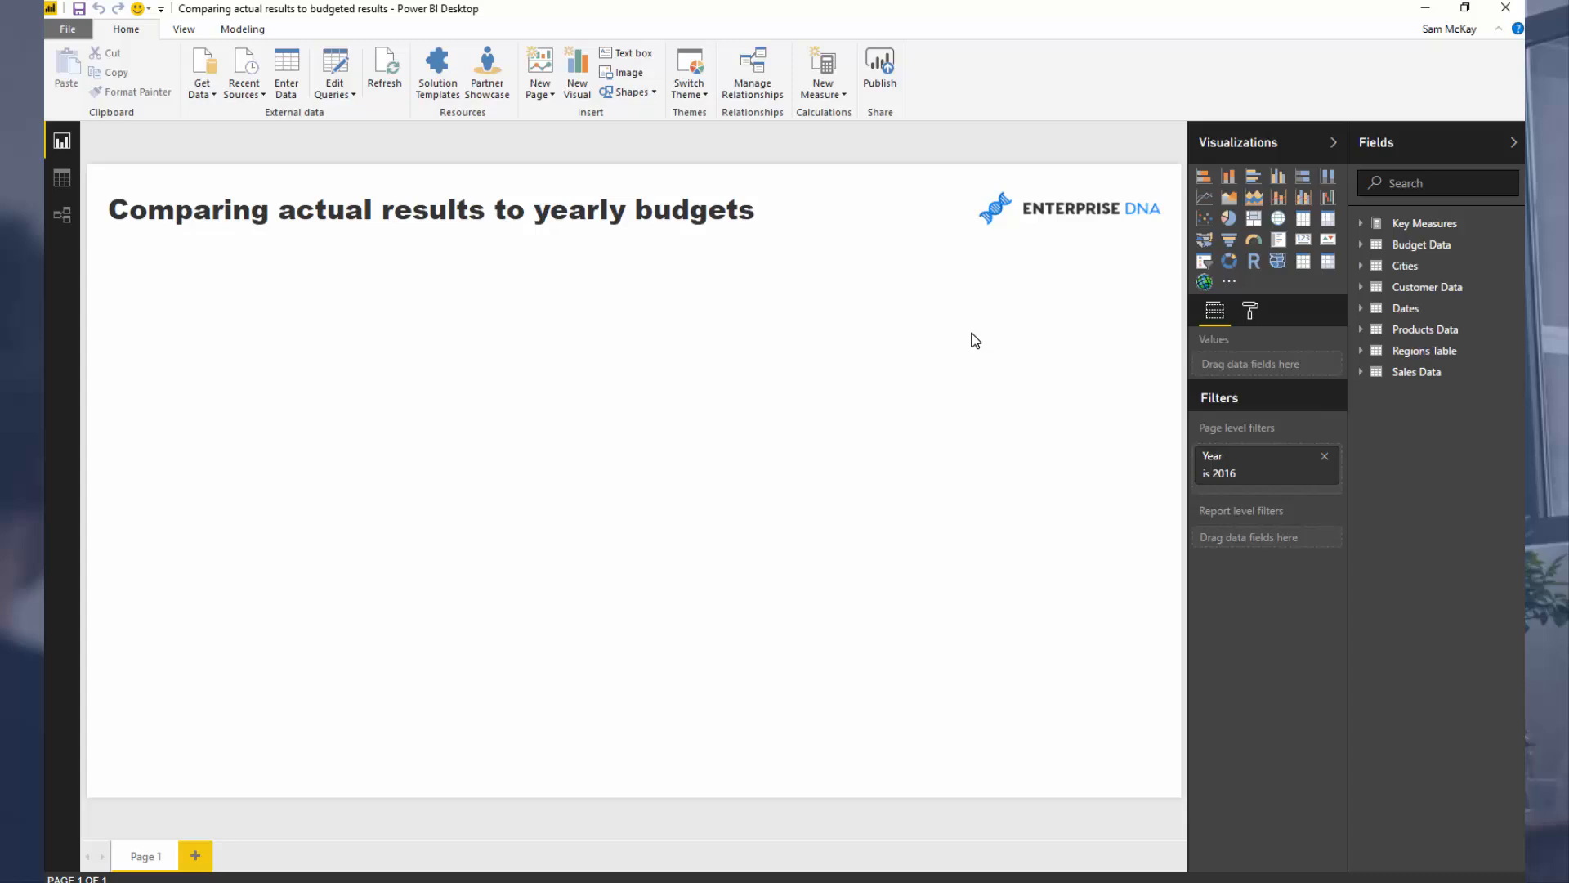
{"action": "mouse_move", "coordinate": [923, 357]}
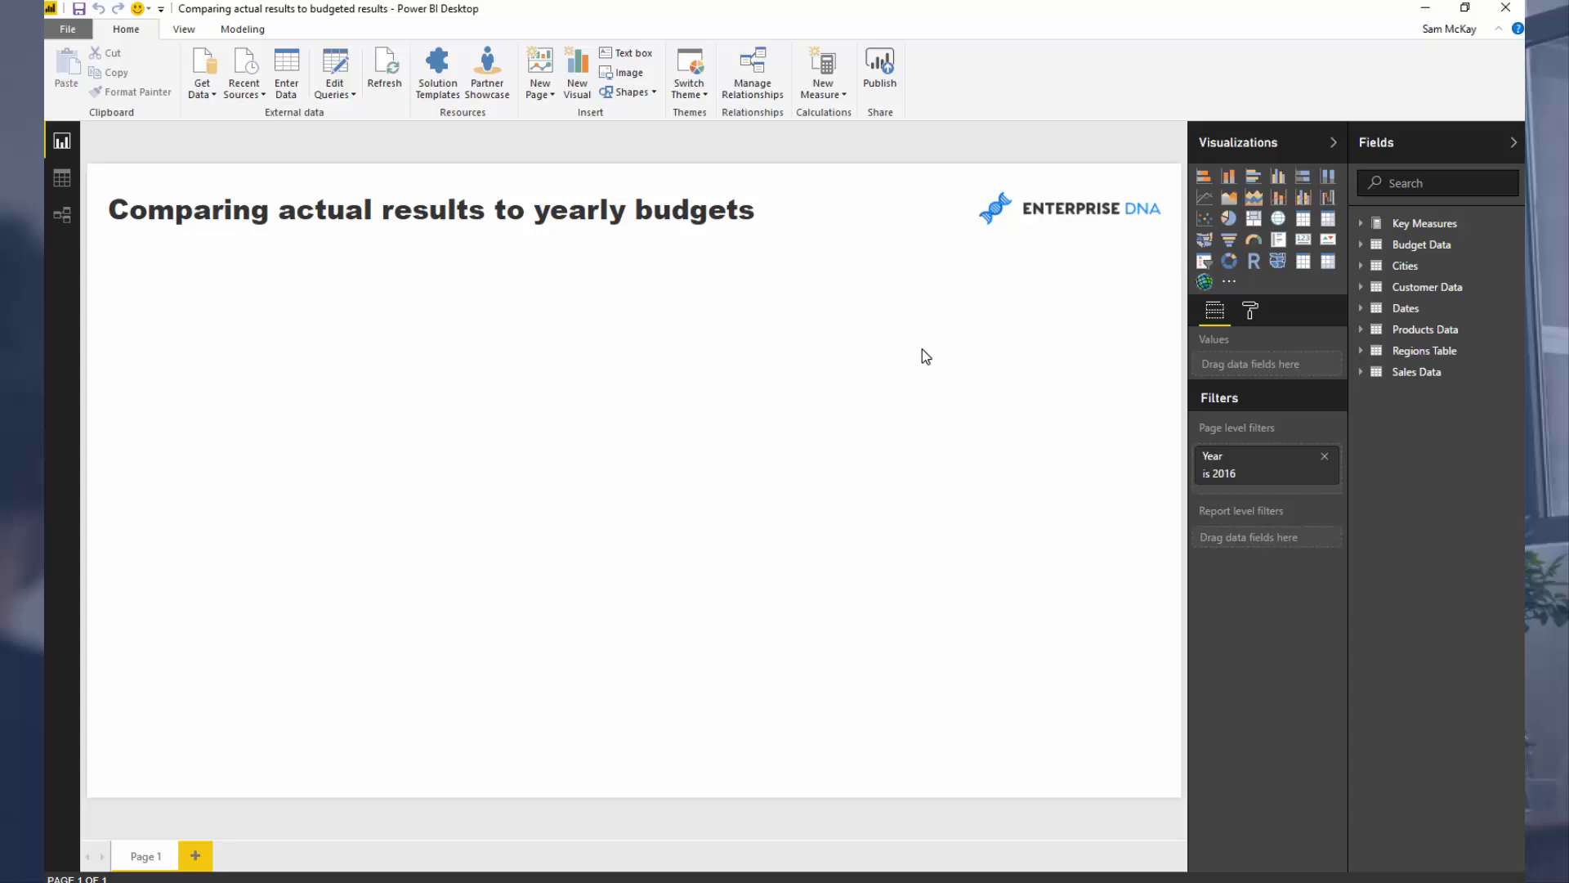
{"action": "mouse_move", "coordinate": [819, 408]}
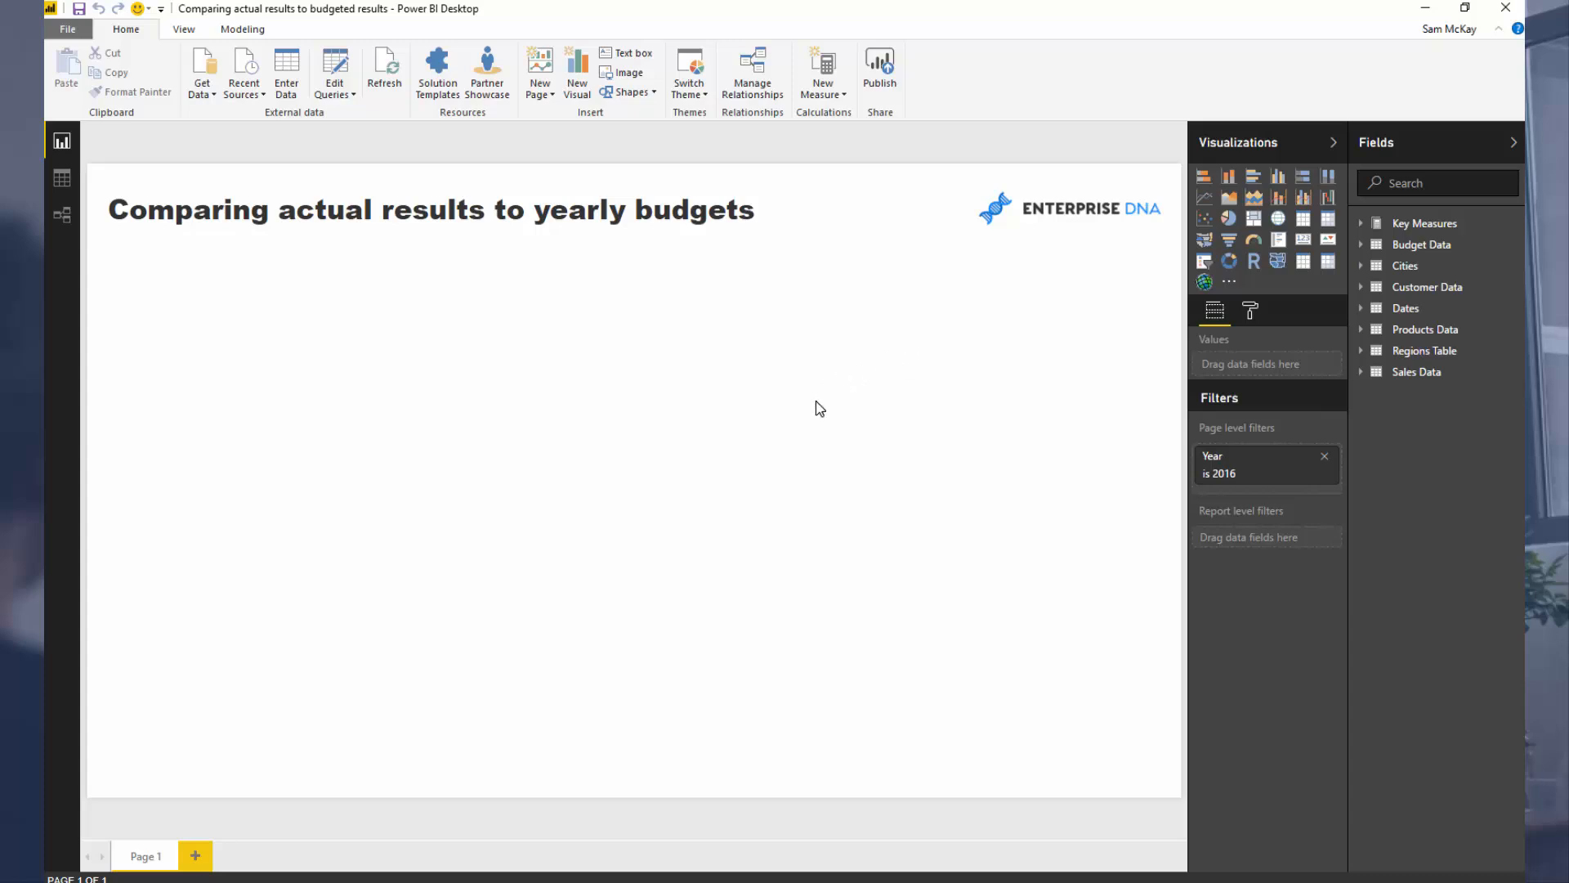
{"action": "mouse_move", "coordinate": [1217, 246]}
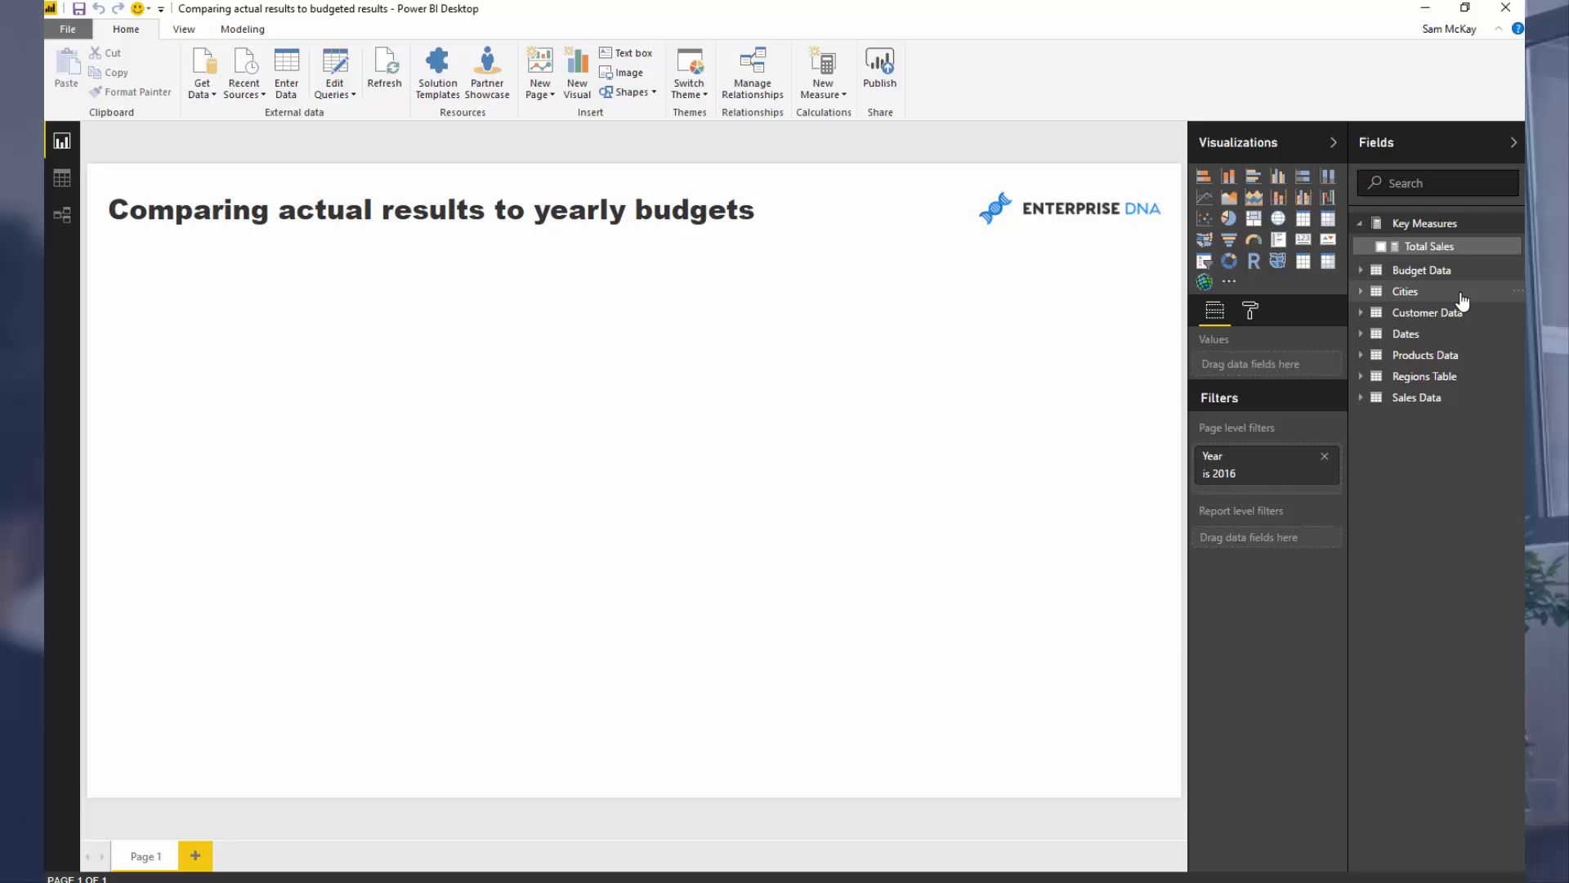
{"action": "mouse_move", "coordinate": [1437, 286]}
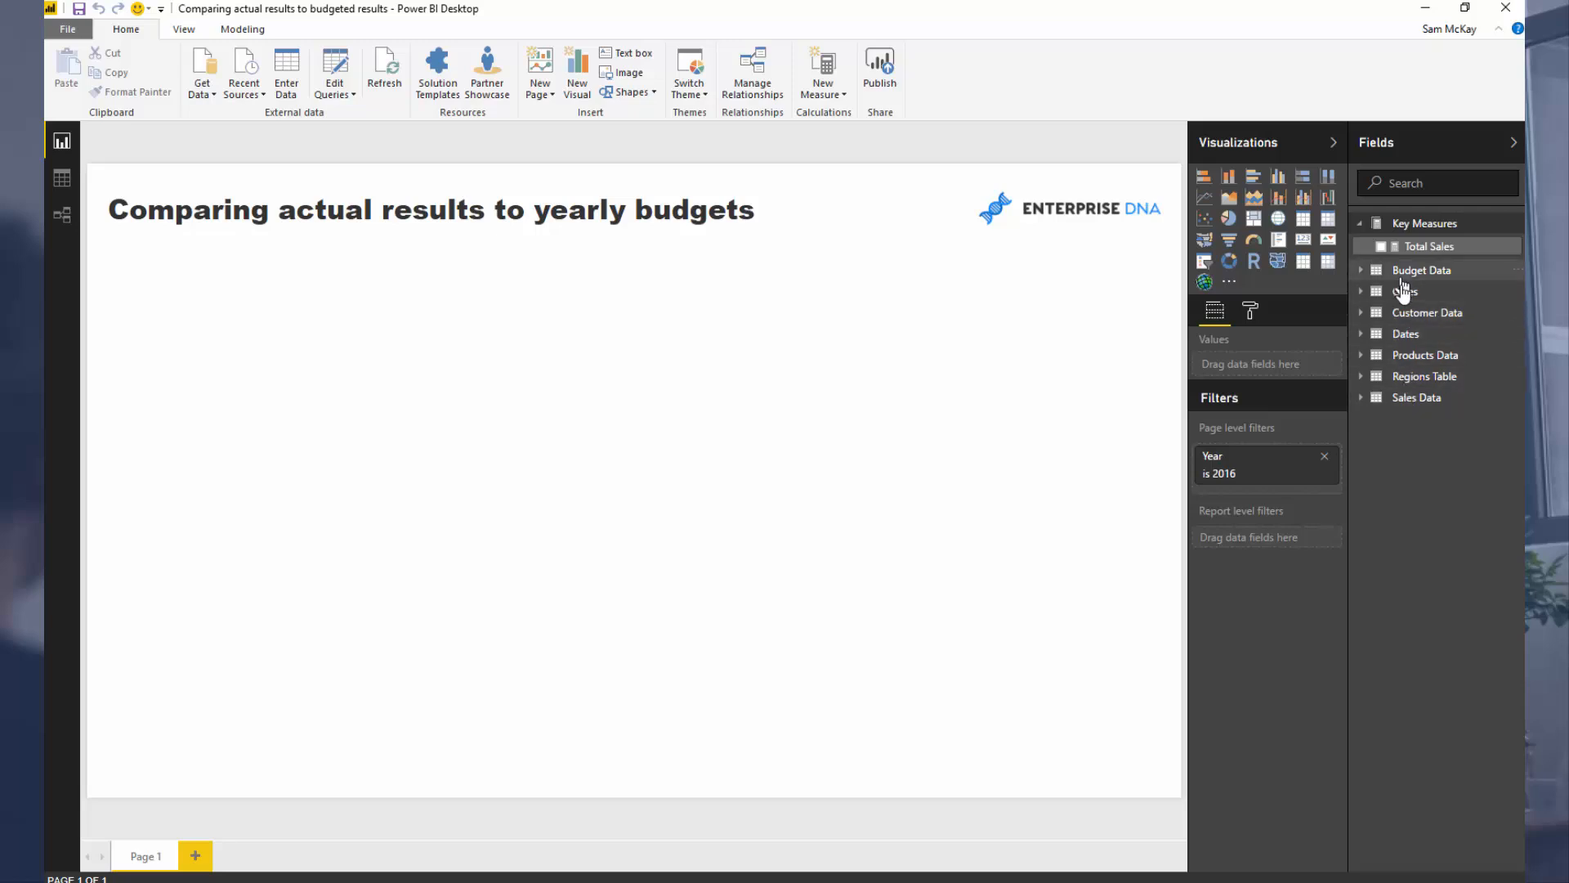
Build a table of 2016 dates with Total Sales, totalling 60,137,900.20
{"action": "left_click", "coordinate": [1405, 333]}
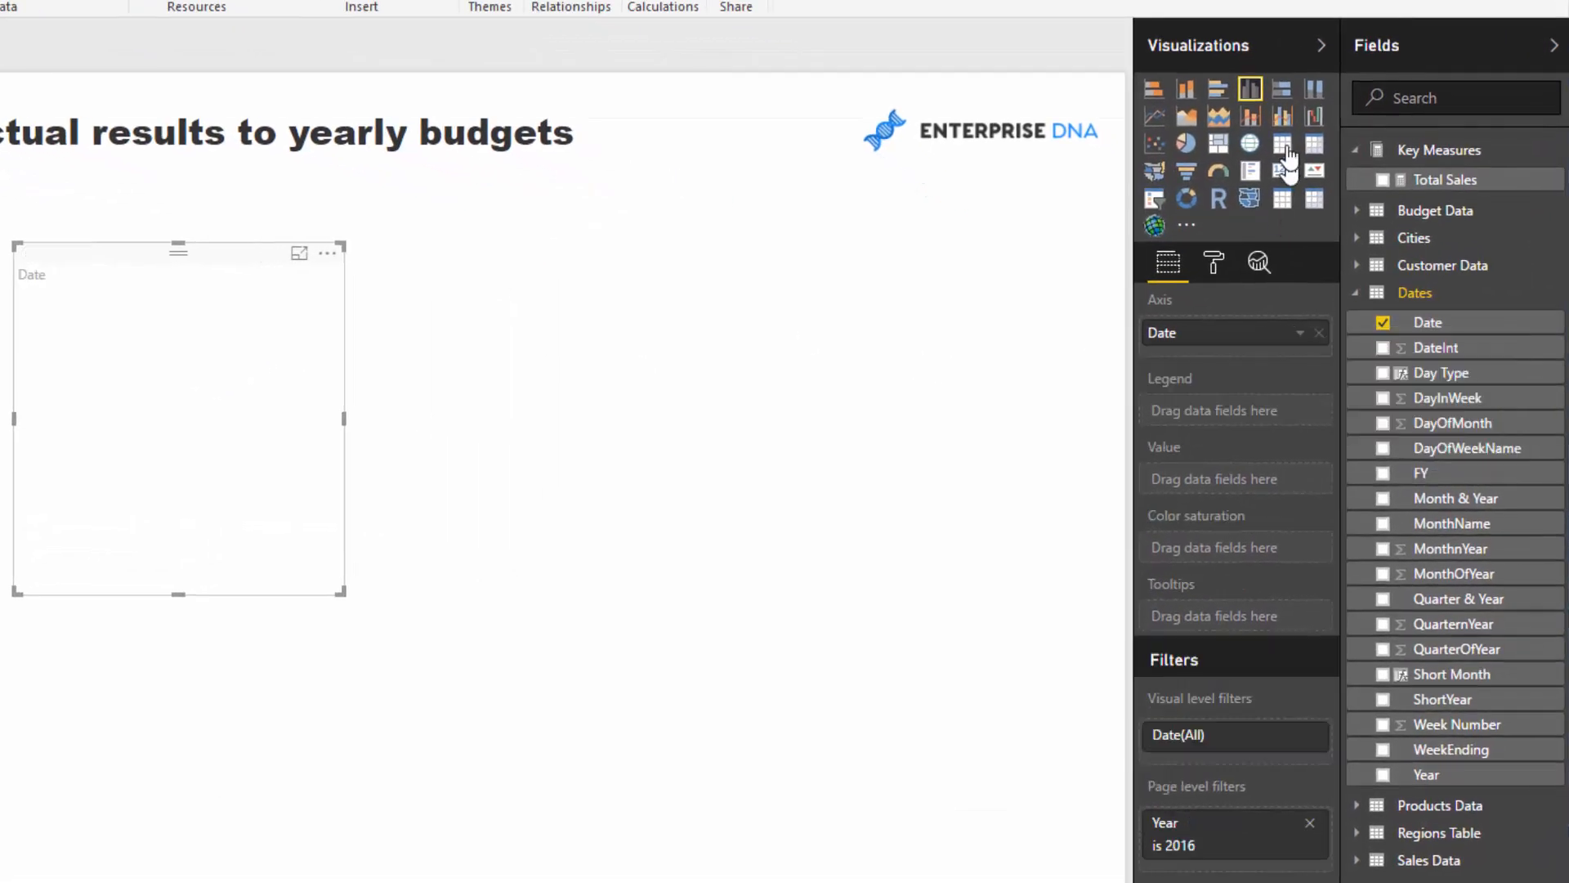
{"action": "left_click", "coordinate": [1282, 143]}
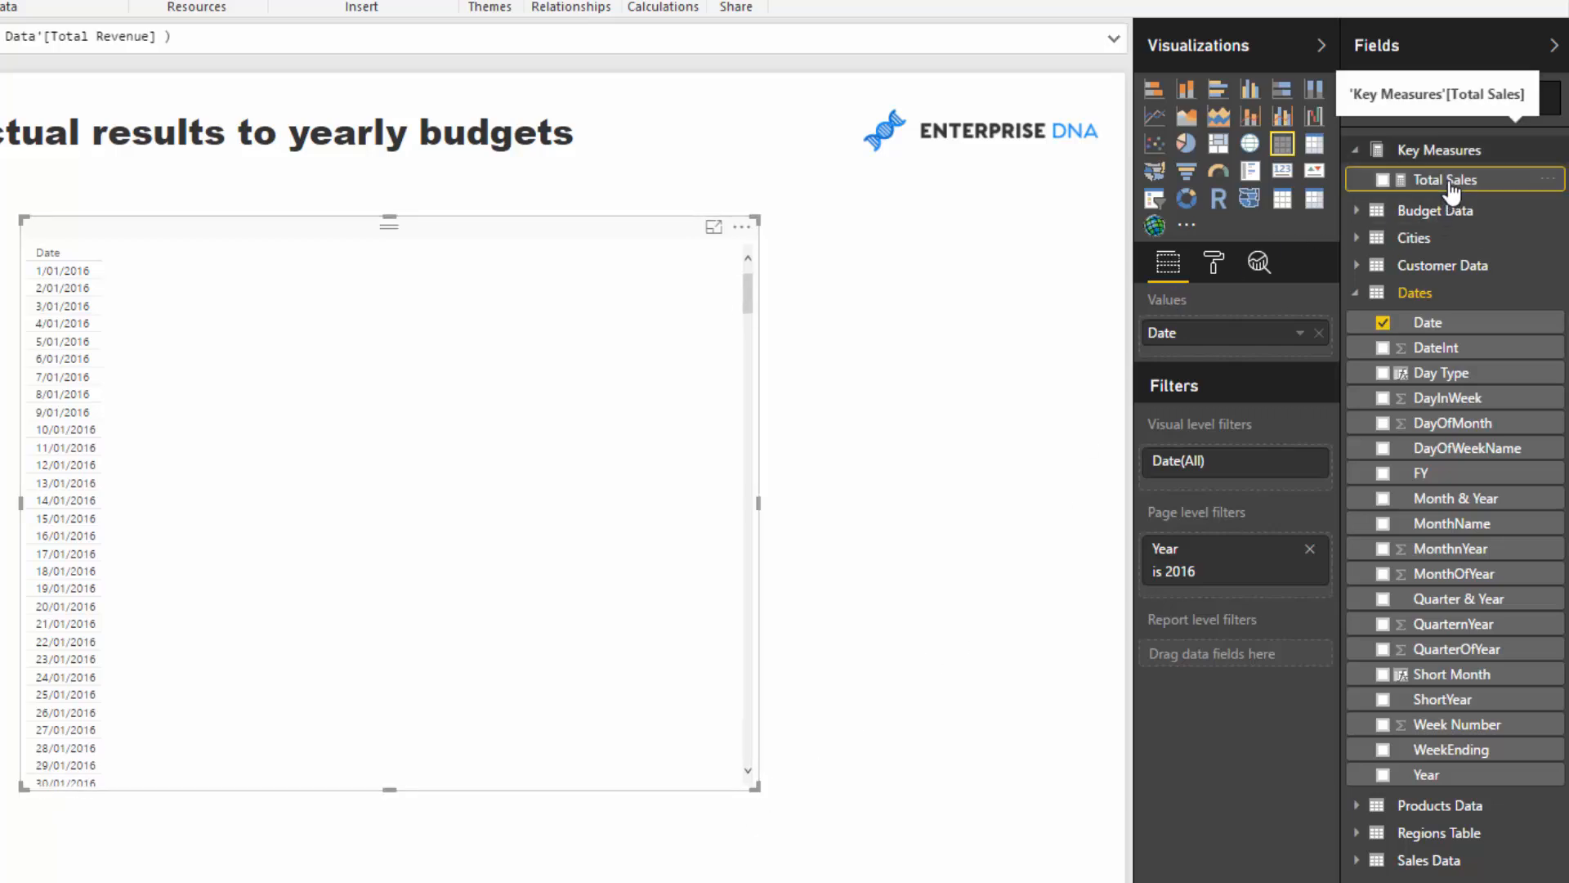
{"action": "left_click", "coordinate": [1382, 179]}
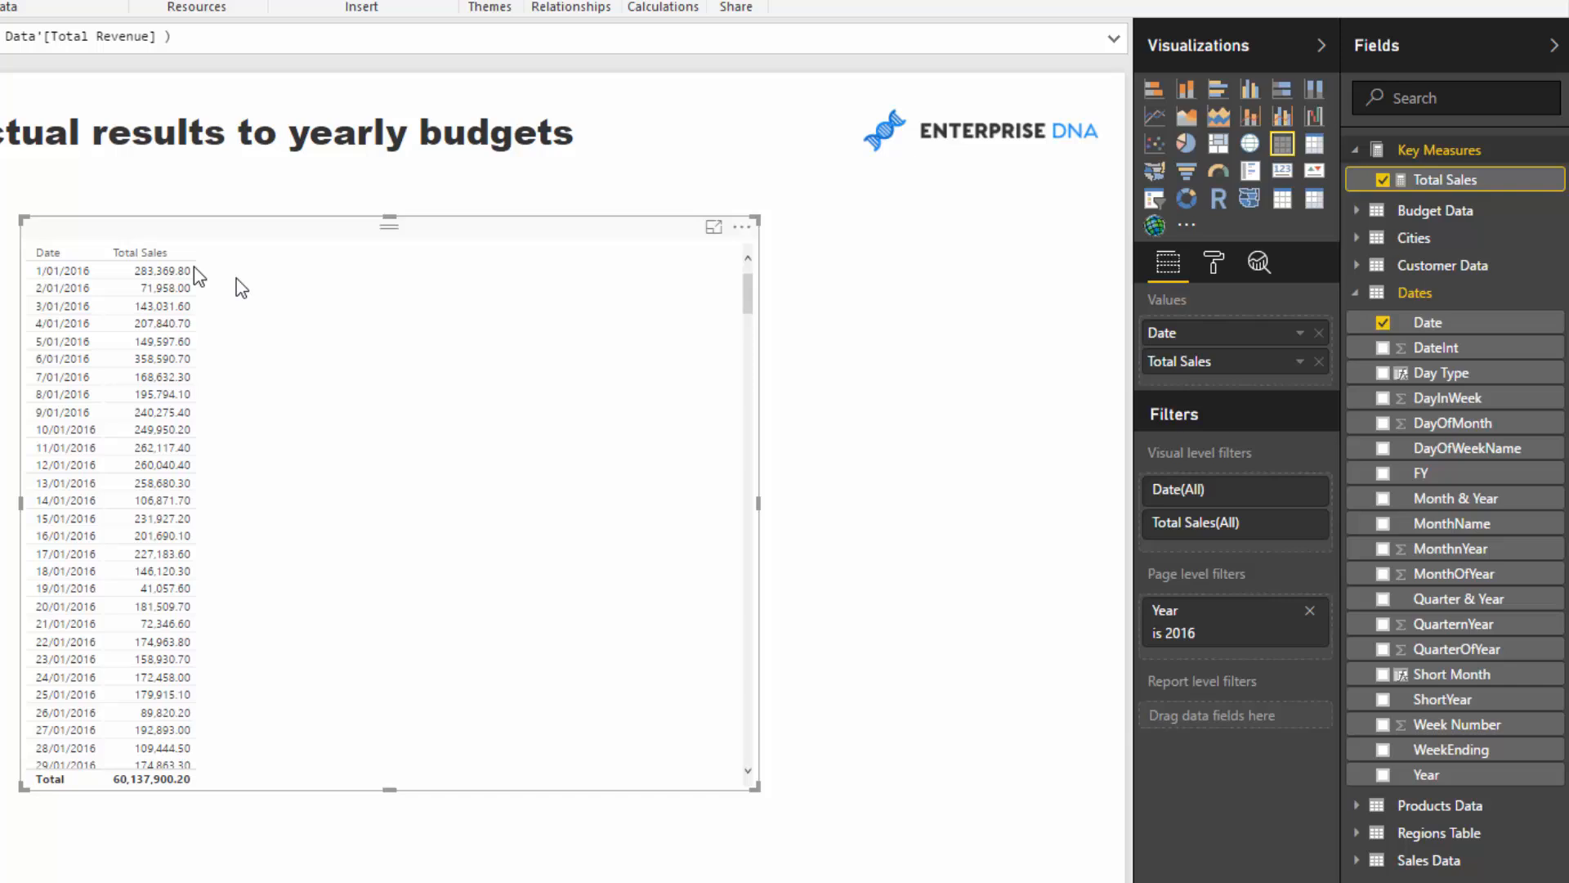
{"action": "mouse_move", "coordinate": [333, 268]}
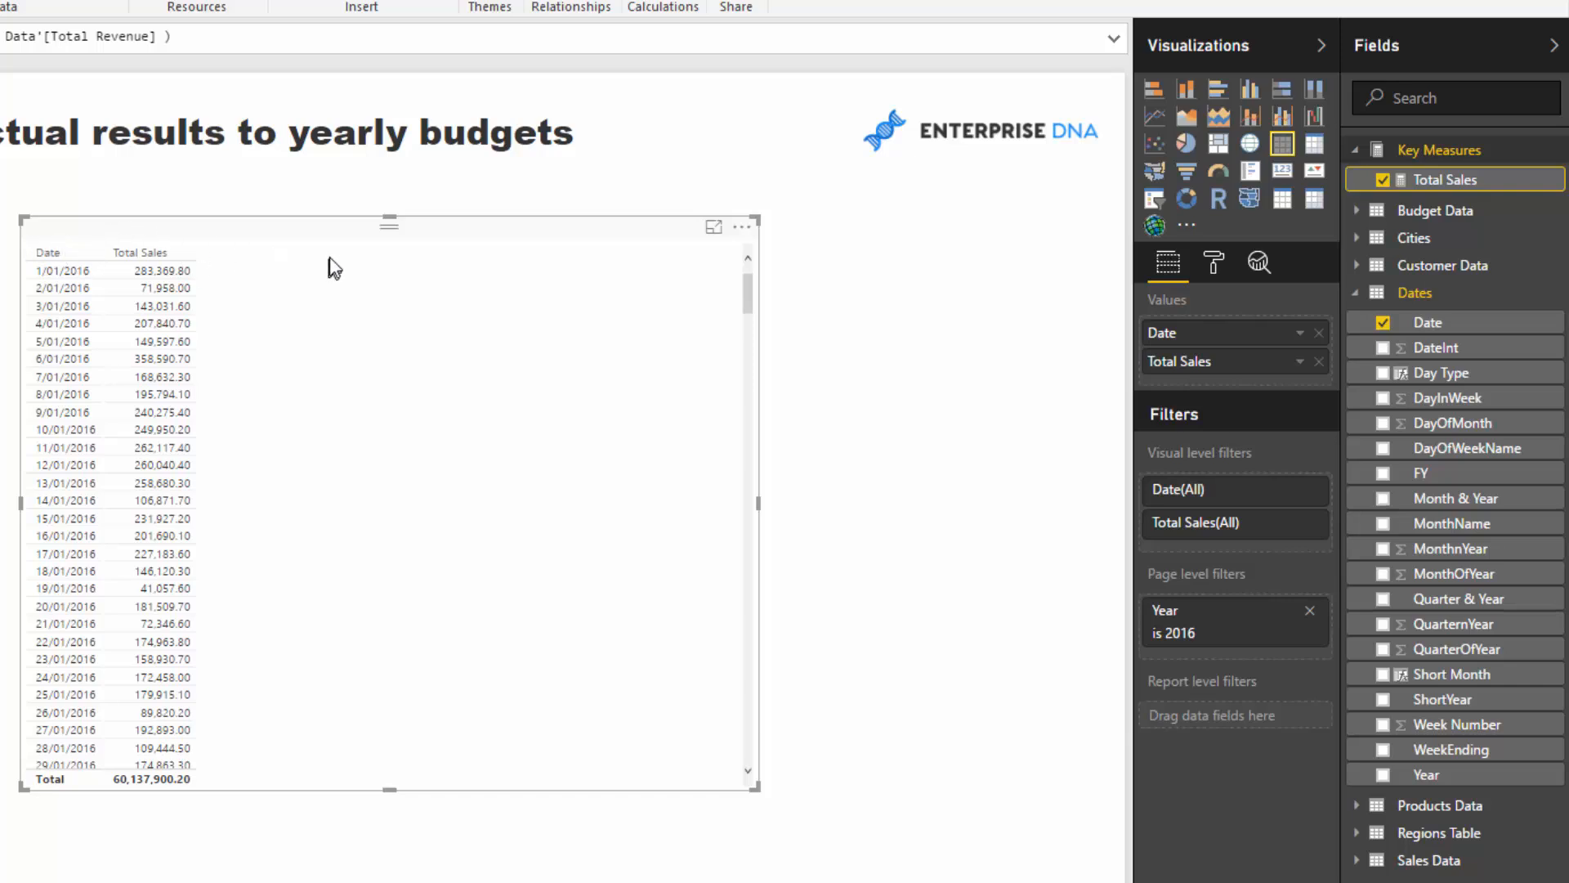
{"action": "mouse_move", "coordinate": [259, 262]}
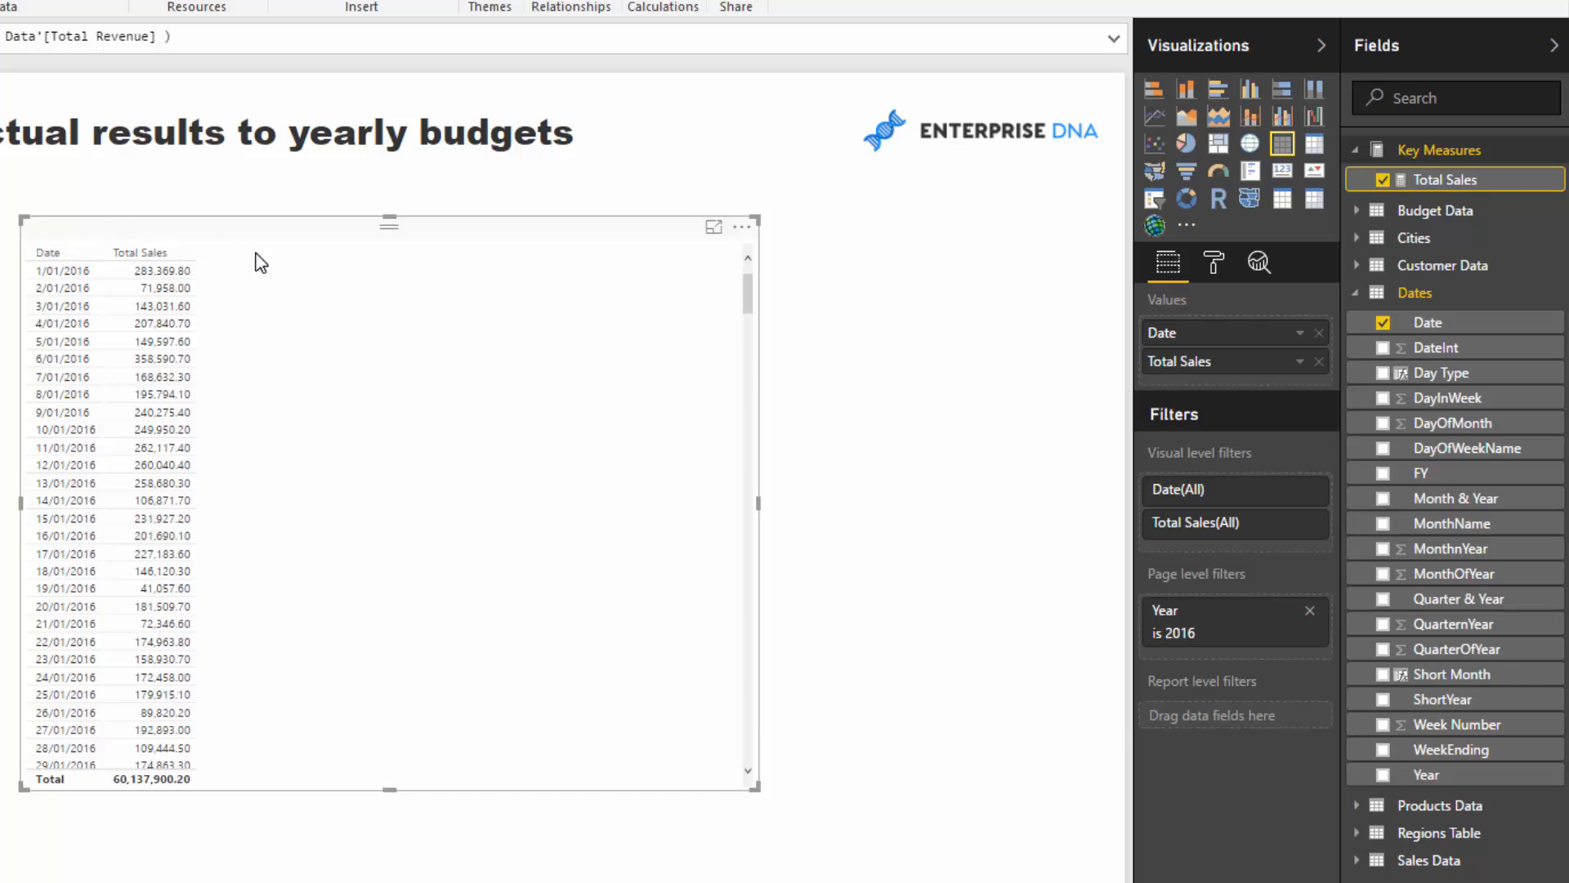
{"action": "mouse_move", "coordinate": [521, 287]}
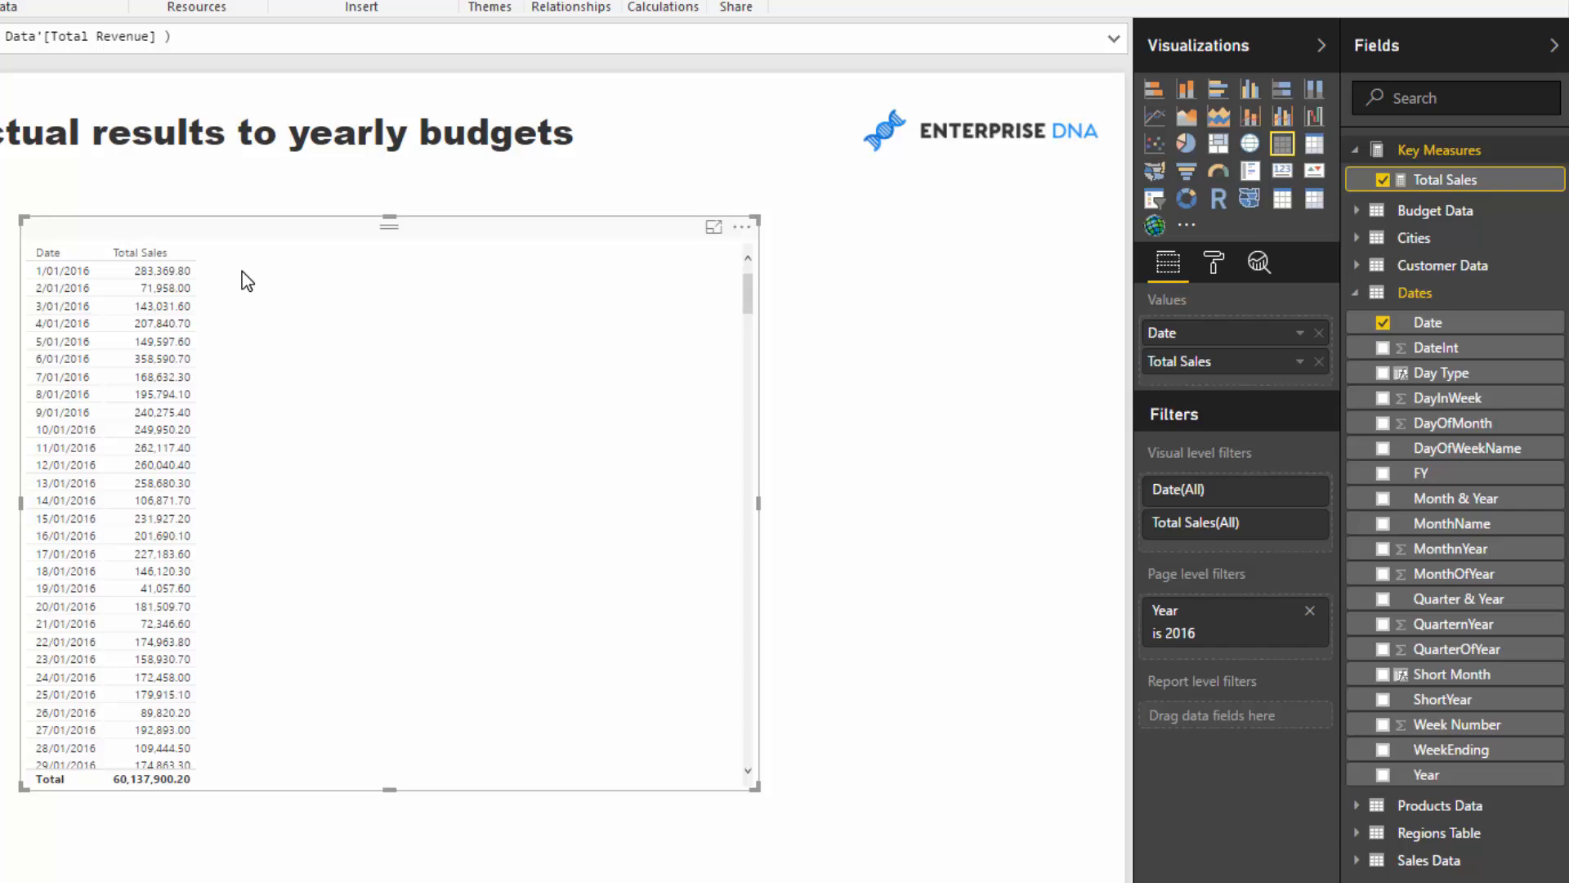
{"action": "mouse_move", "coordinate": [256, 294]}
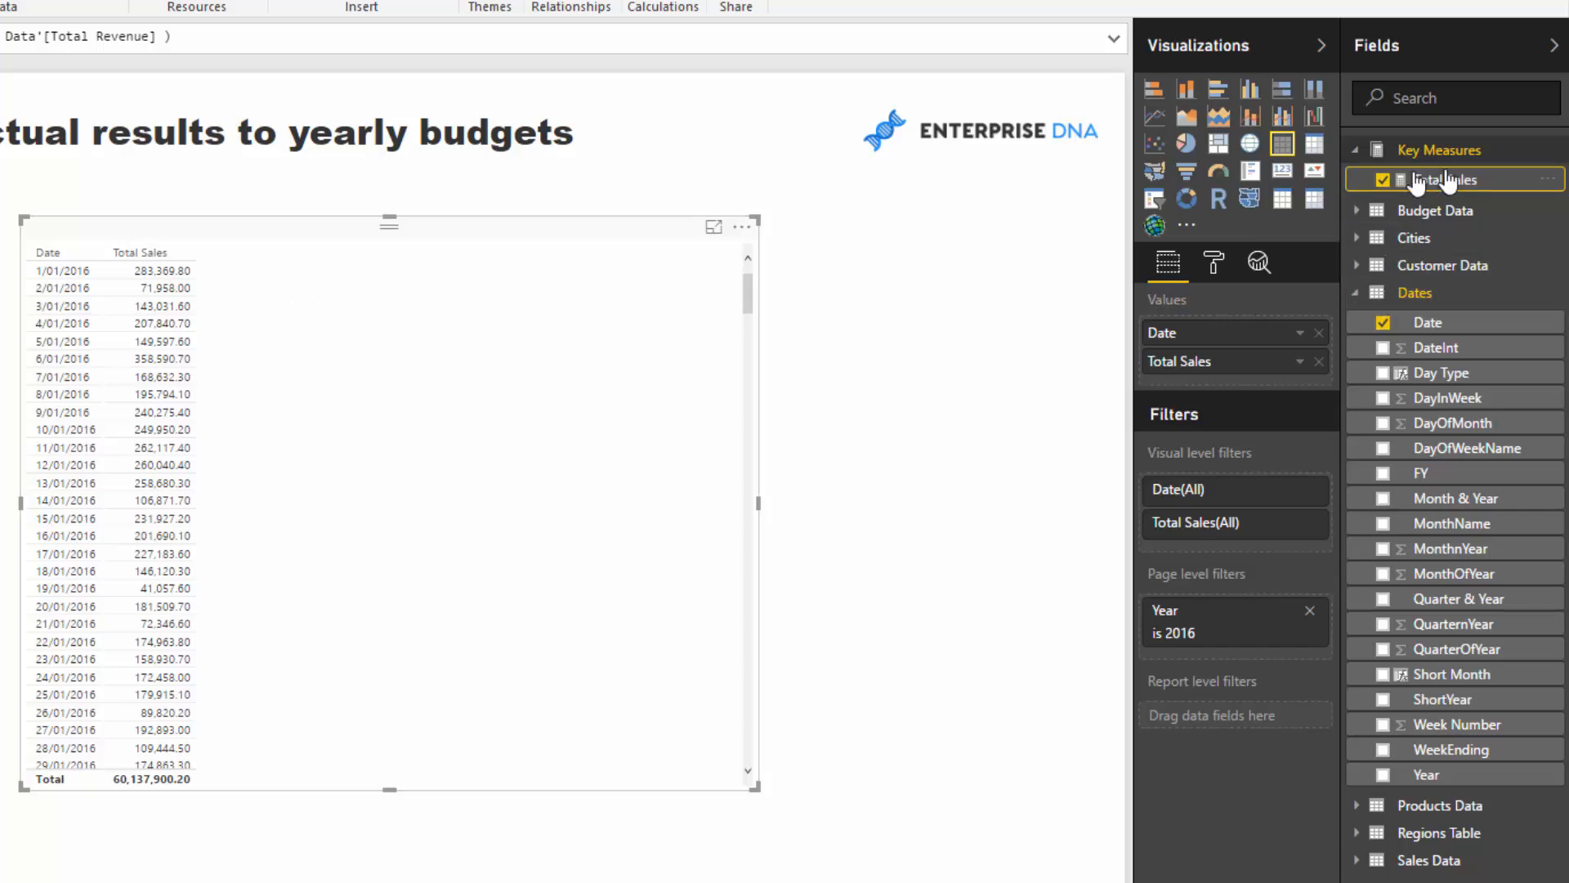
Create the measure Total Budget = SUM('Budget Data'[Sales Budgets])
{"action": "left_click", "coordinate": [1439, 135]}
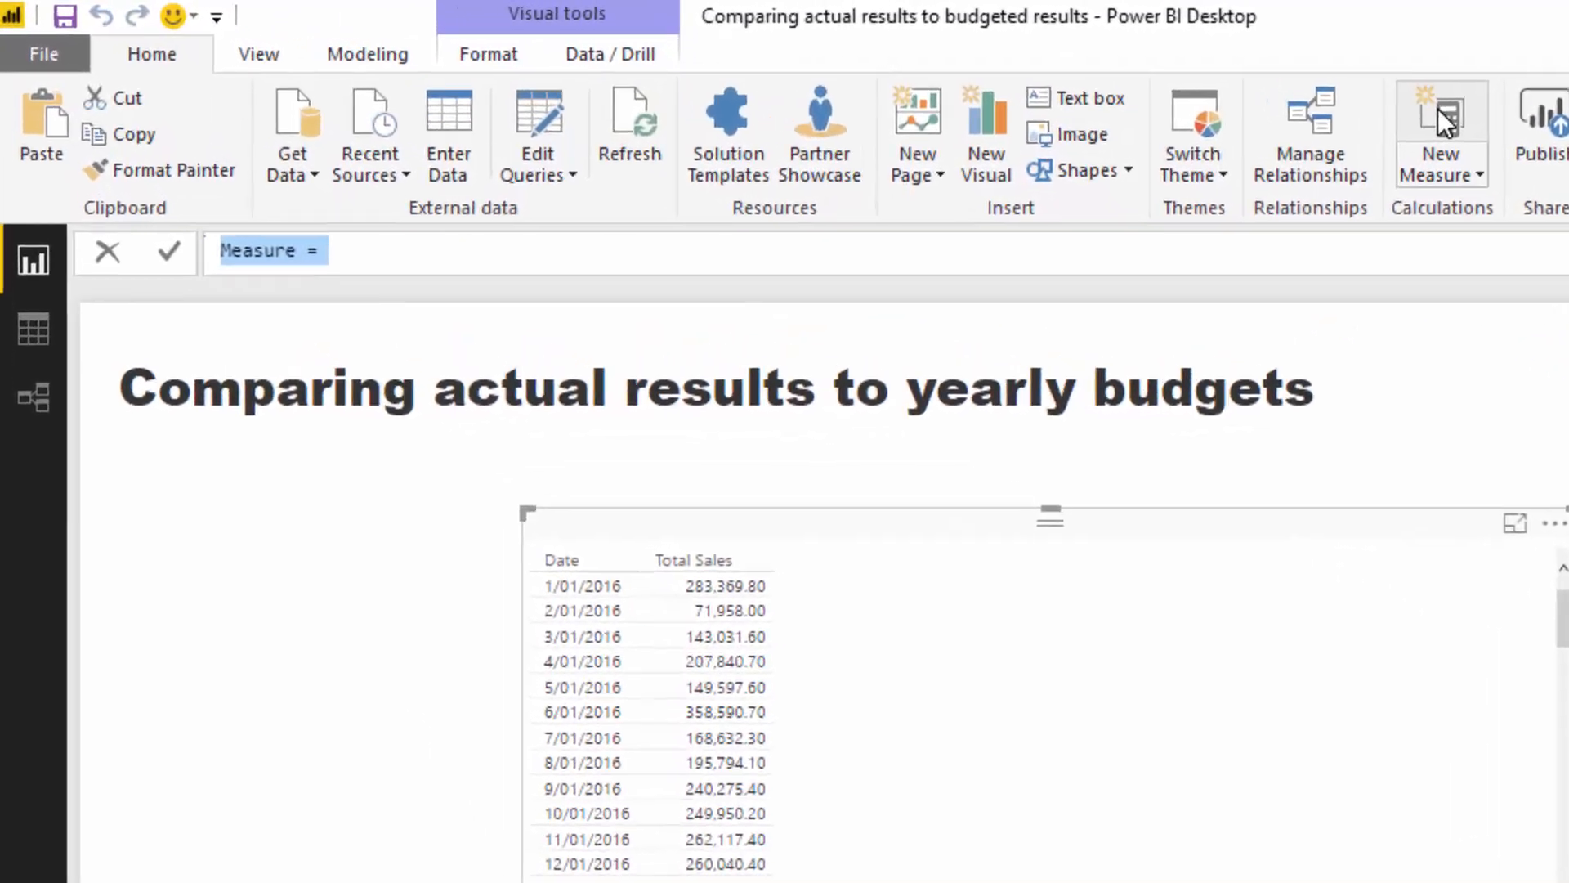
{"action": "type", "text": "Total Budget = SUM("}
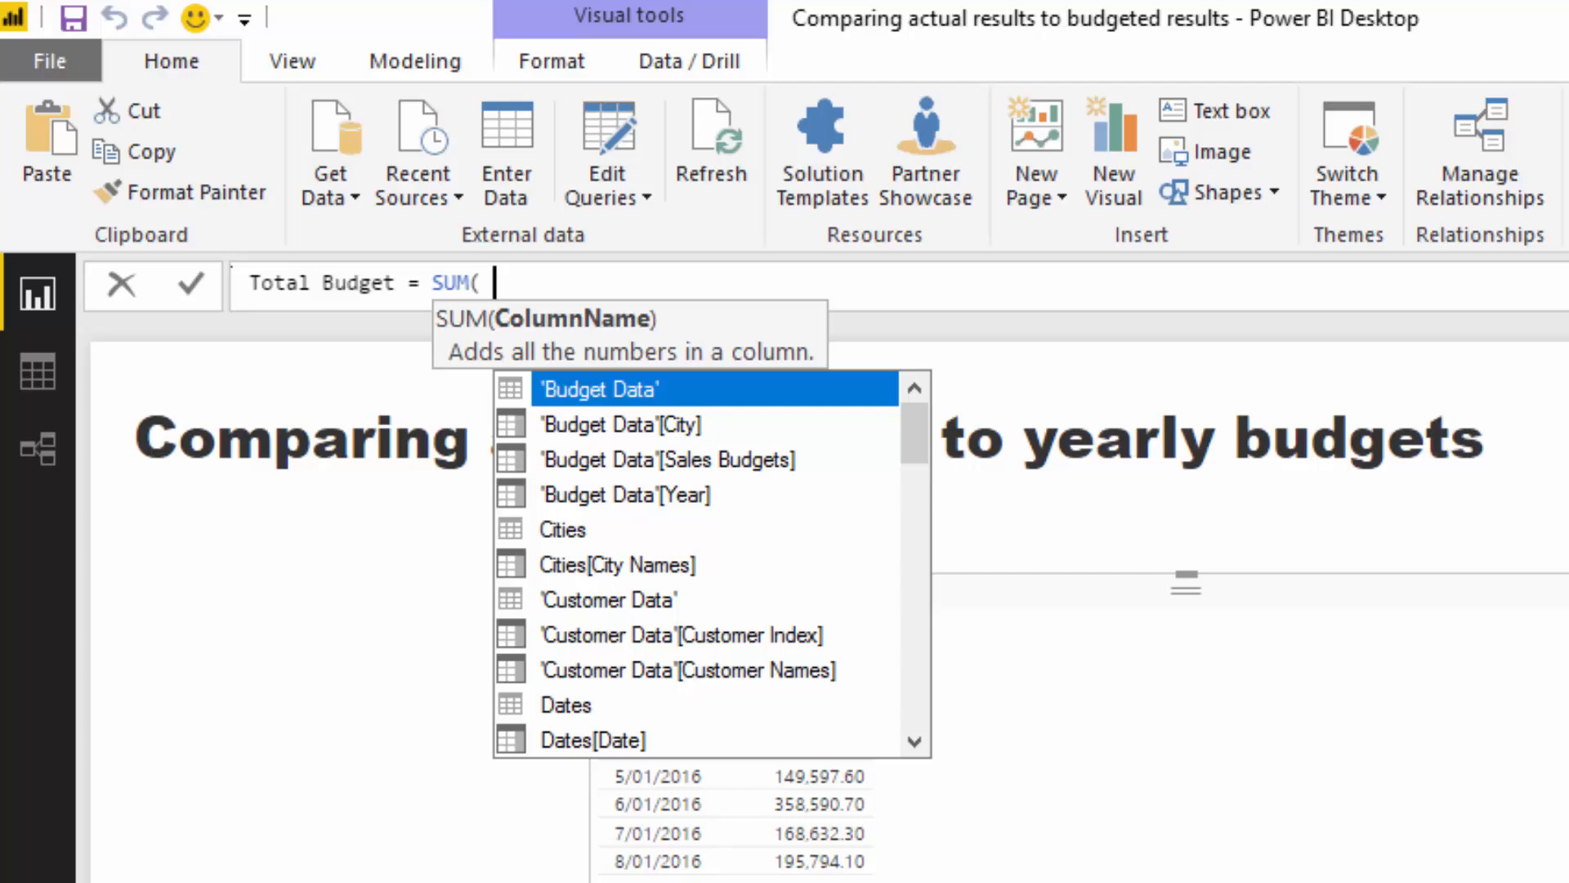
{"action": "double_click", "coordinate": [667, 459]}
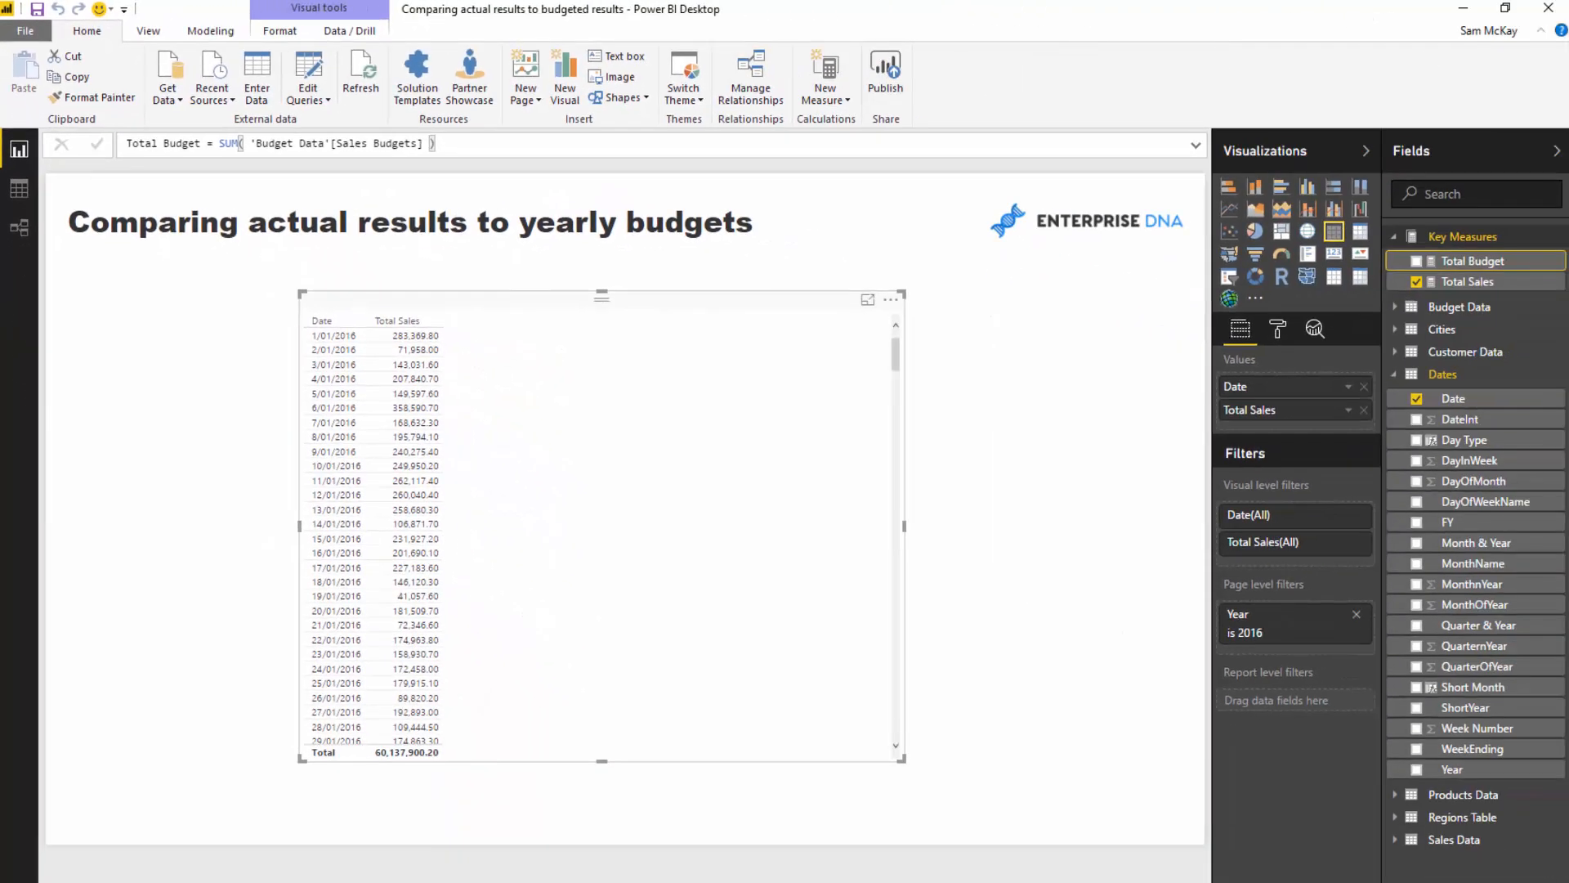
Add Total Budget (62,229,281.41) to the date table, then view Budget Data
{"action": "left_click", "coordinate": [1416, 260]}
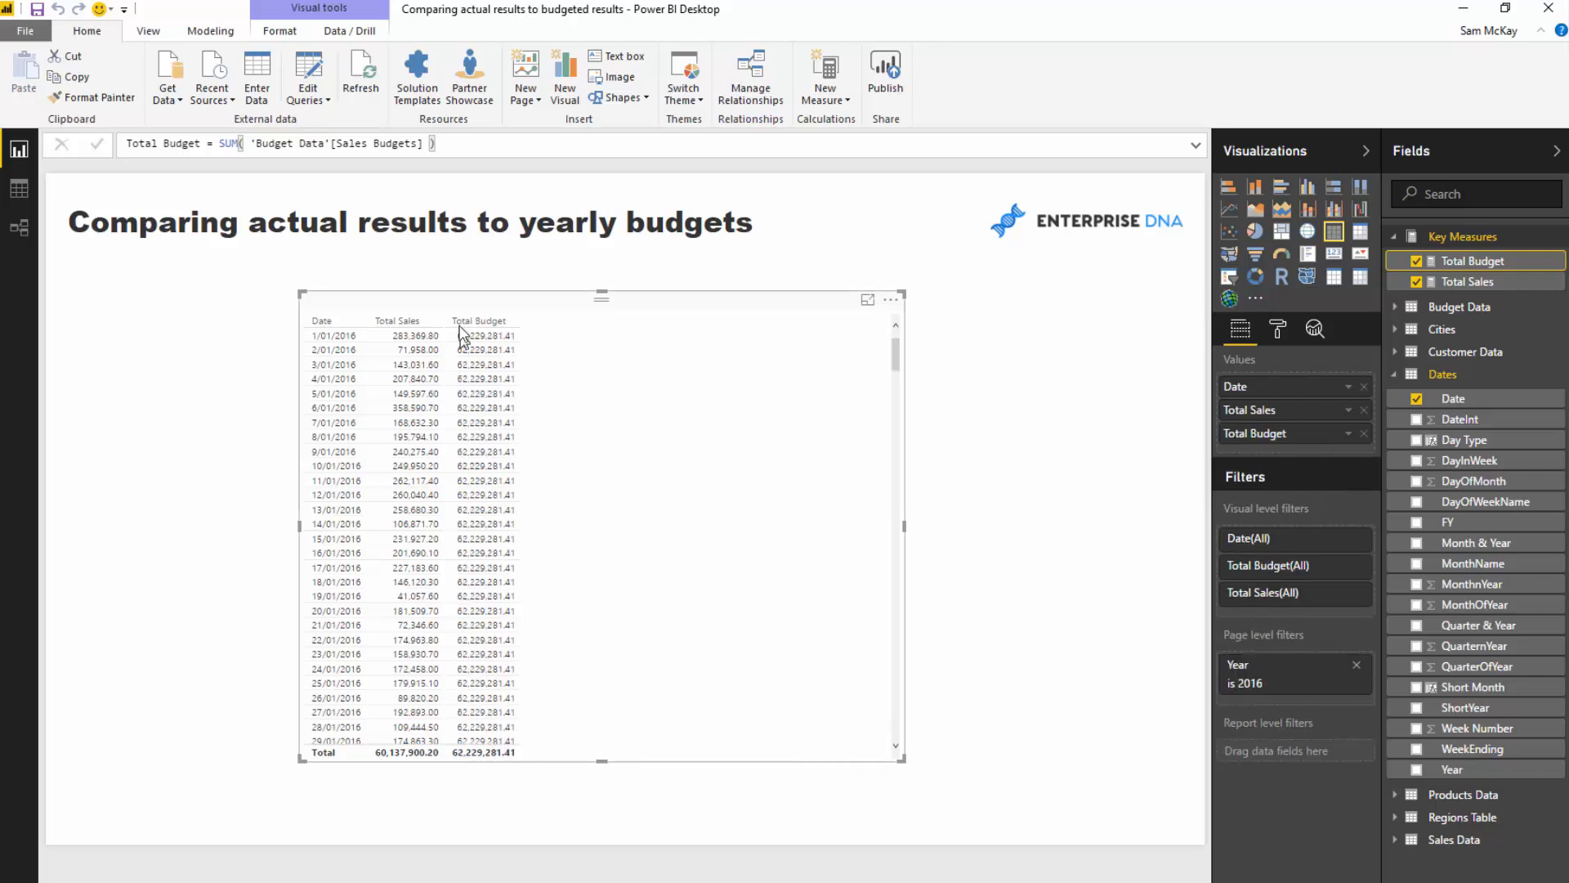
{"action": "left_click", "coordinate": [866, 299]}
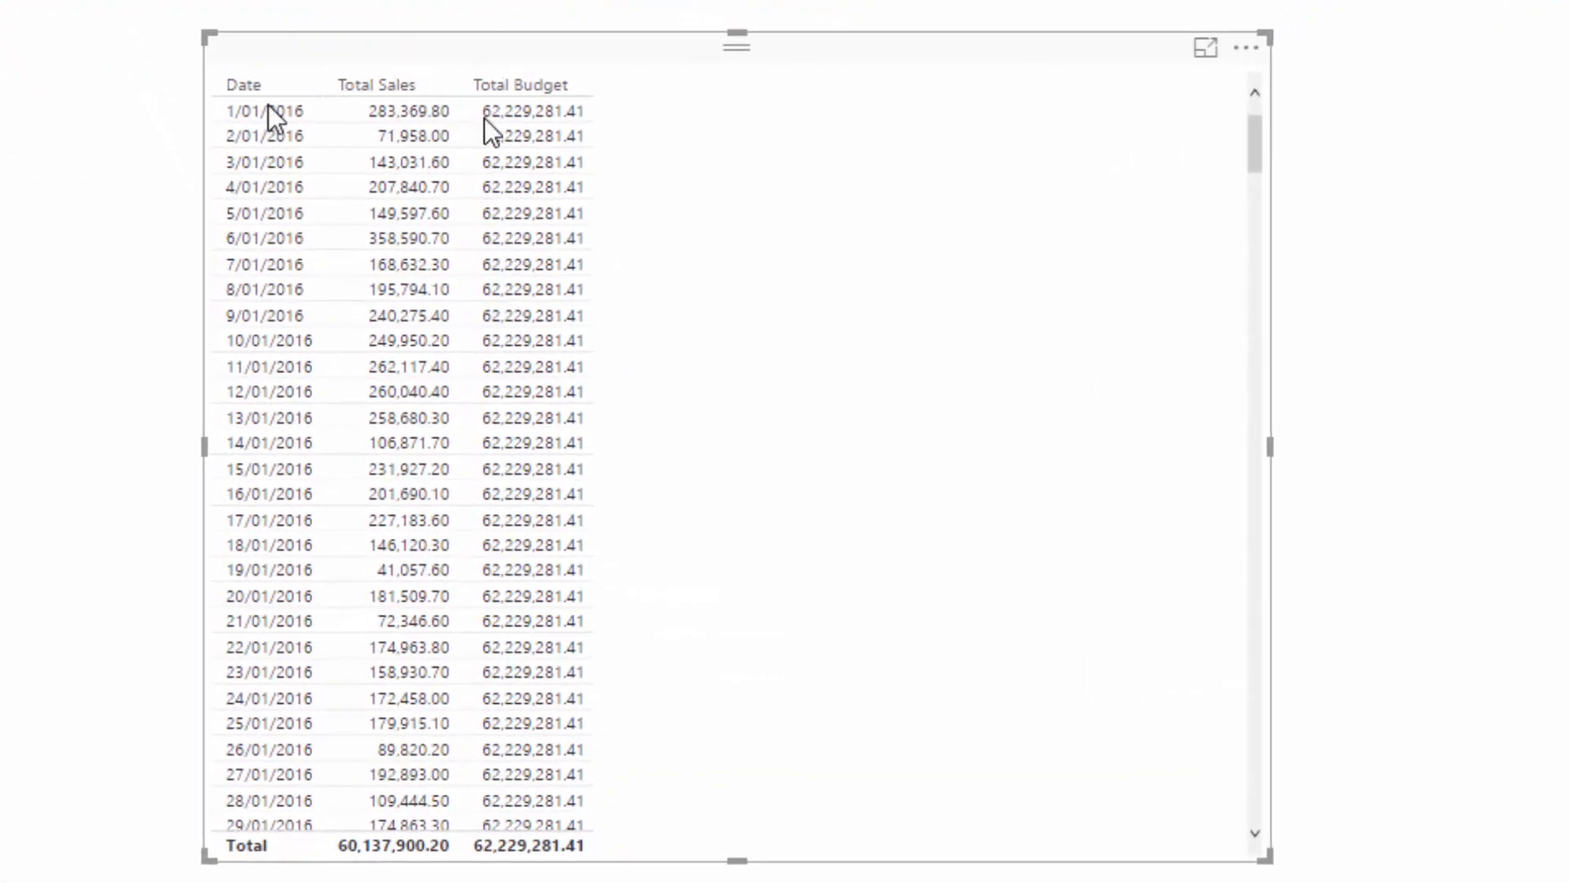
{"action": "mouse_move", "coordinate": [561, 180]}
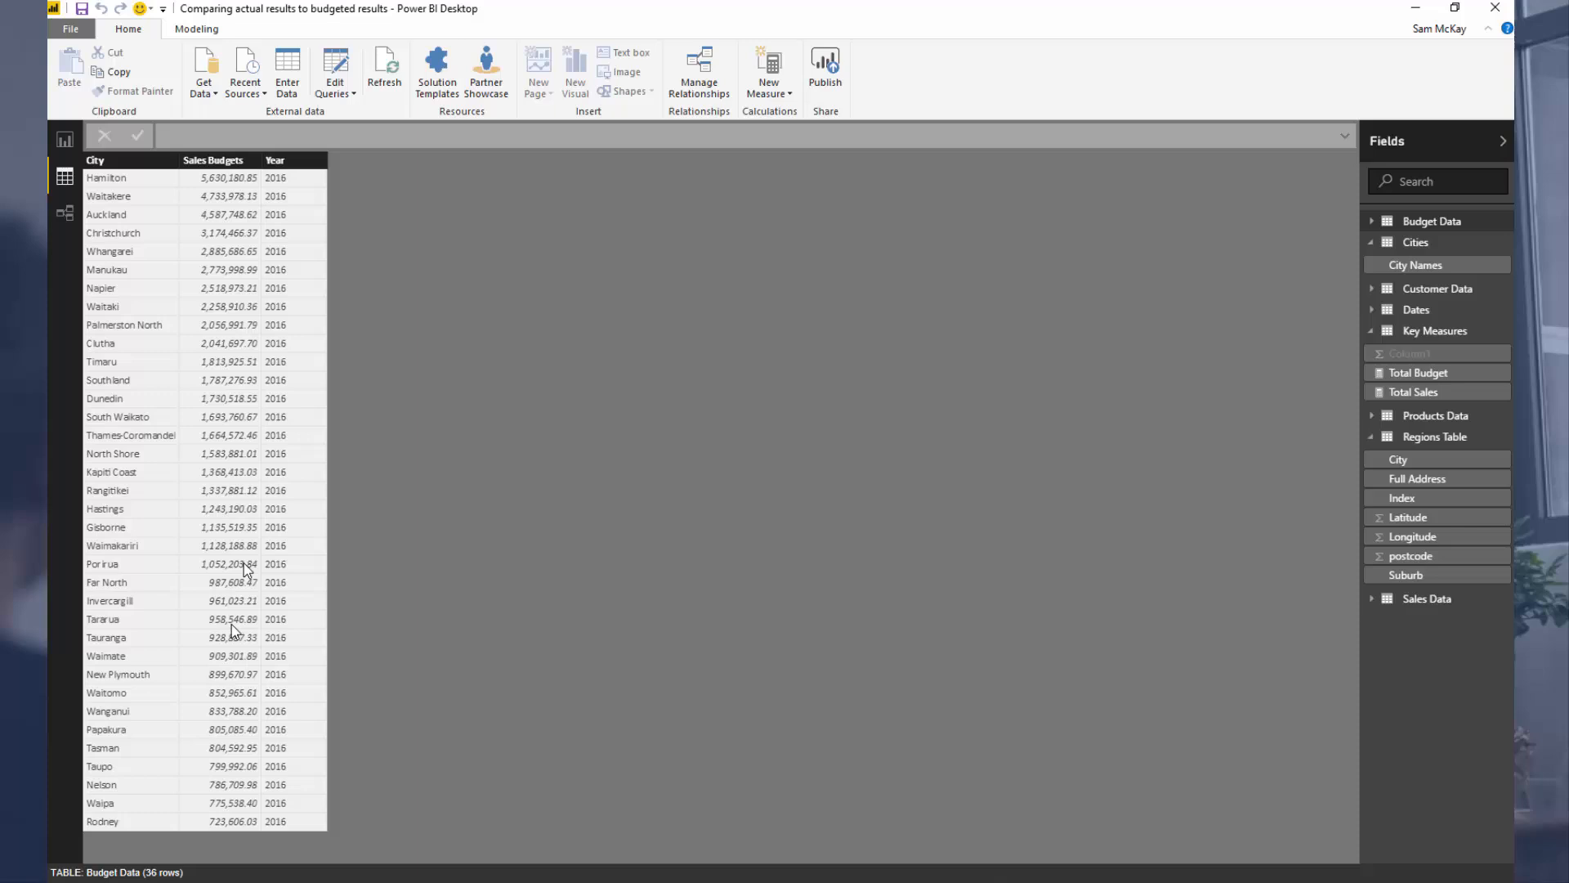
Return from Data view to the report canvas
{"action": "left_click", "coordinate": [65, 139]}
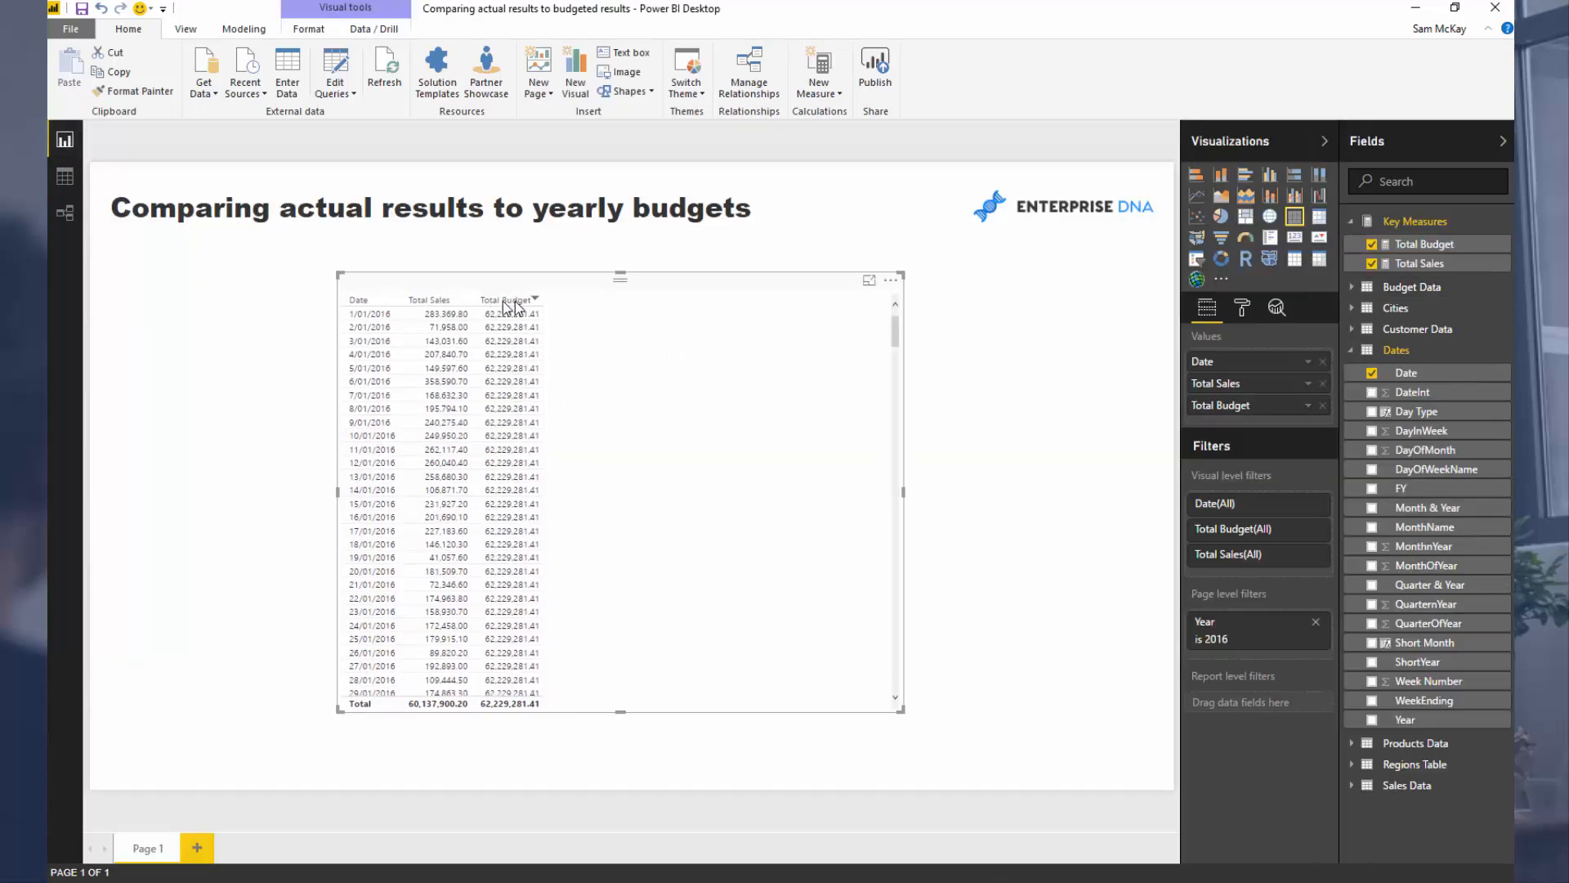
{"action": "mouse_move", "coordinate": [558, 525]}
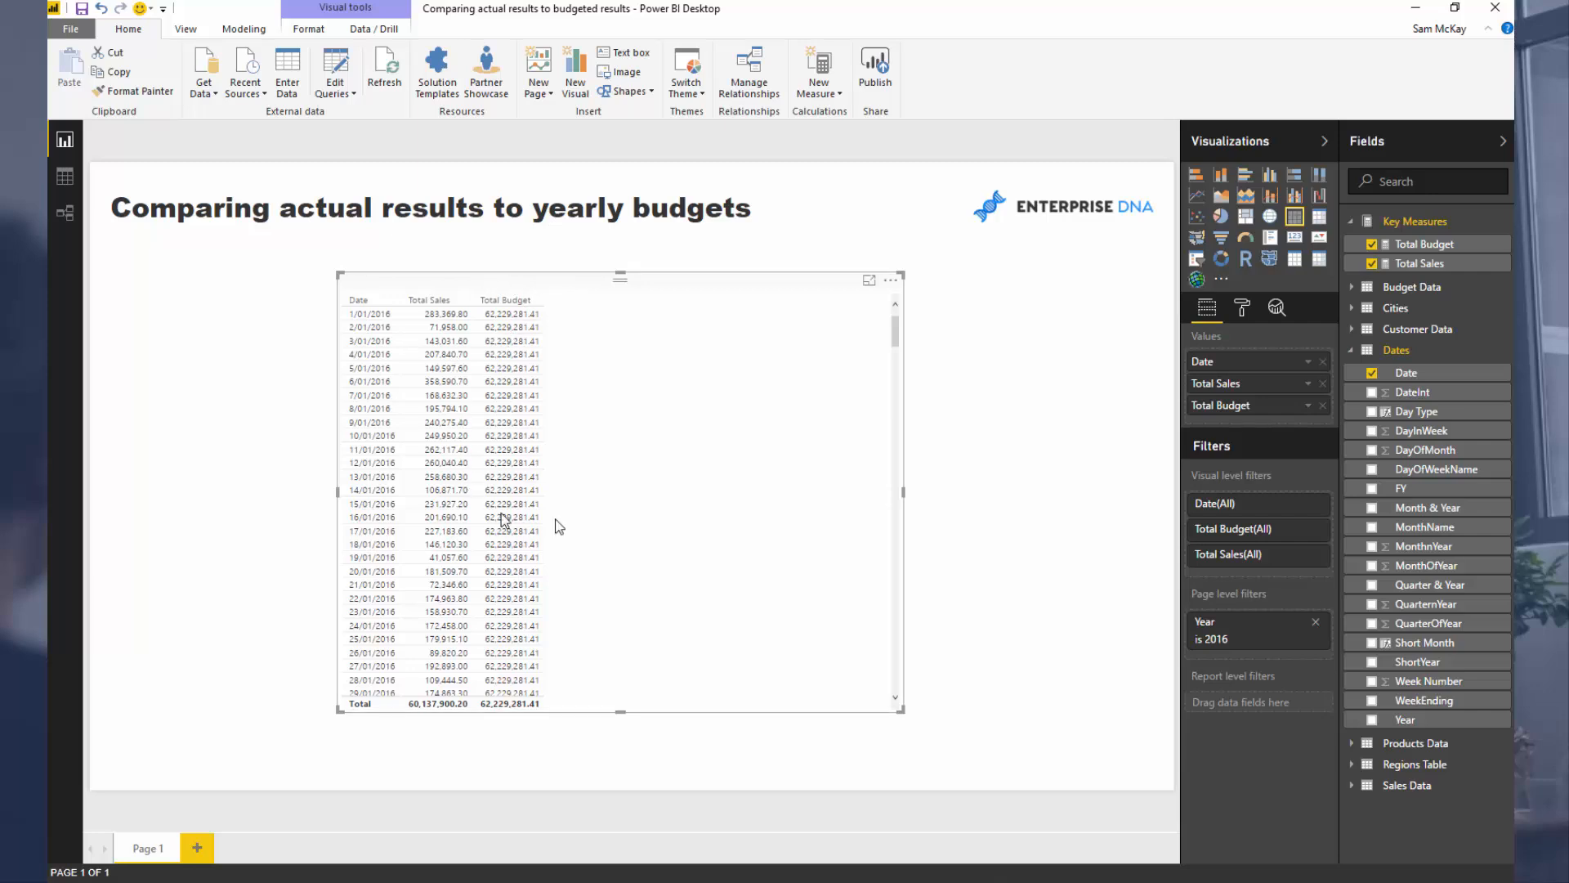
{"action": "mouse_move", "coordinate": [708, 388]}
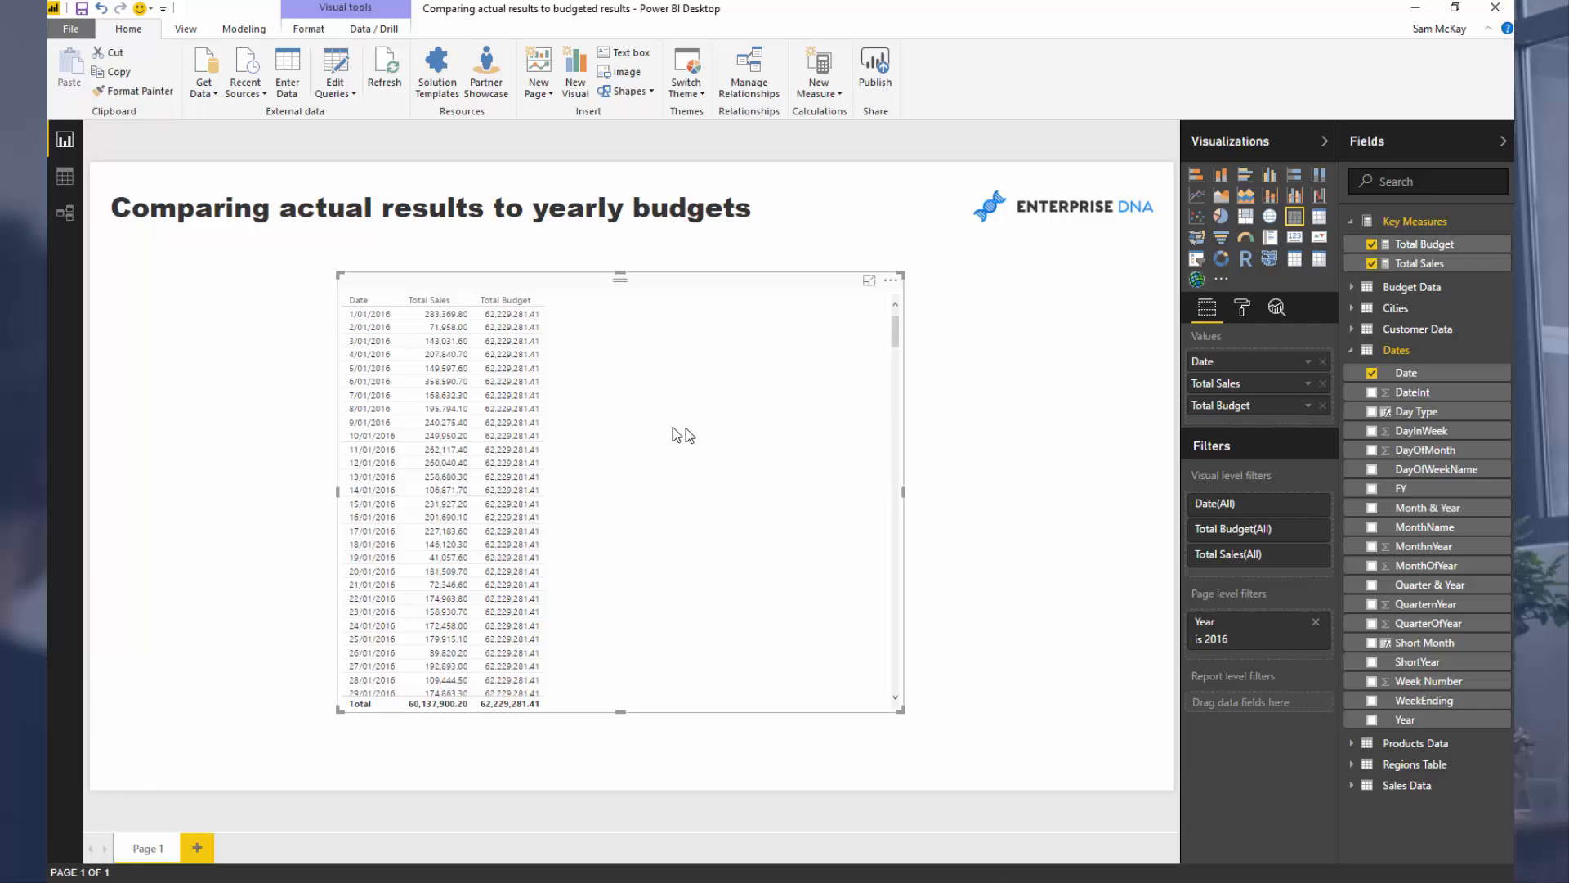
{"action": "mouse_move", "coordinate": [715, 392]}
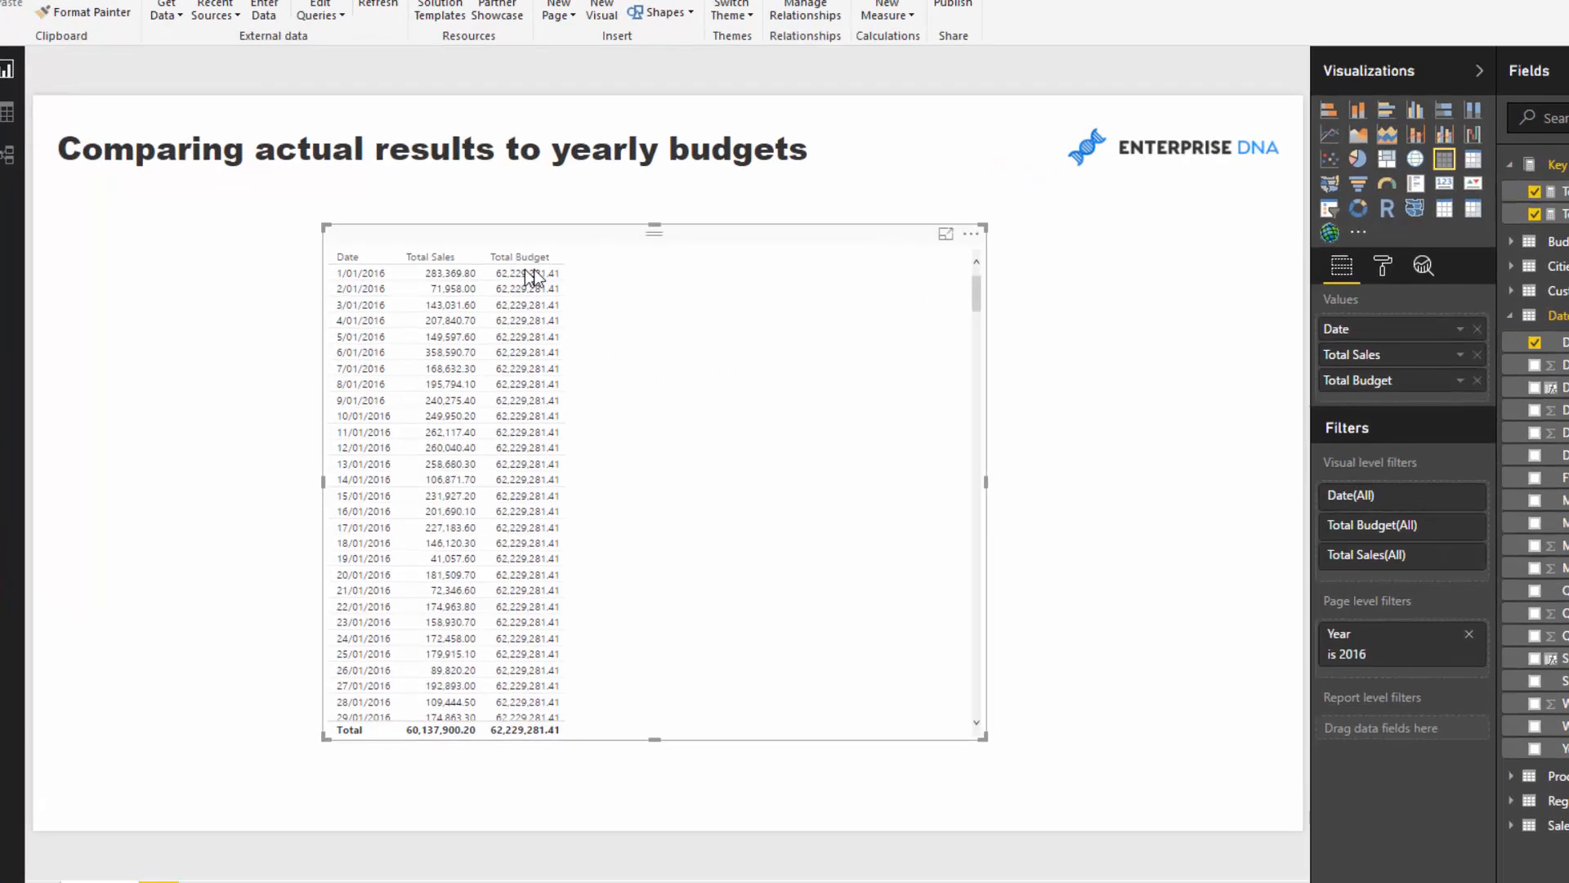
Select the date table and view the Total Sales measure formula
{"action": "left_click", "coordinate": [945, 233]}
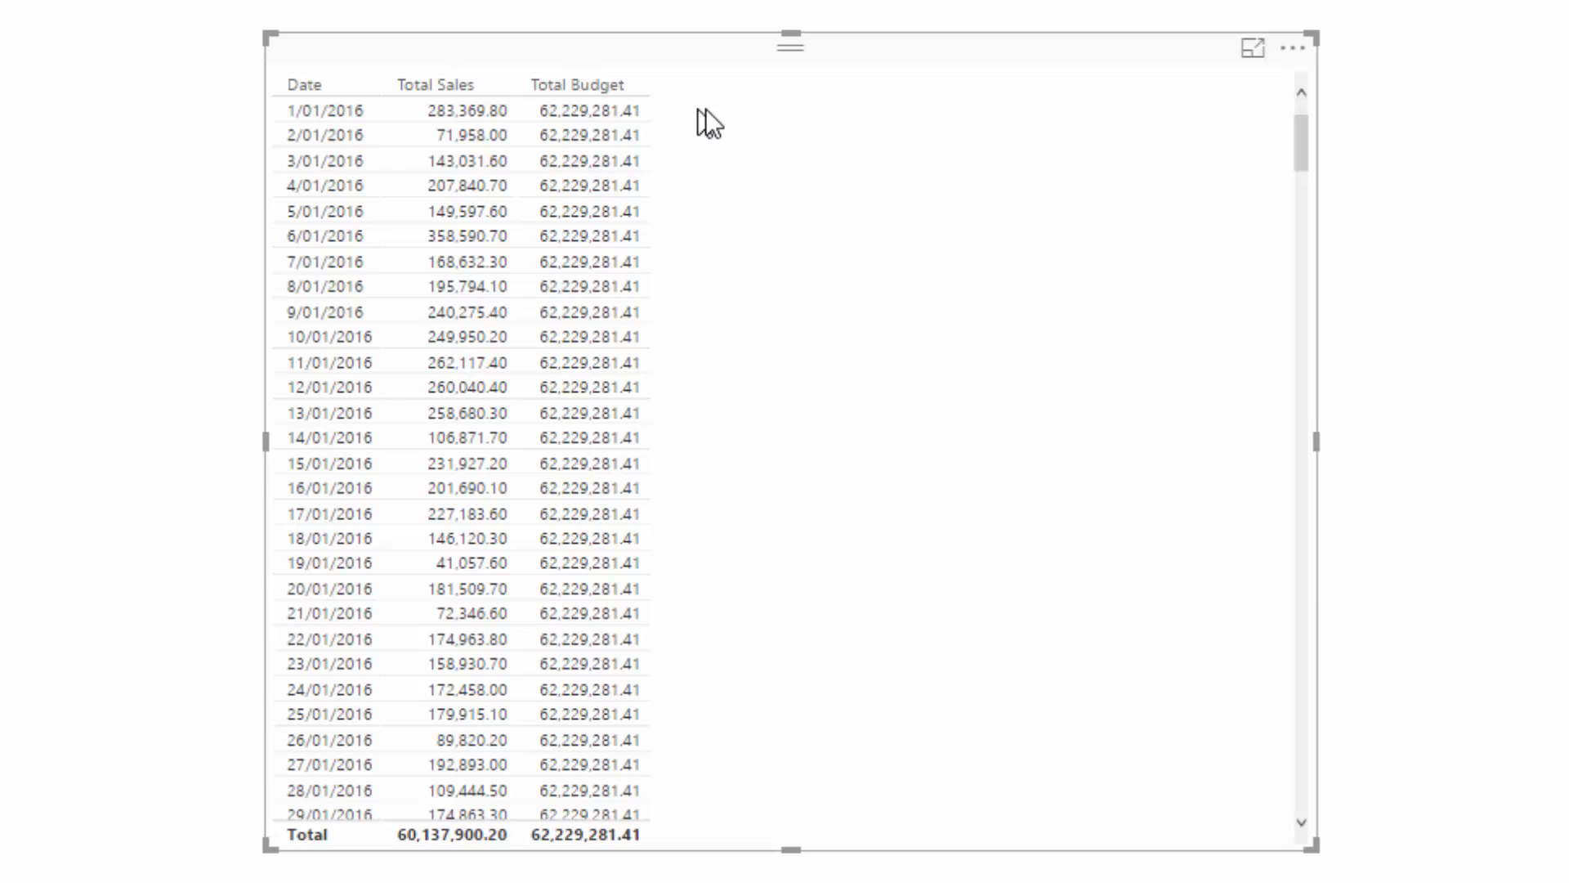
{"action": "mouse_move", "coordinate": [739, 111]}
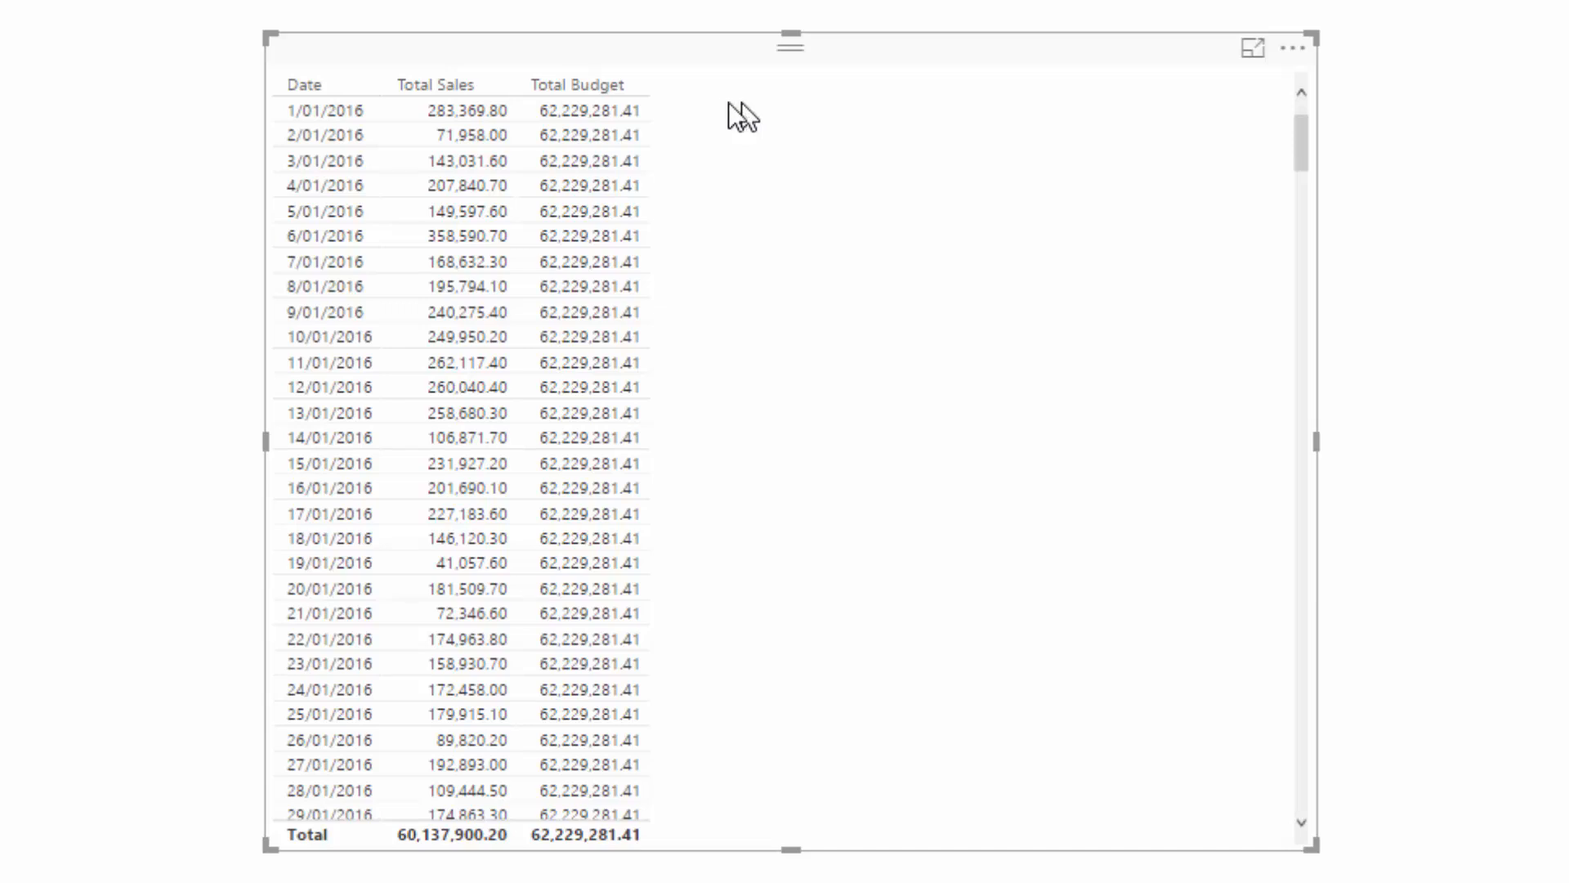
{"action": "mouse_move", "coordinate": [757, 113]}
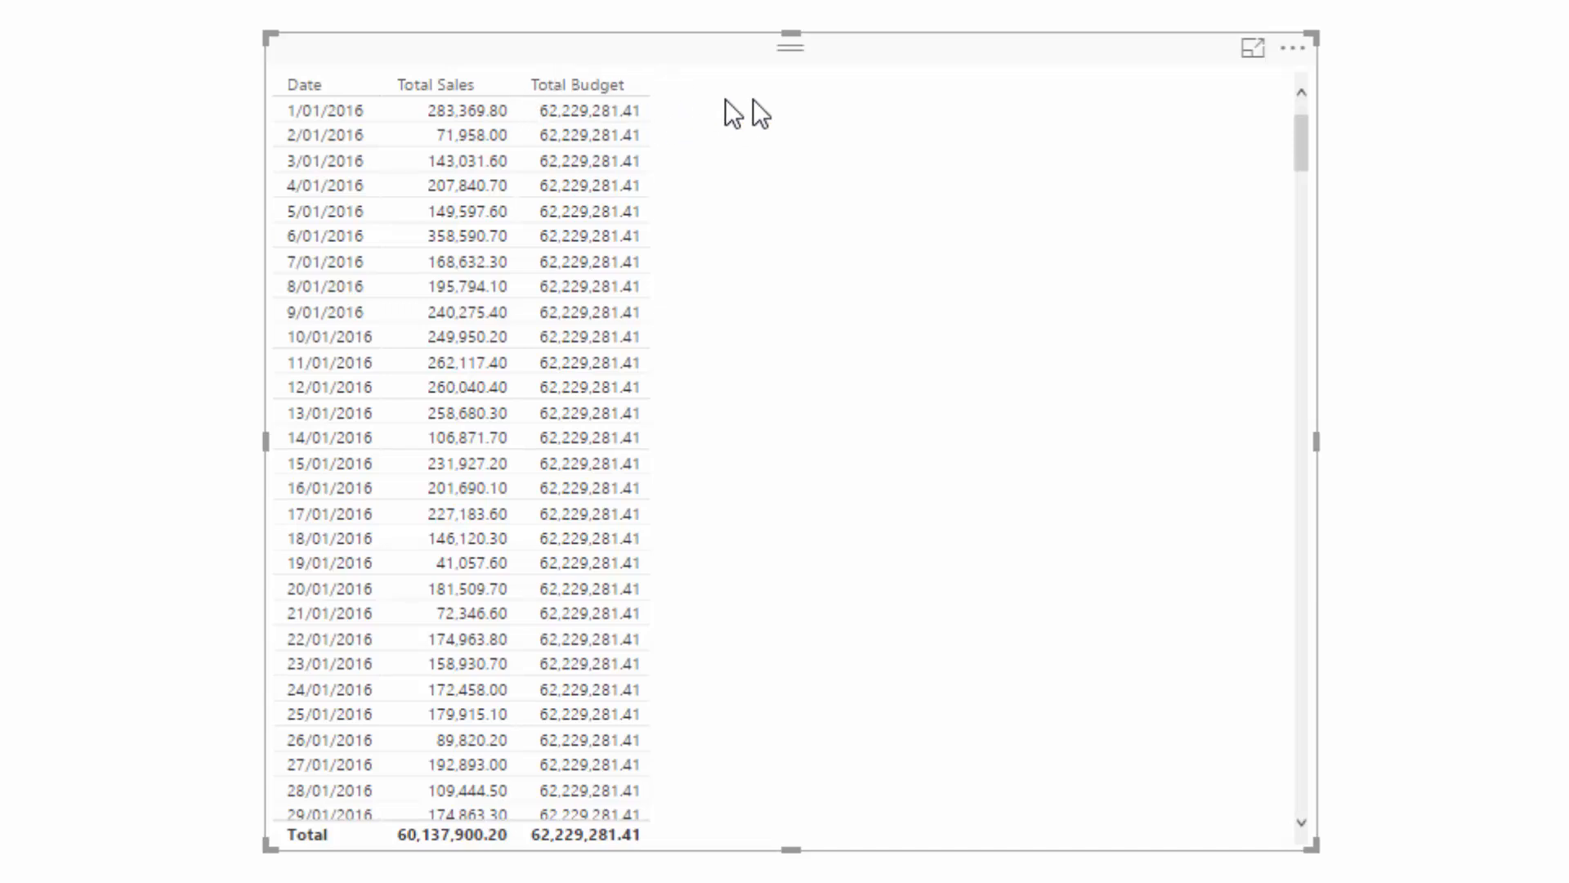
{"action": "mouse_move", "coordinate": [583, 118]}
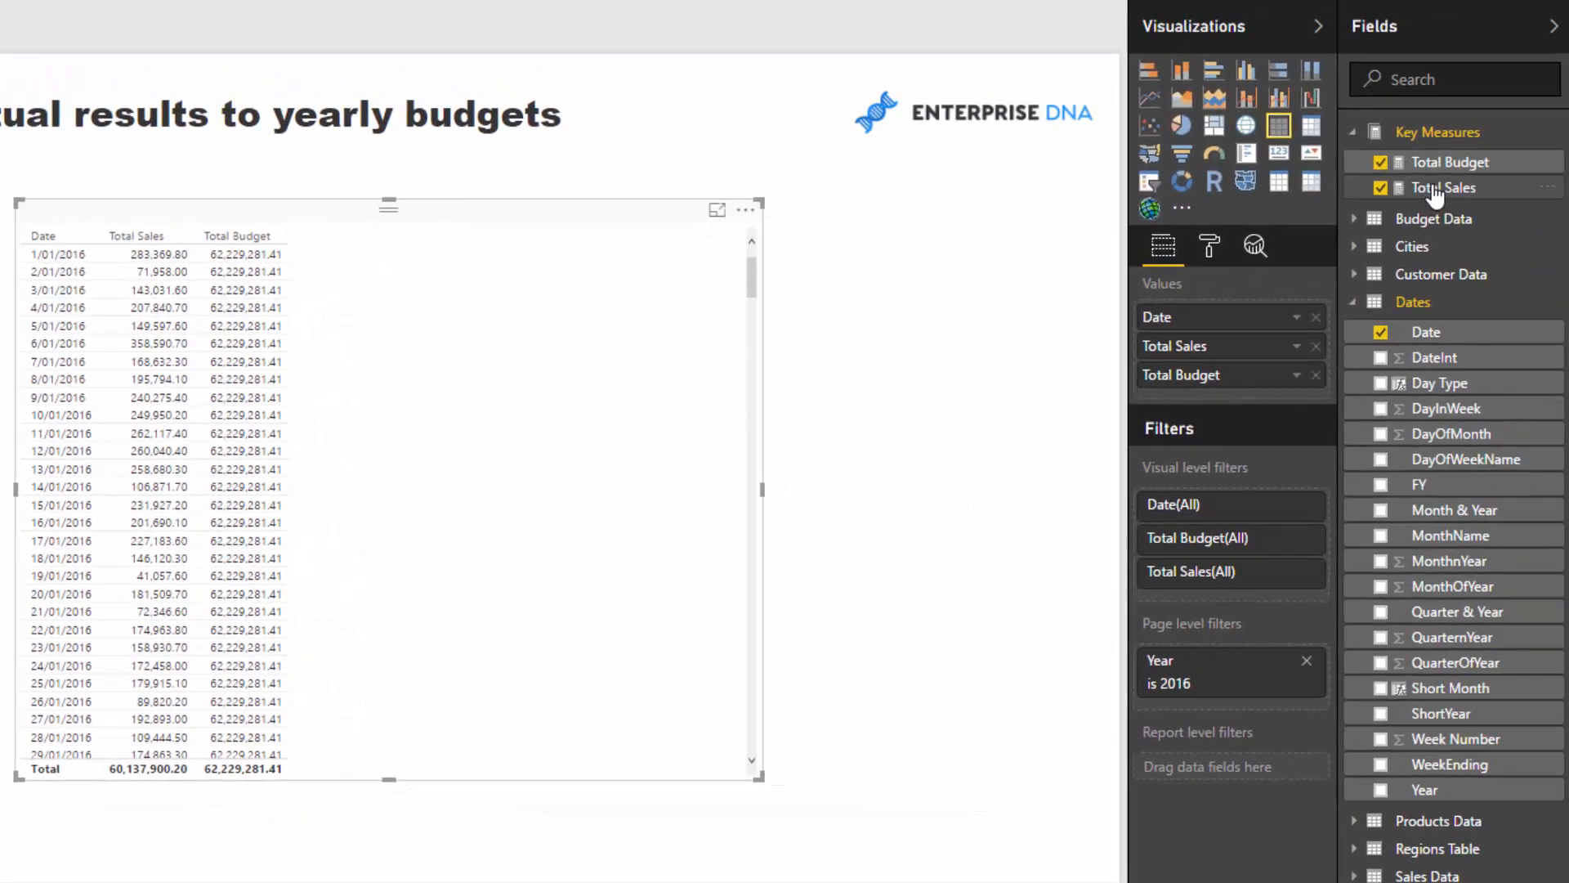
{"action": "left_click", "coordinate": [1441, 188]}
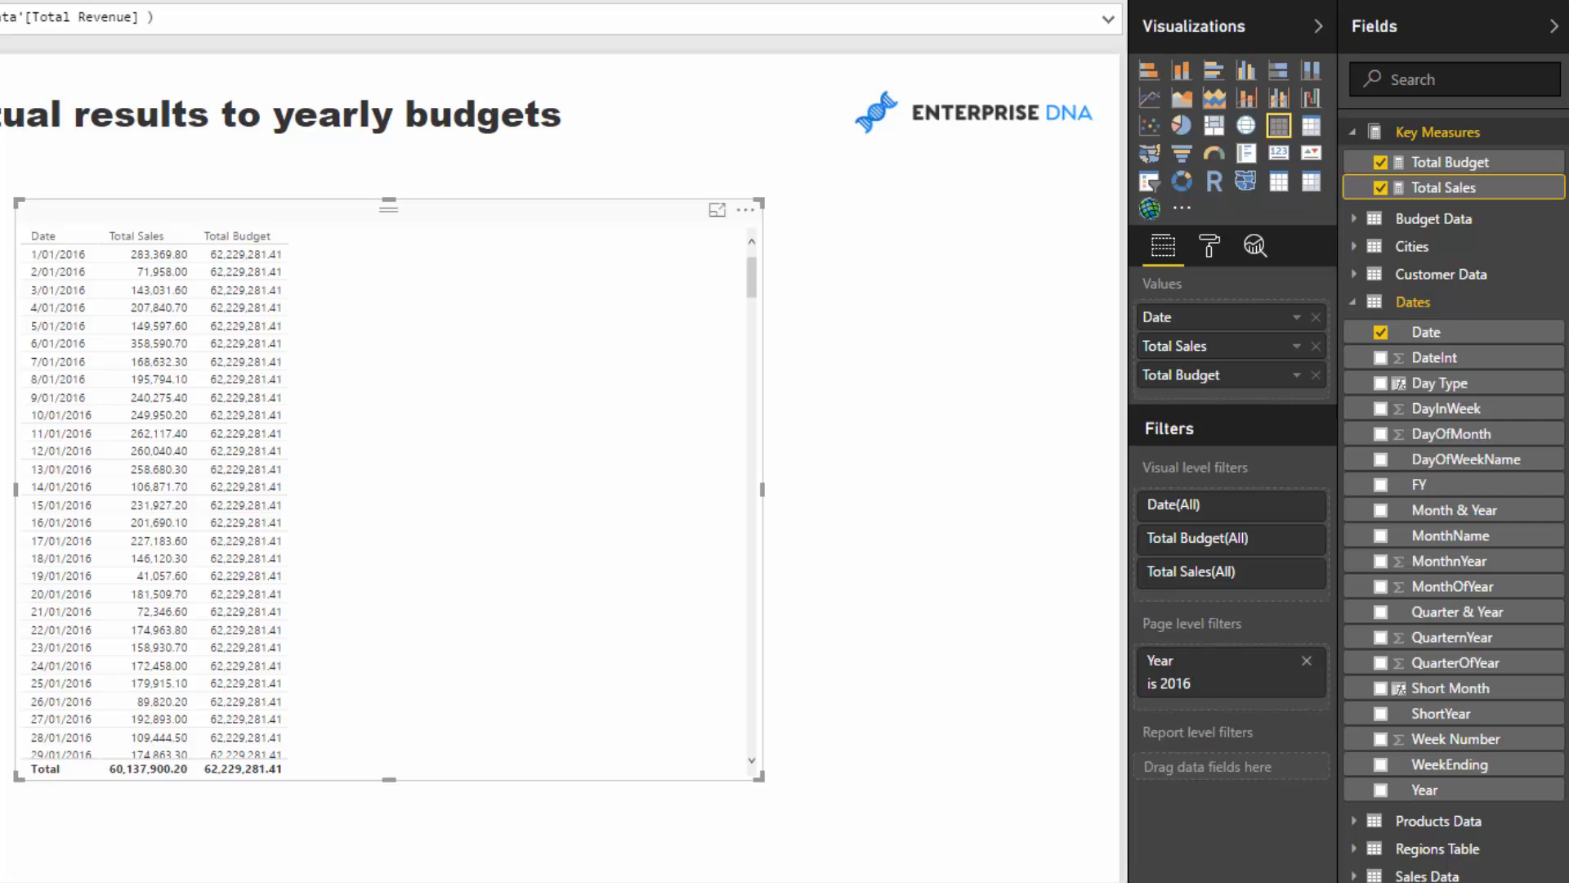
{"action": "mouse_move", "coordinate": [1441, 218]}
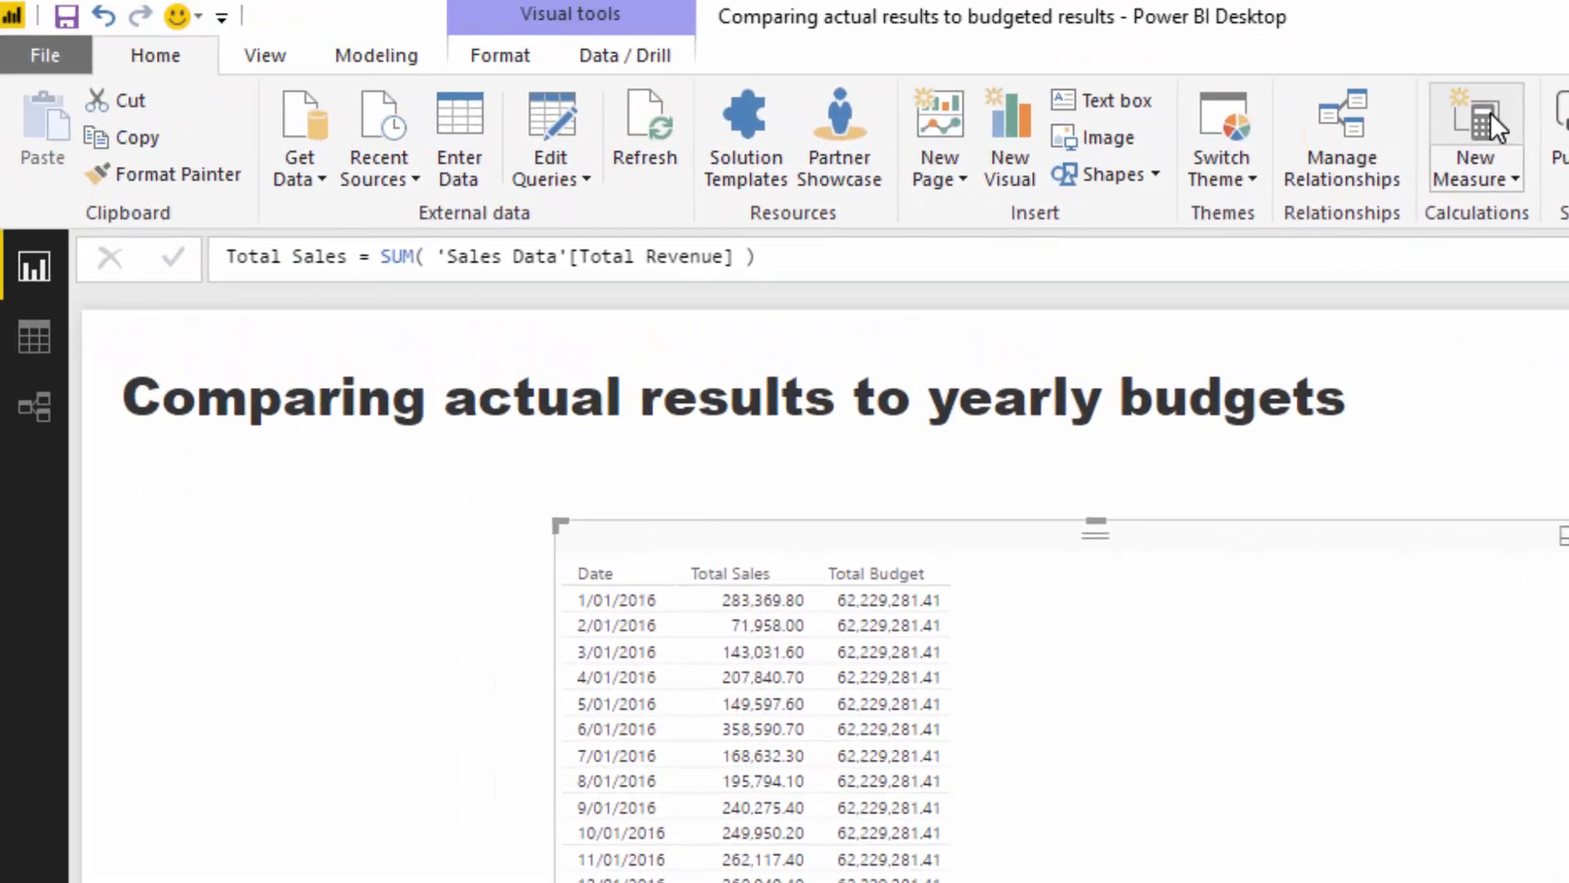
Enter Days in Year = CALCULATE(COUNTROWS(Dates), ALLEXCEPT(Dates, Dates[Year]))
{"action": "type", "text": "Days in Year ="}
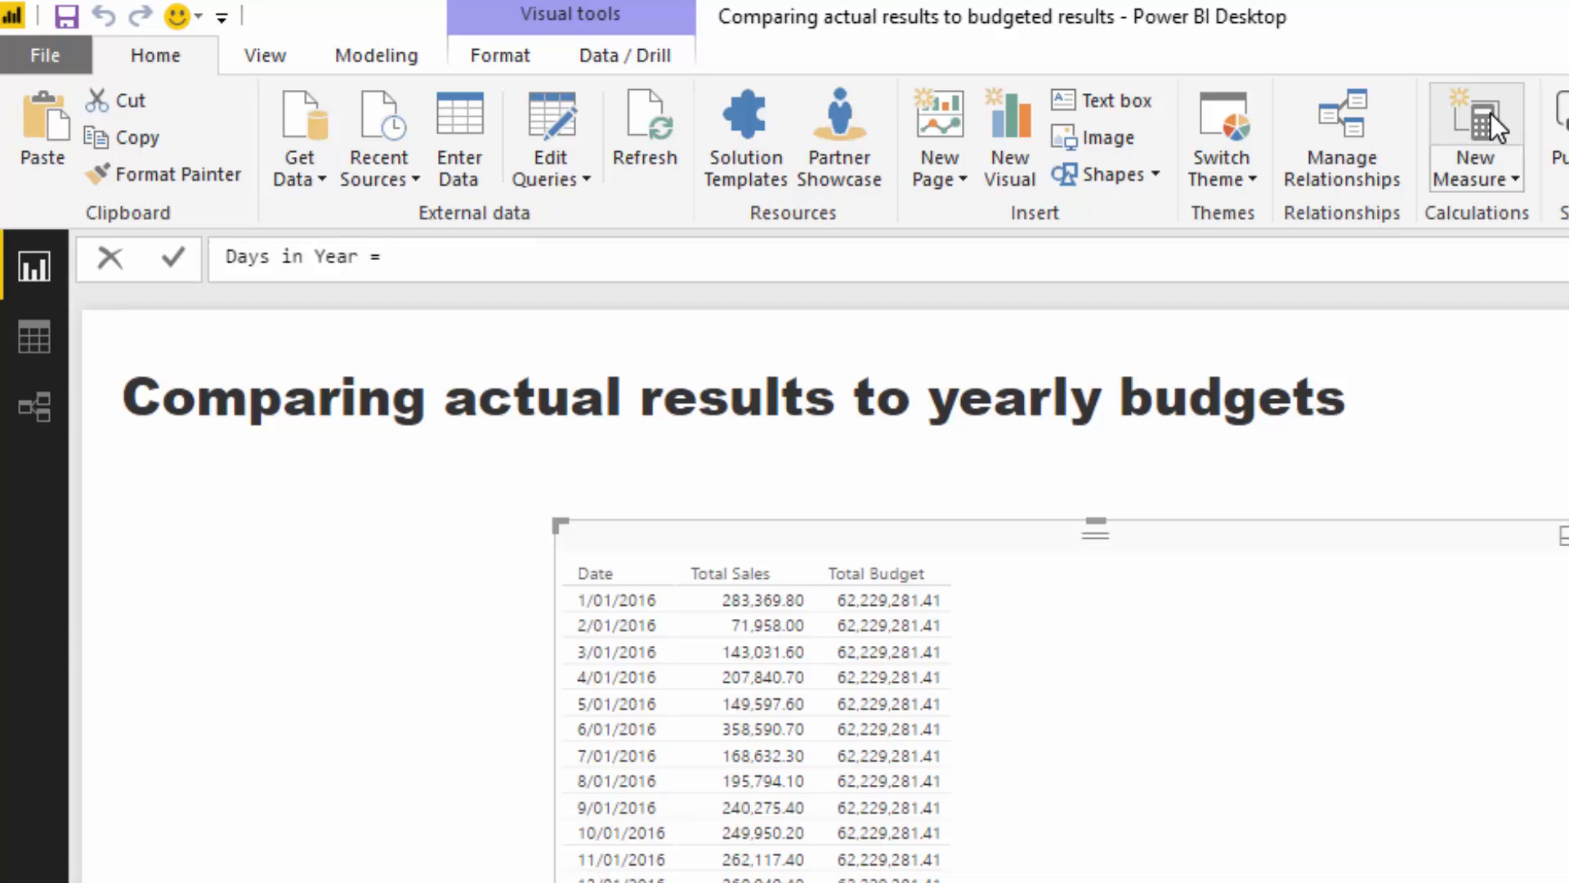
{"action": "type", "text": "CALCULATE( C"}
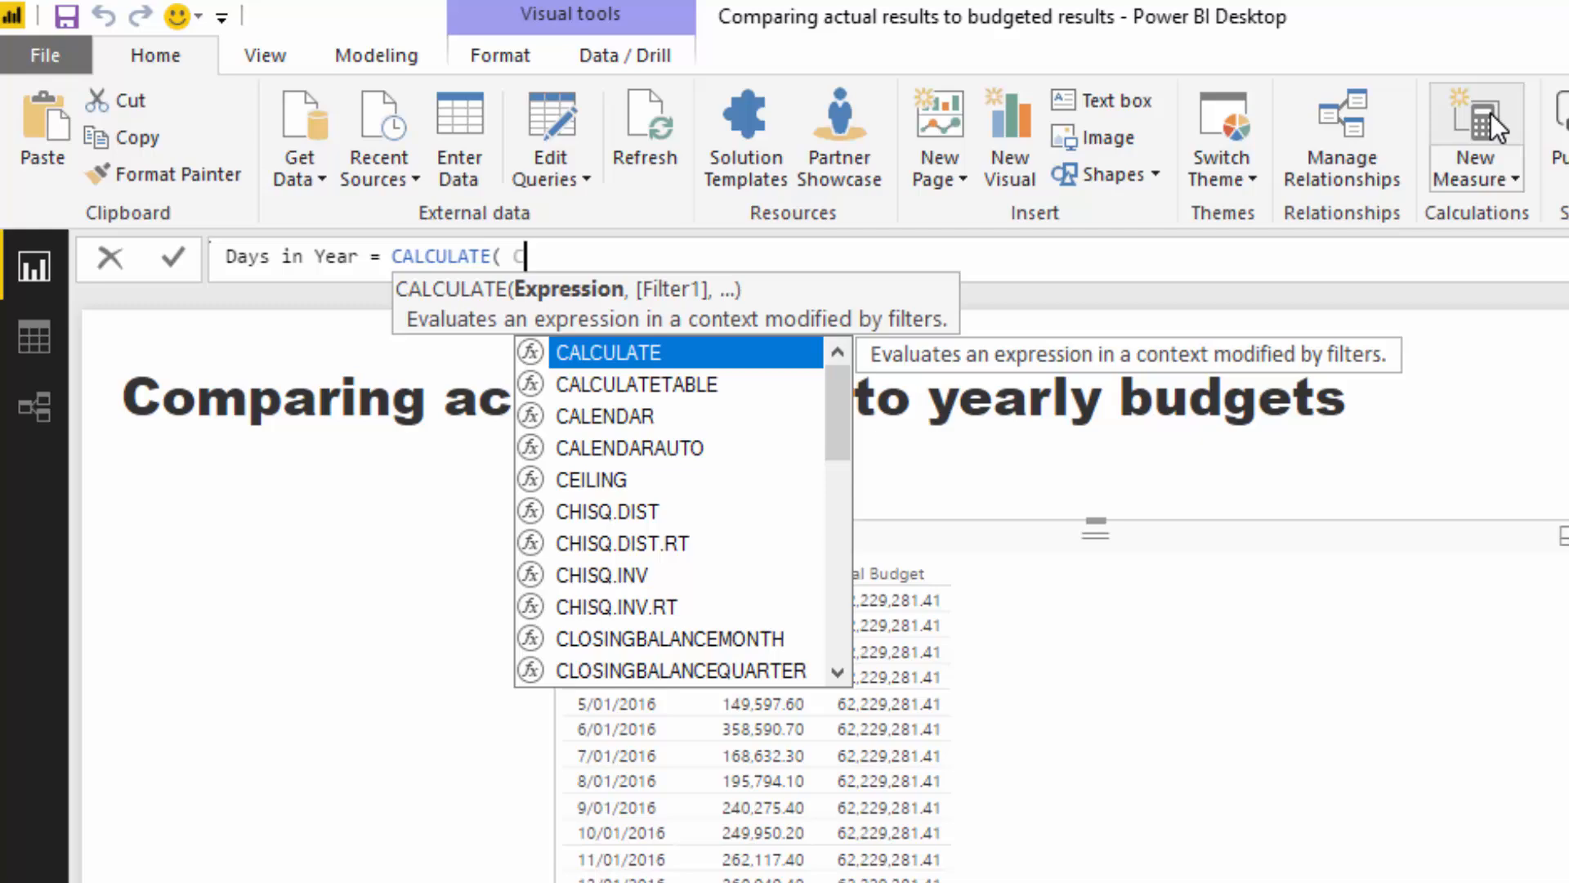
{"action": "type", "text": "COUNTROWS("}
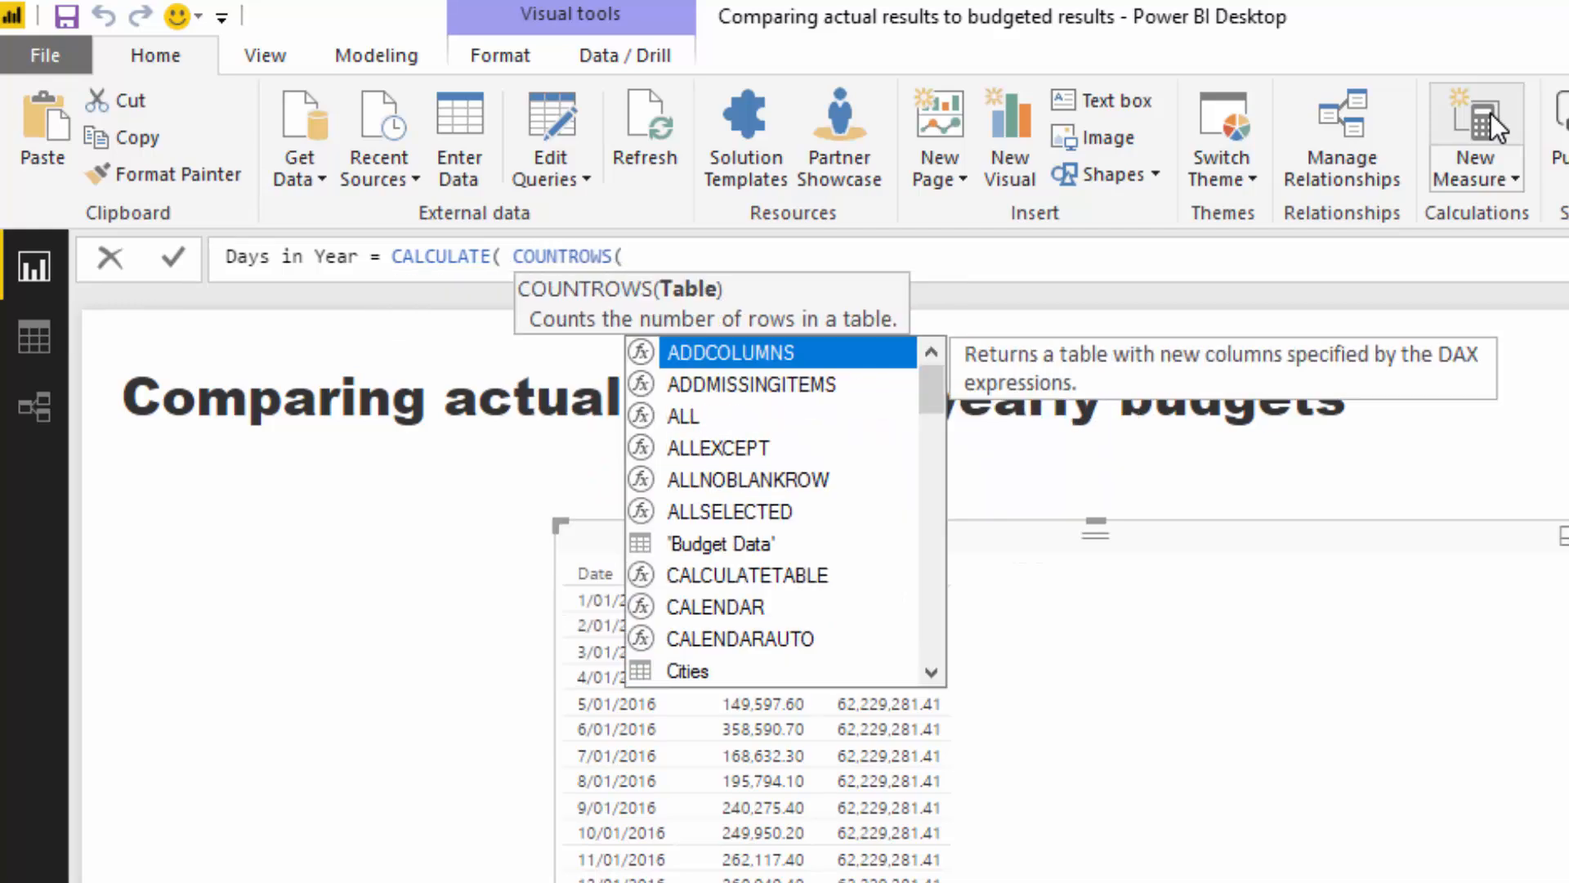
{"action": "type", "text": "Dates"}
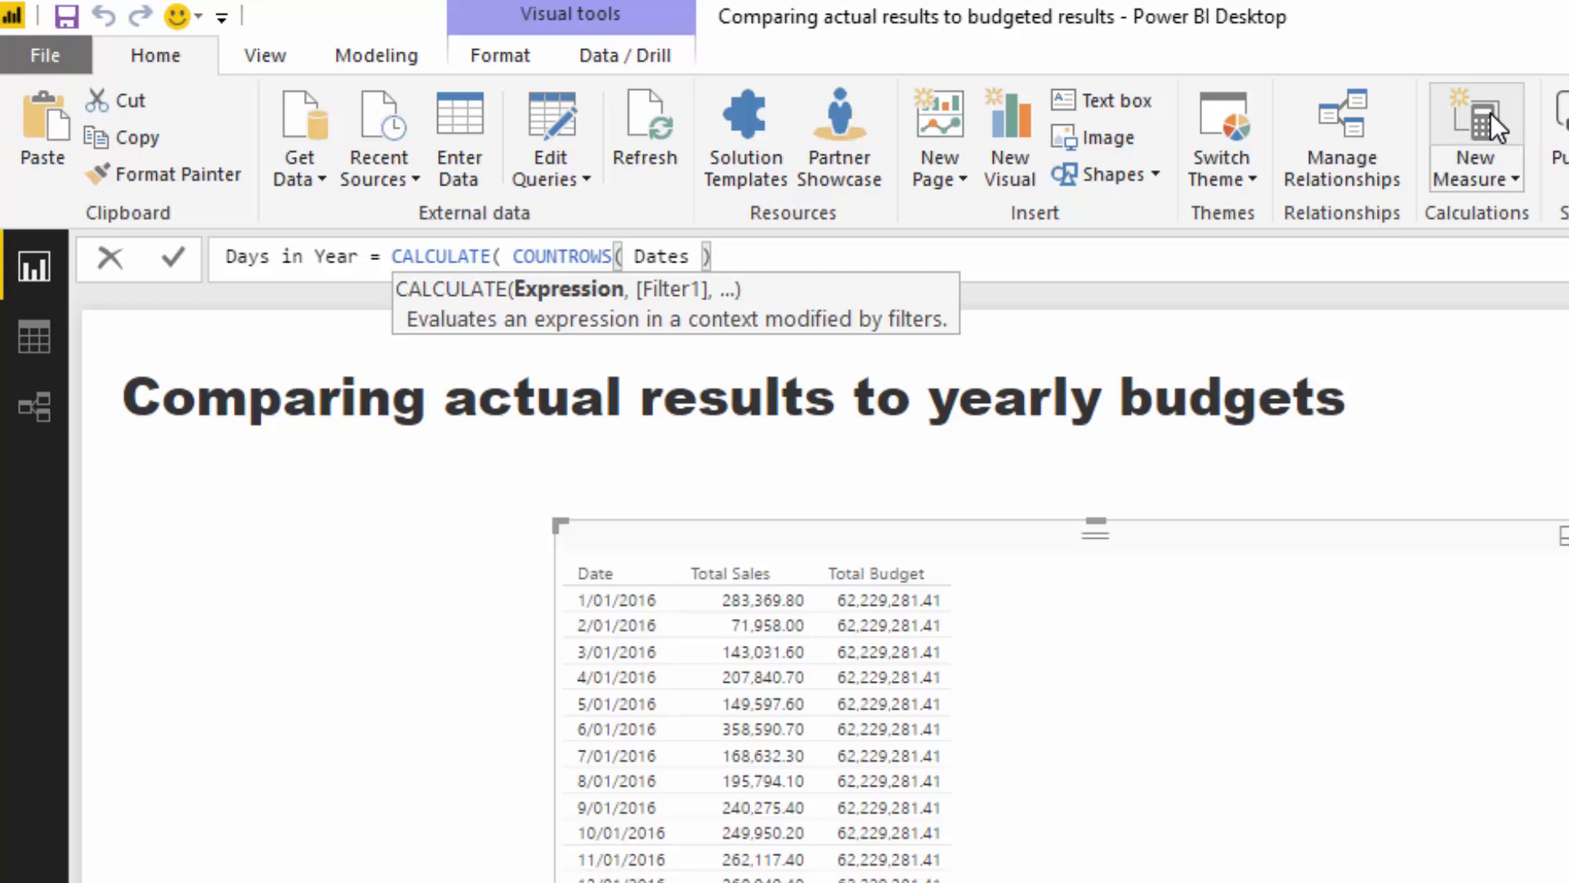
{"action": "type", "text": ", ALL"}
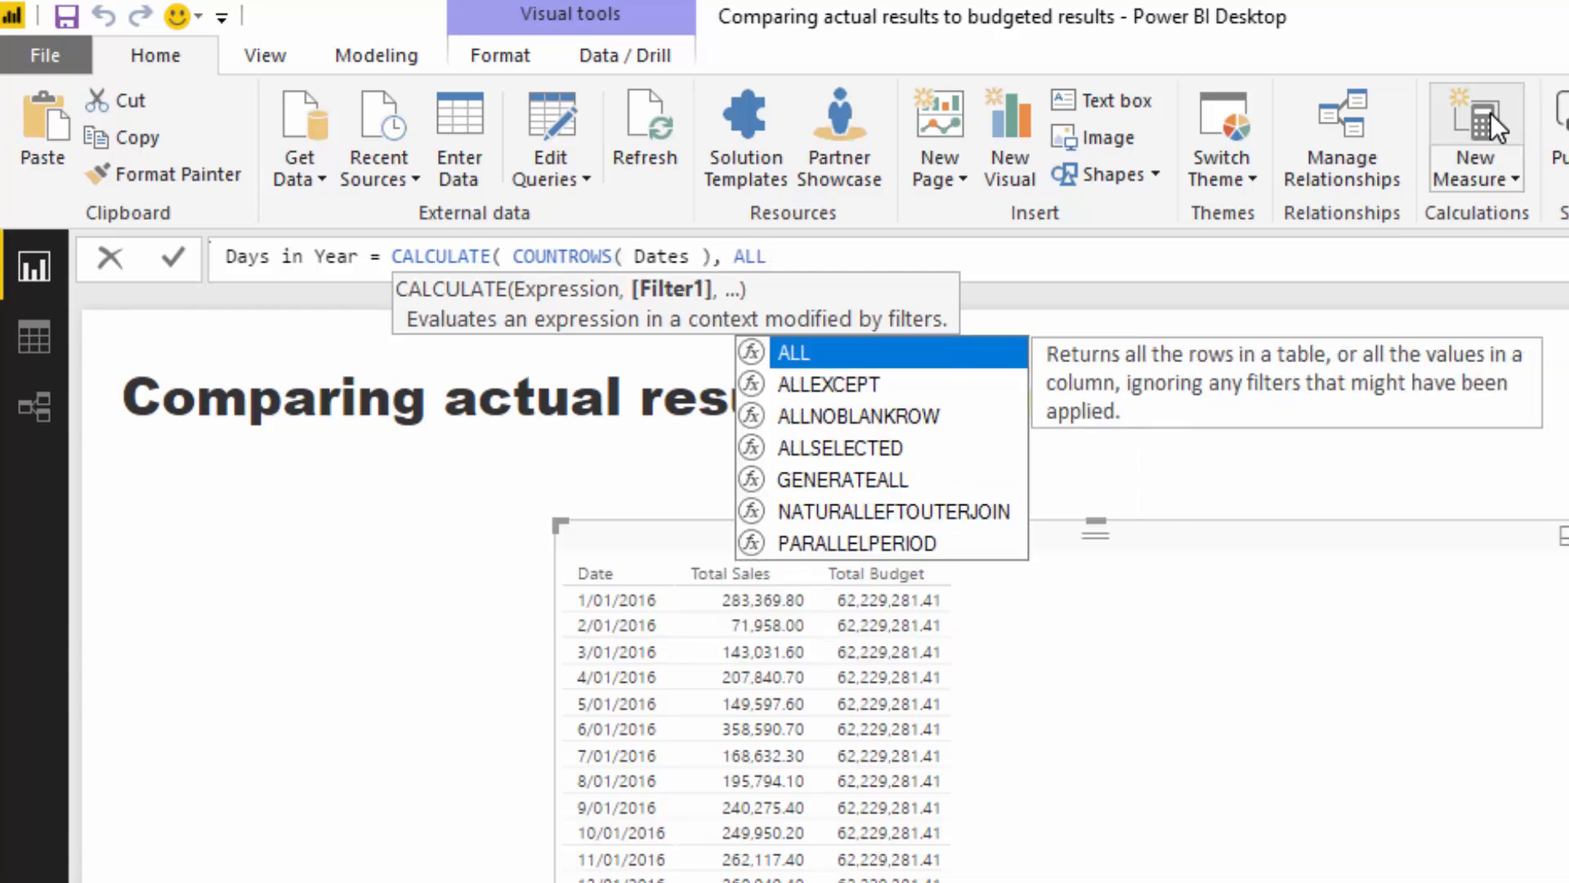
{"action": "type", "text": "ALLEXCEPT( Dta"}
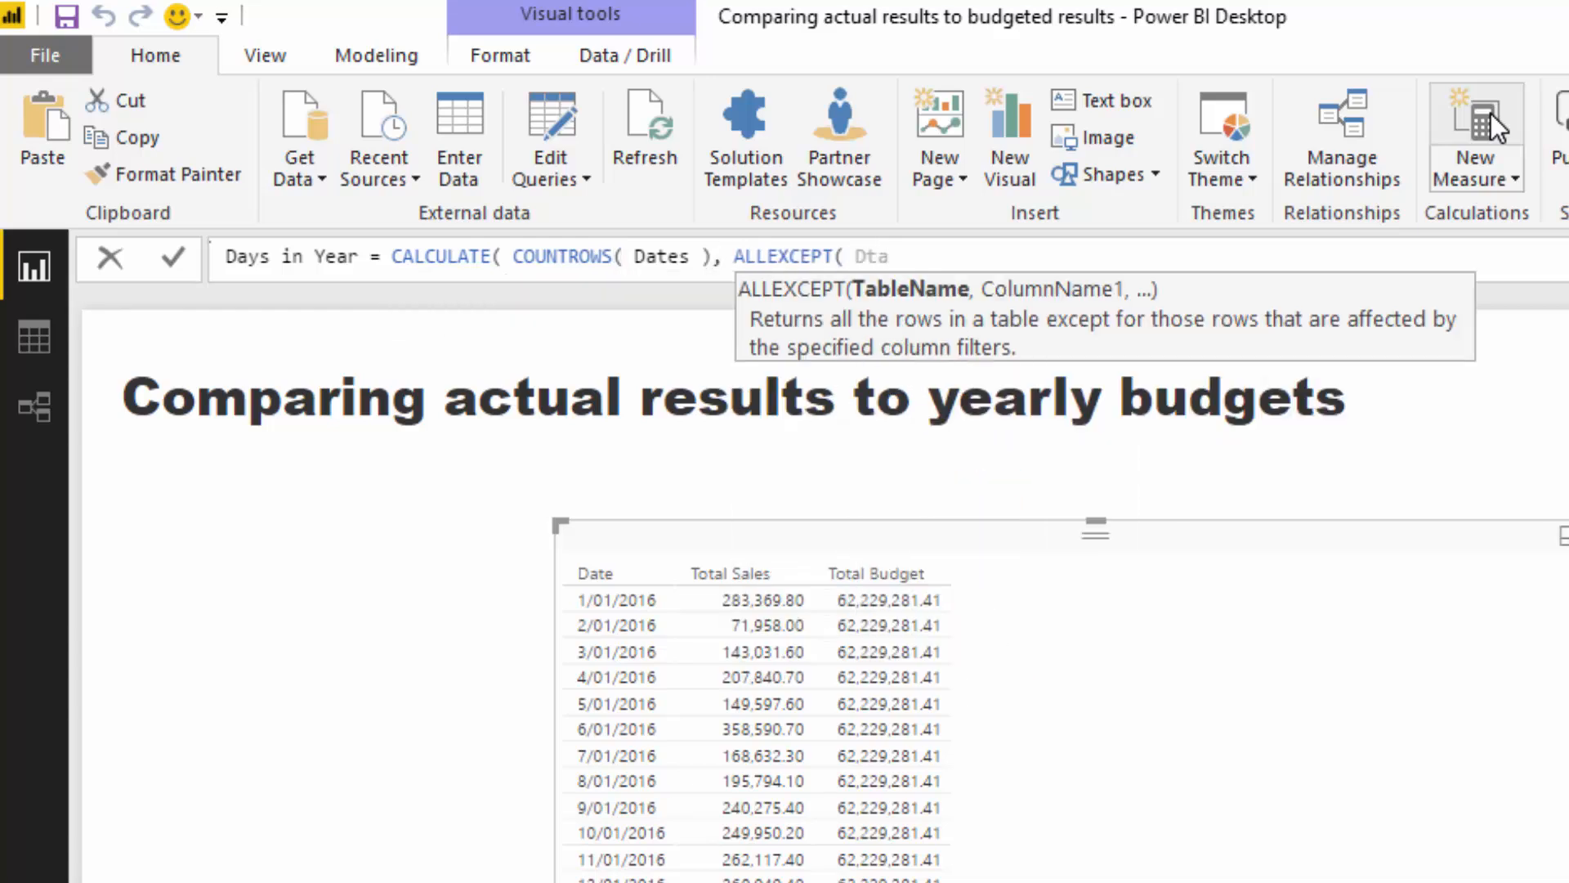
{"action": "type", "text": "Dates"}
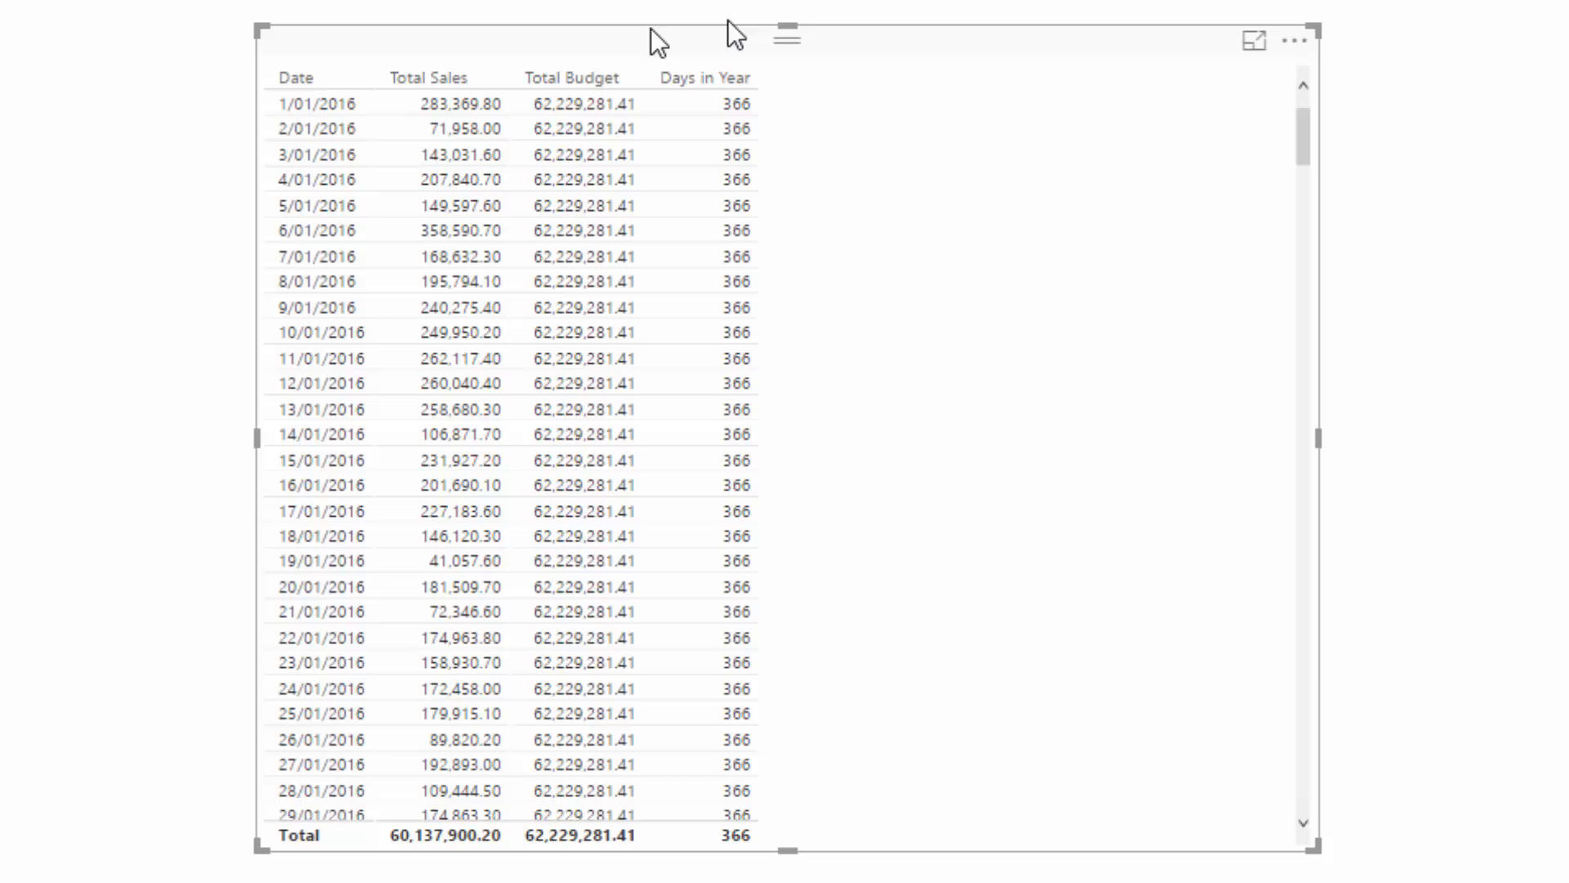
{"action": "mouse_move", "coordinate": [661, 88]}
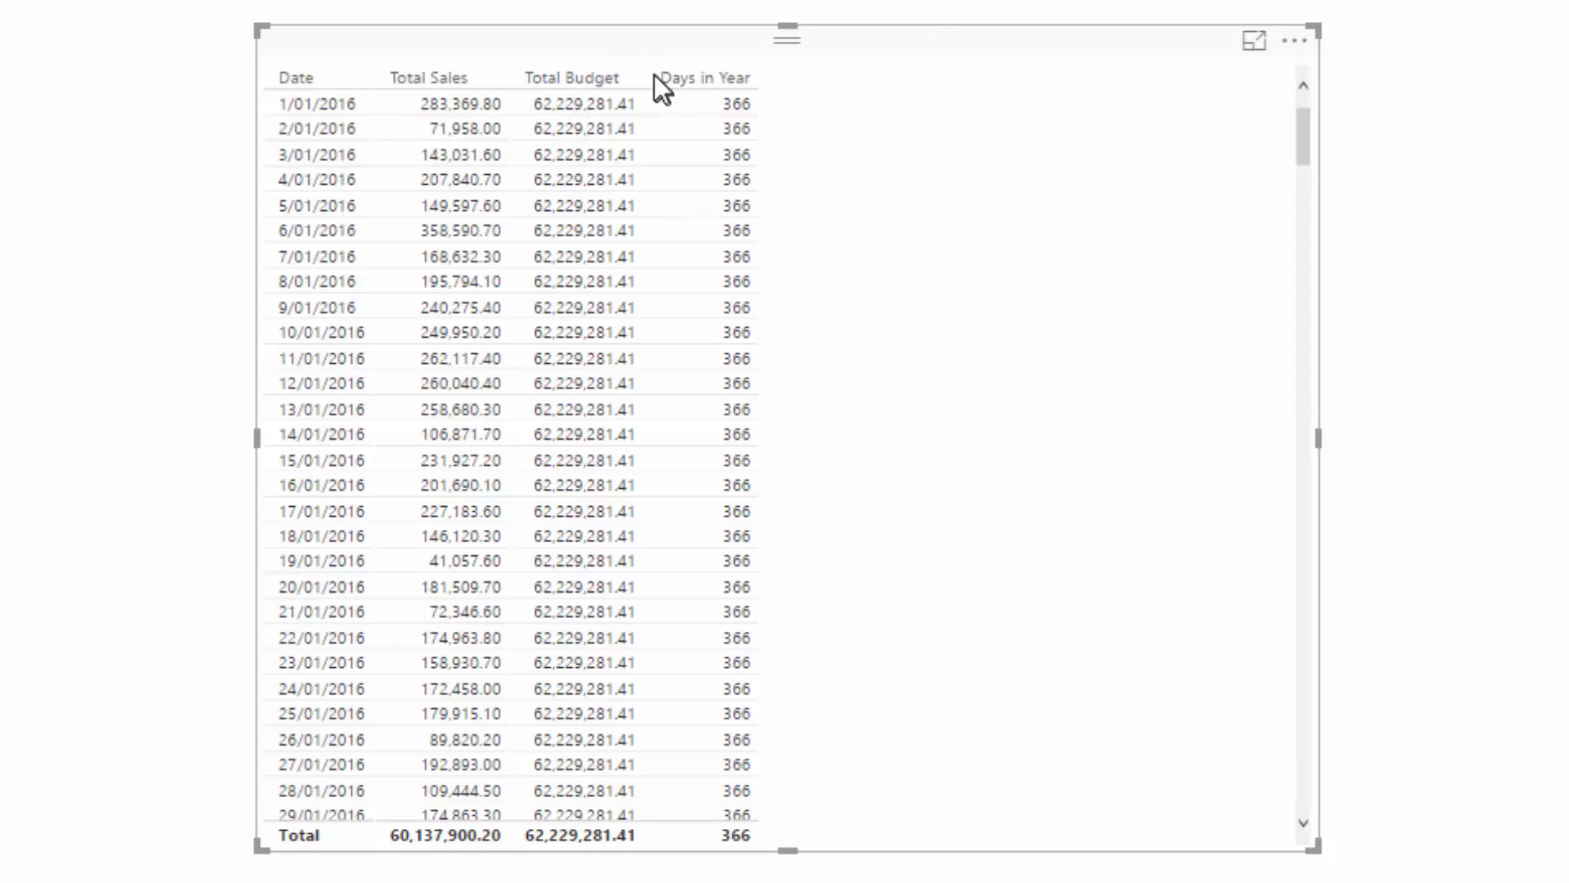
{"action": "mouse_move", "coordinate": [681, 128]}
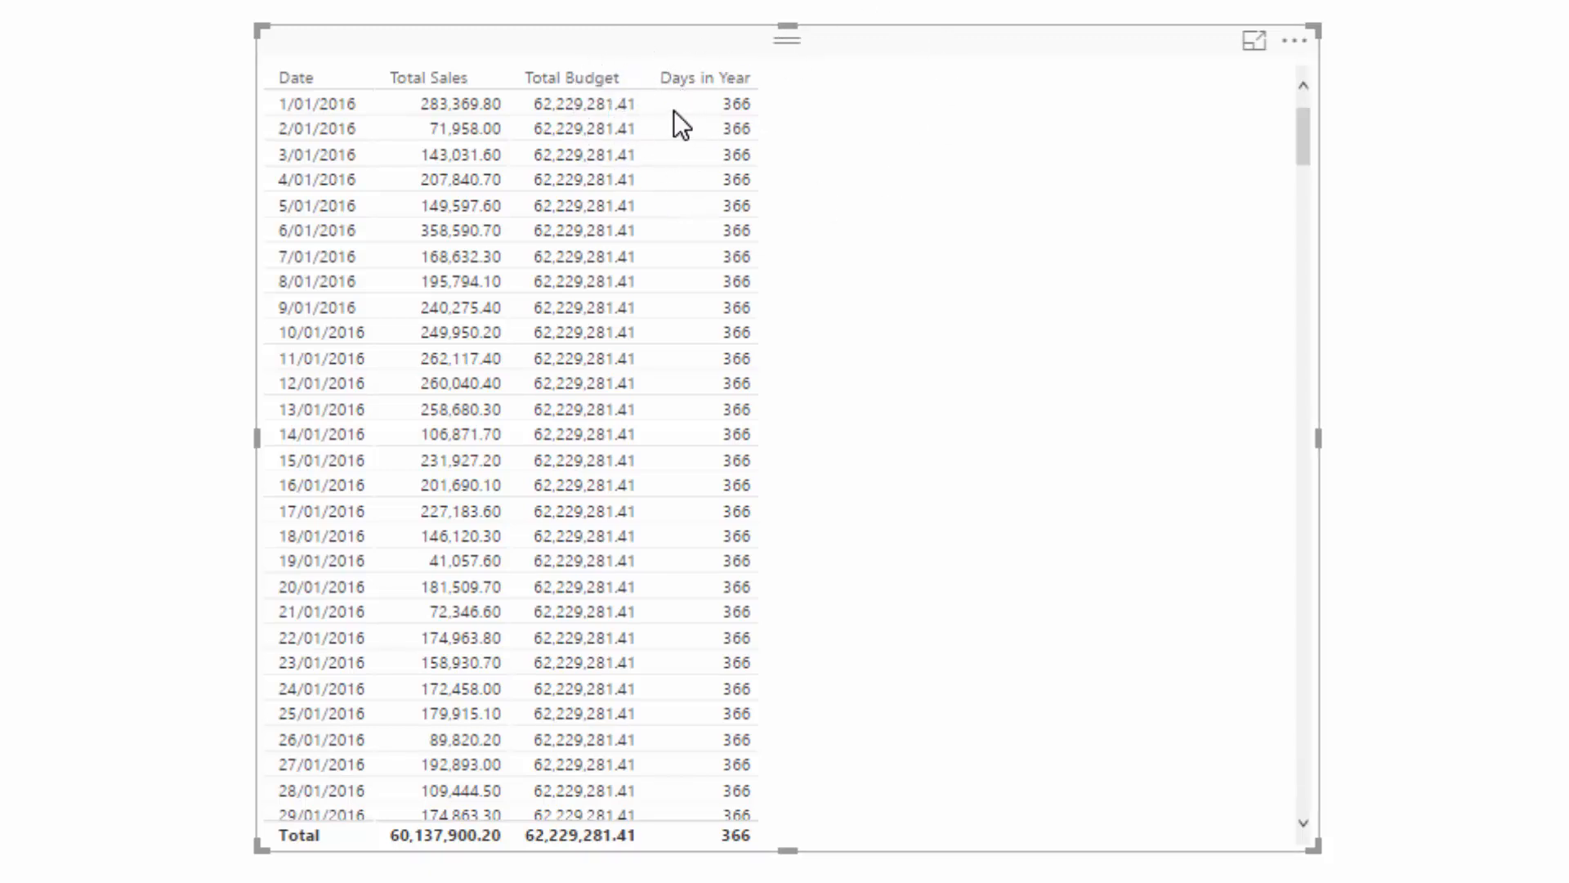
{"action": "mouse_move", "coordinate": [746, 117]}
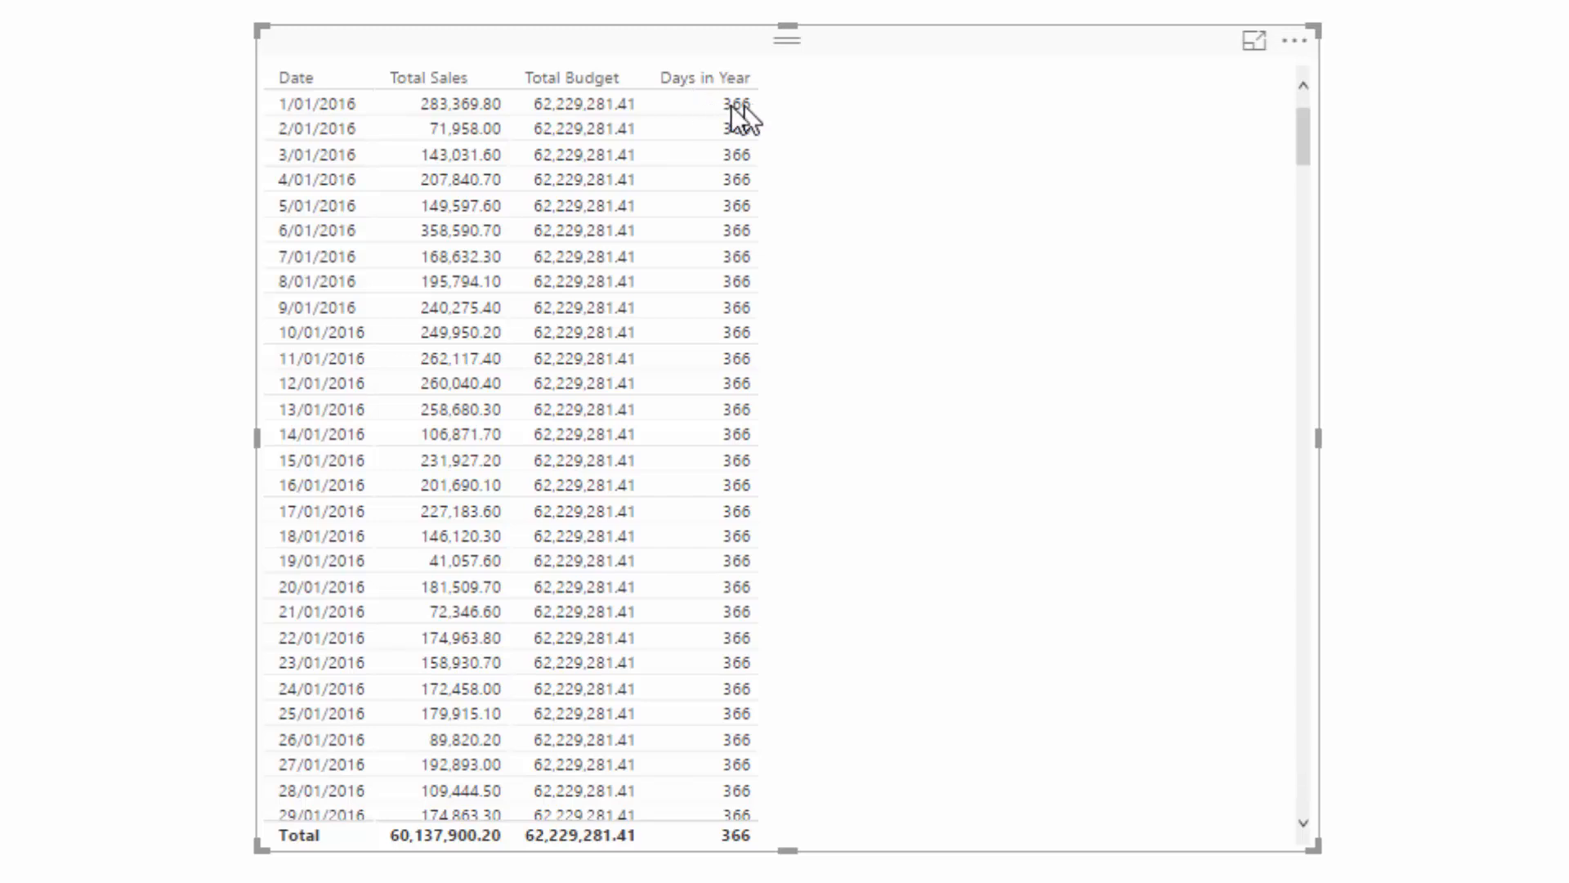
{"action": "mouse_move", "coordinate": [645, 121]}
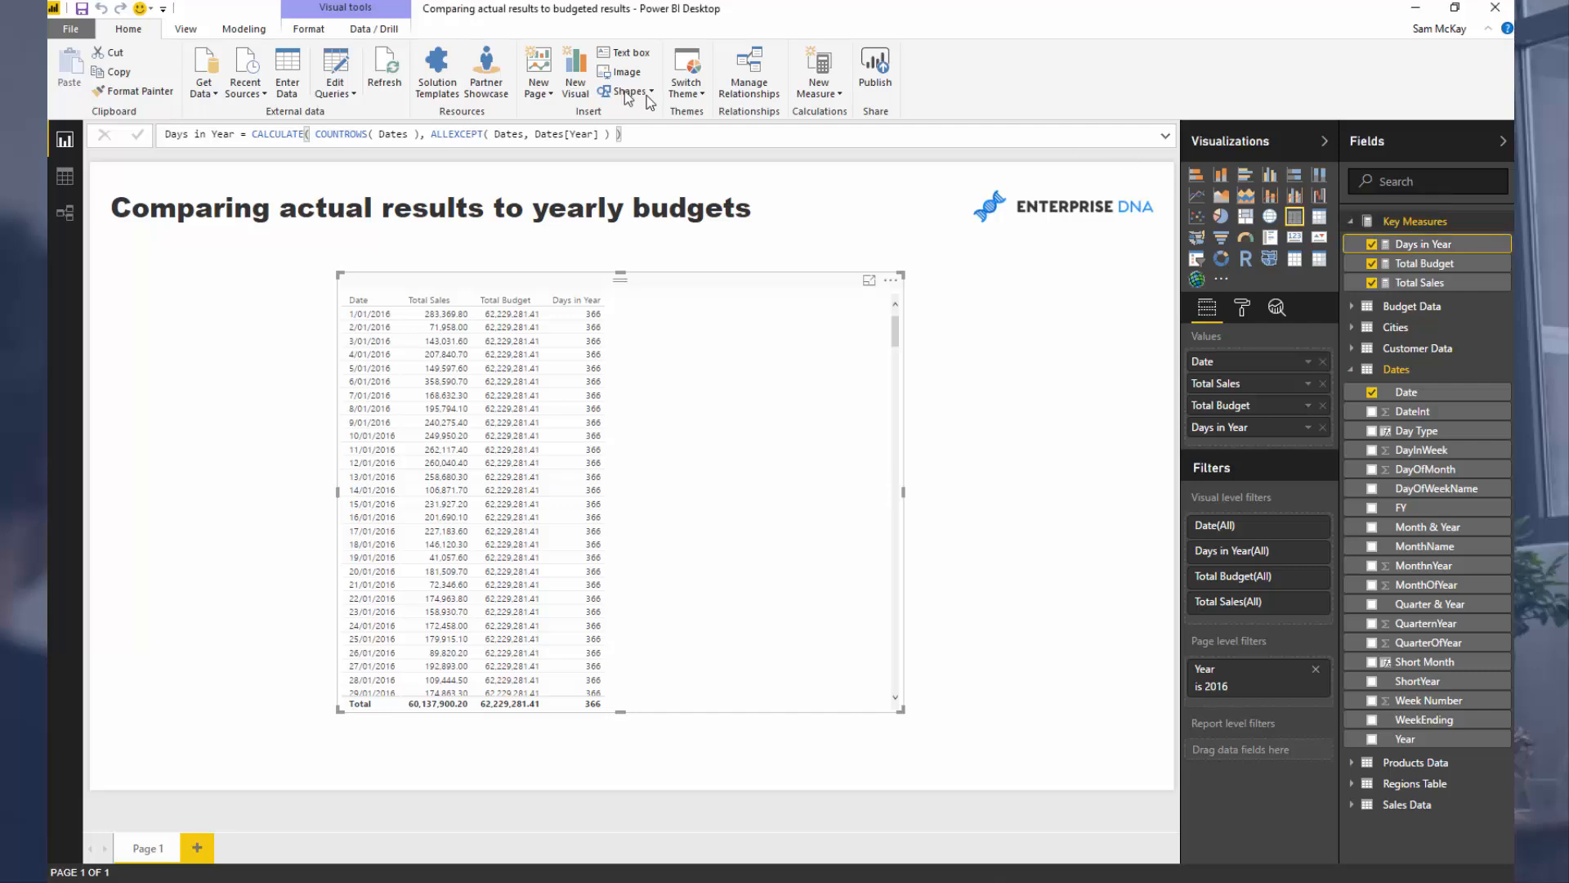
{"action": "mouse_move", "coordinate": [755, 288]}
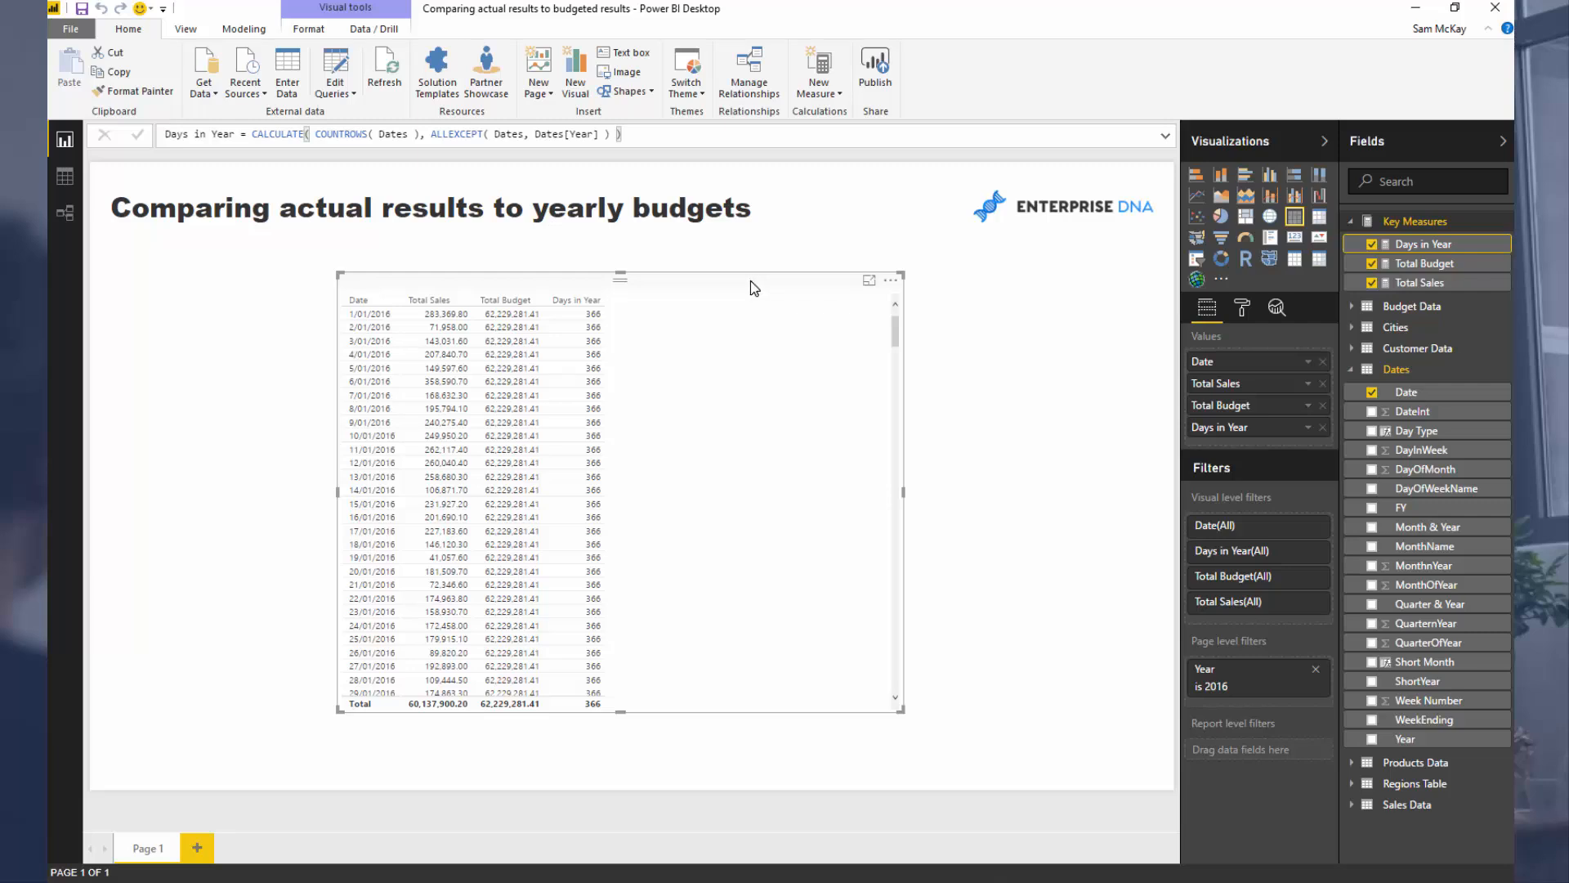
{"action": "mouse_move", "coordinate": [371, 322]}
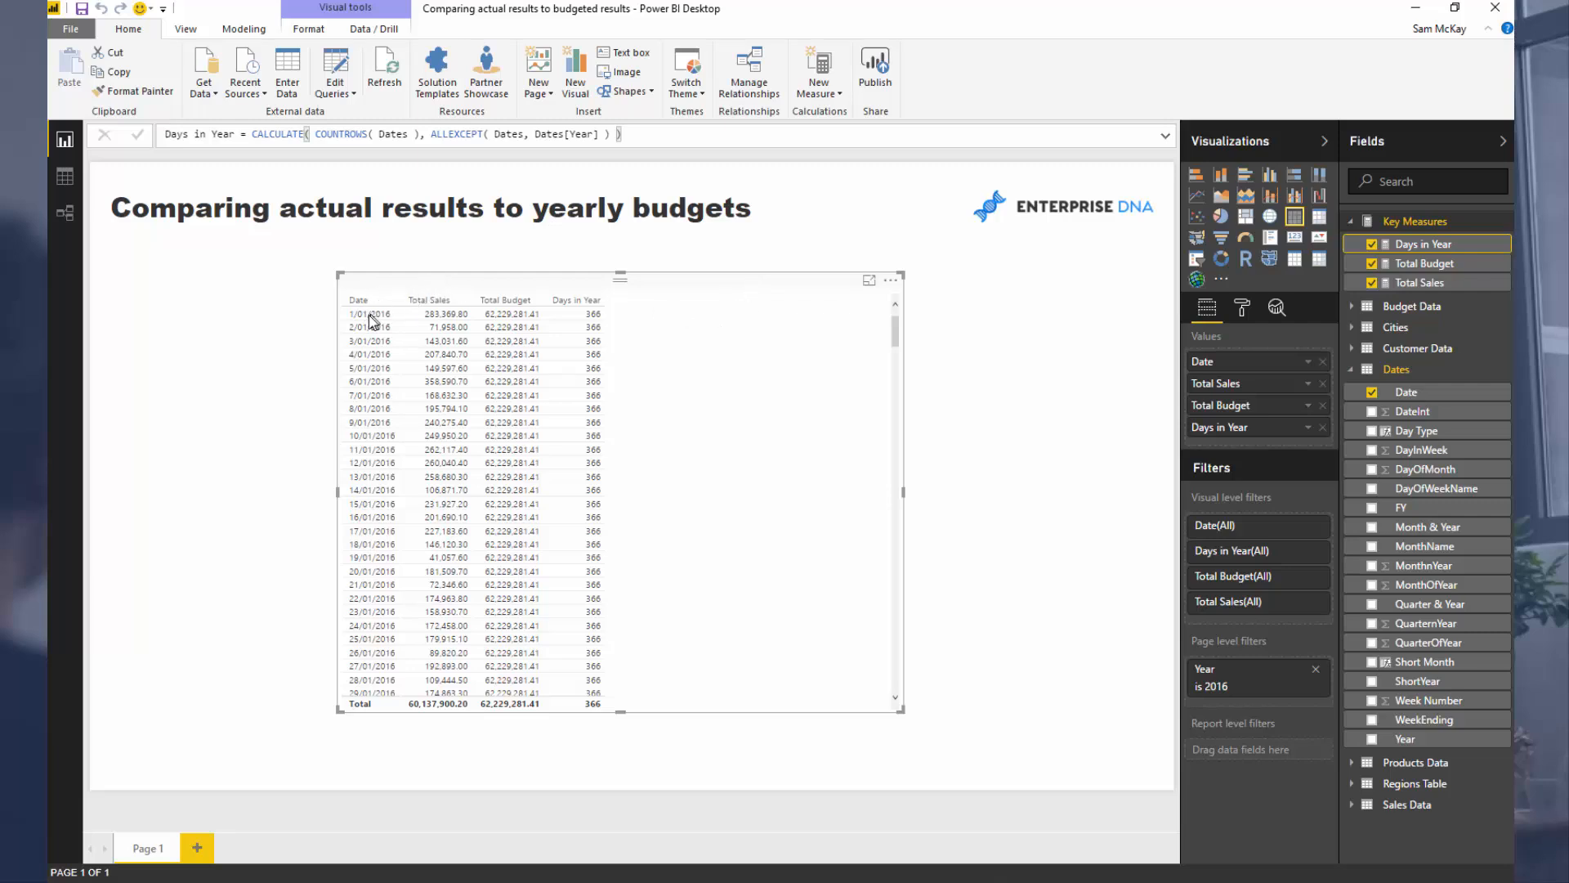
{"action": "mouse_move", "coordinate": [363, 327]}
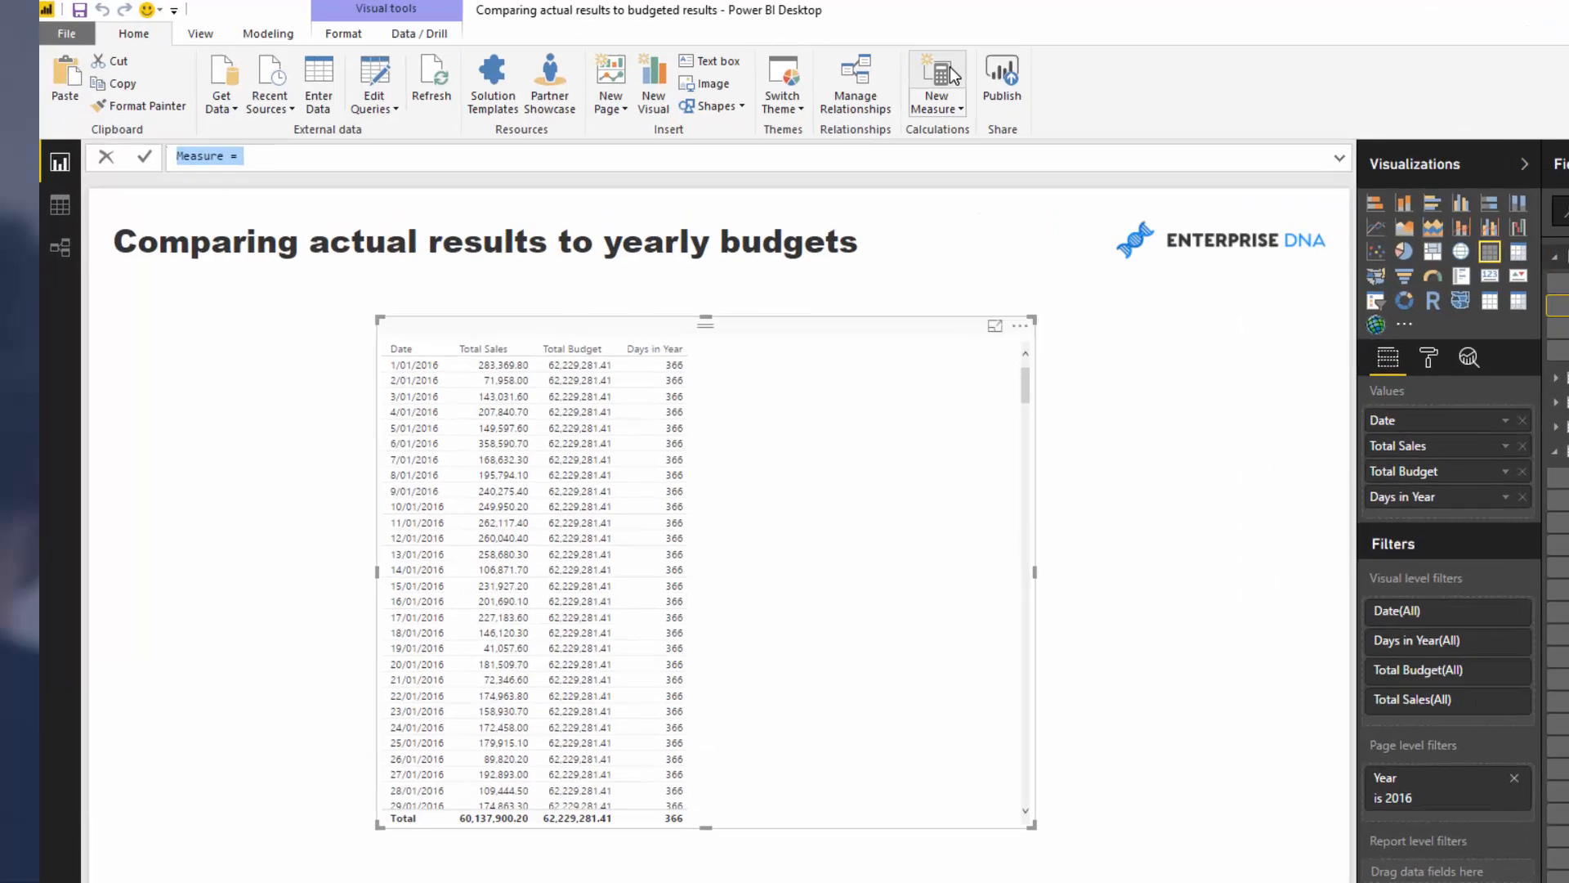
Create the measure Days in Date Context = COUNTROWS(Dates) and add it to the table
{"action": "type", "text": "Days"}
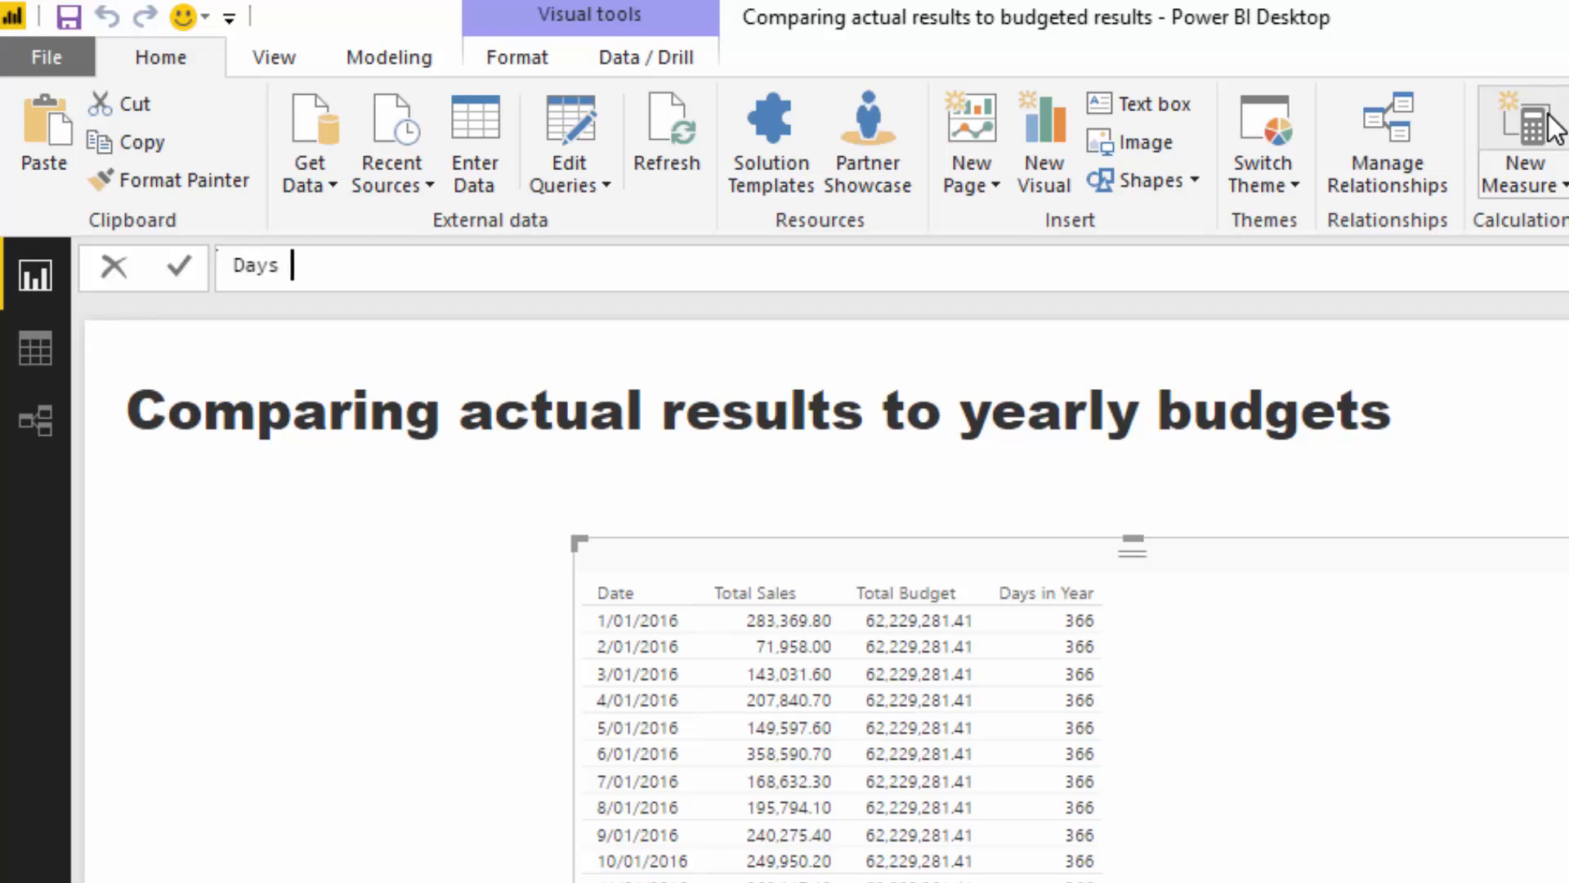
{"action": "type", "text": "in"}
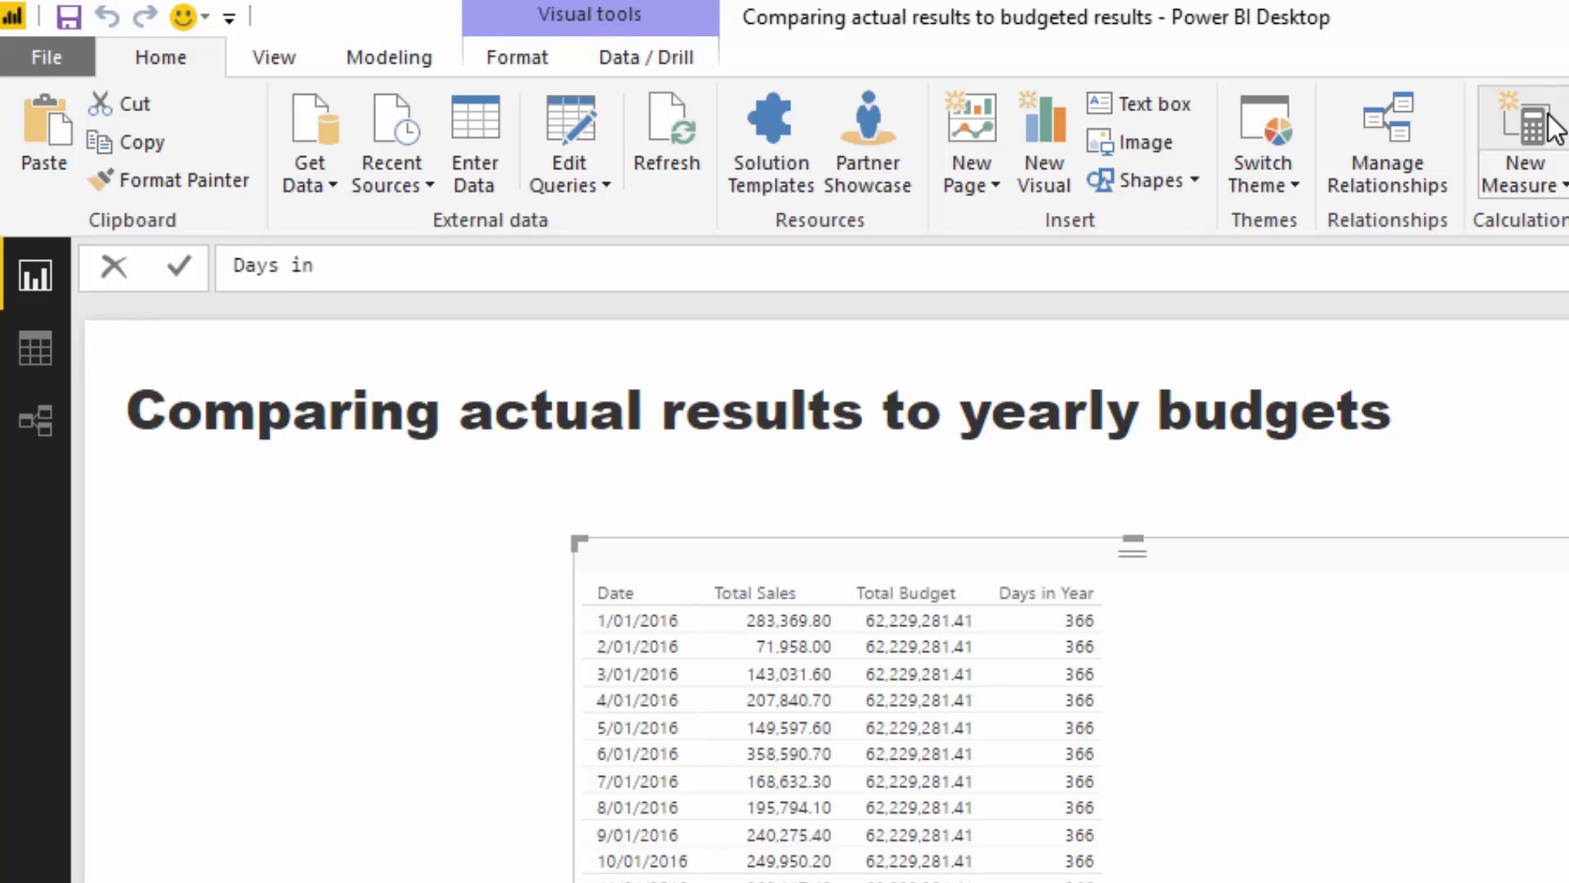
{"action": "type", "text": "Date Contex"}
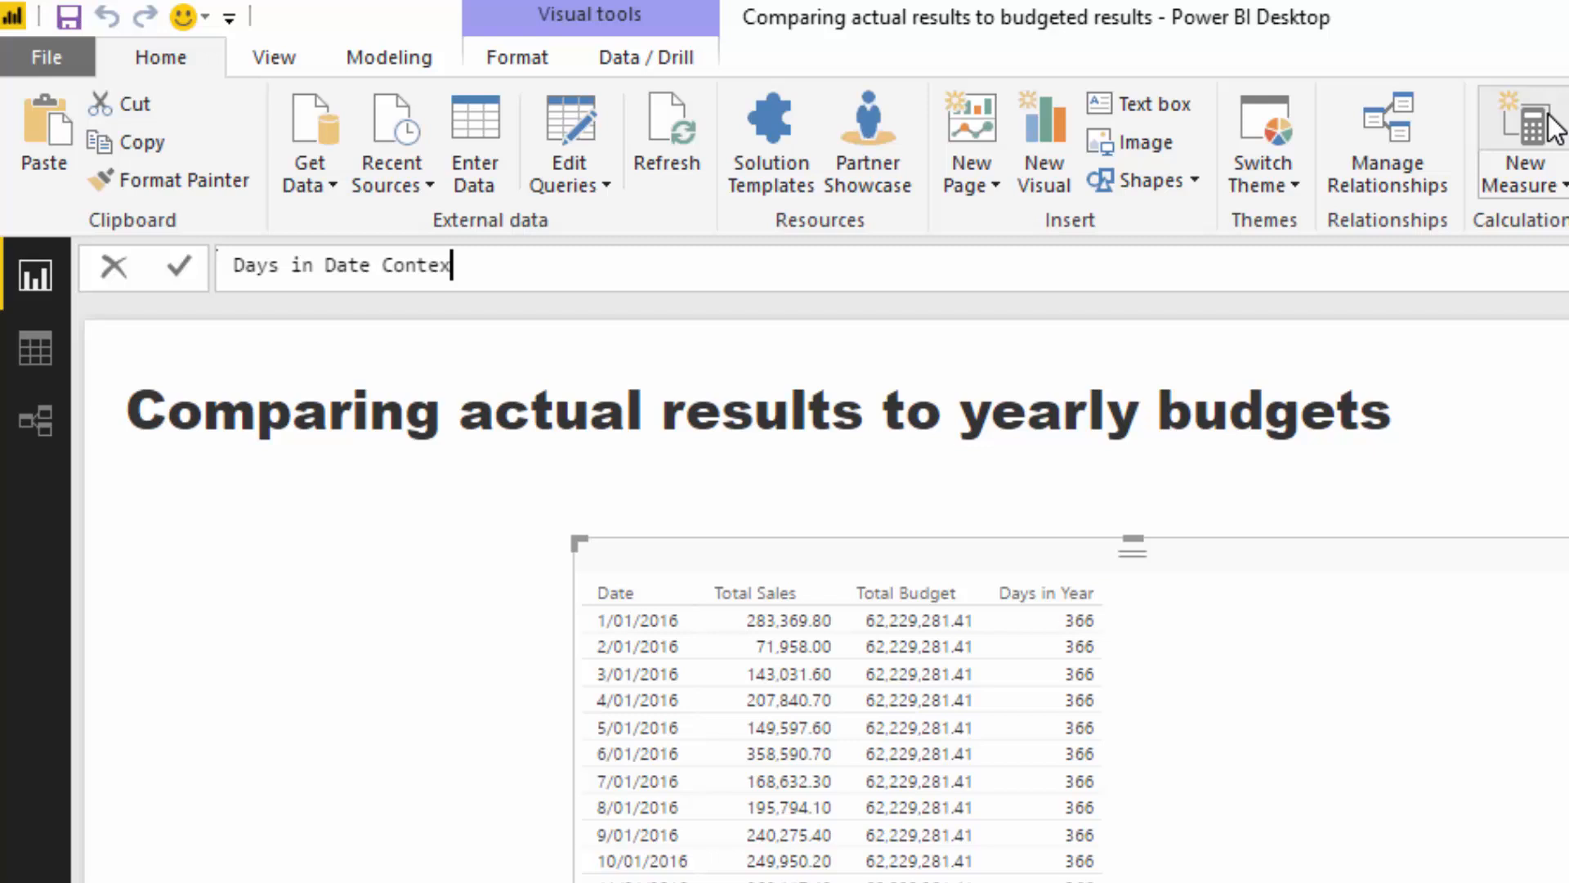
{"action": "type", "text": "= COUNT"}
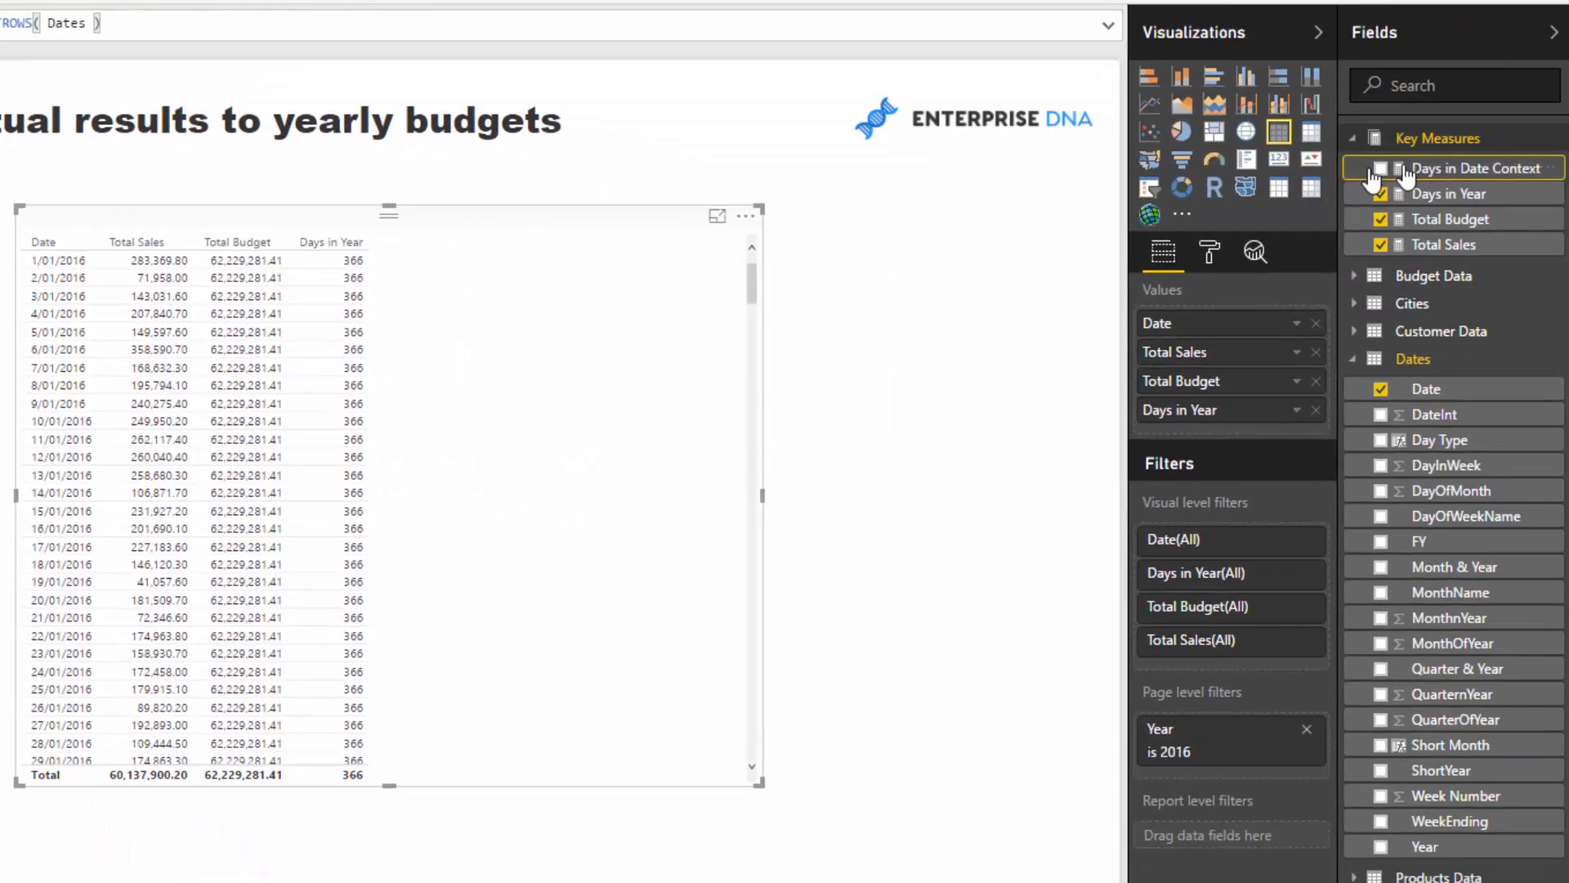
{"action": "left_click", "coordinate": [1376, 169]}
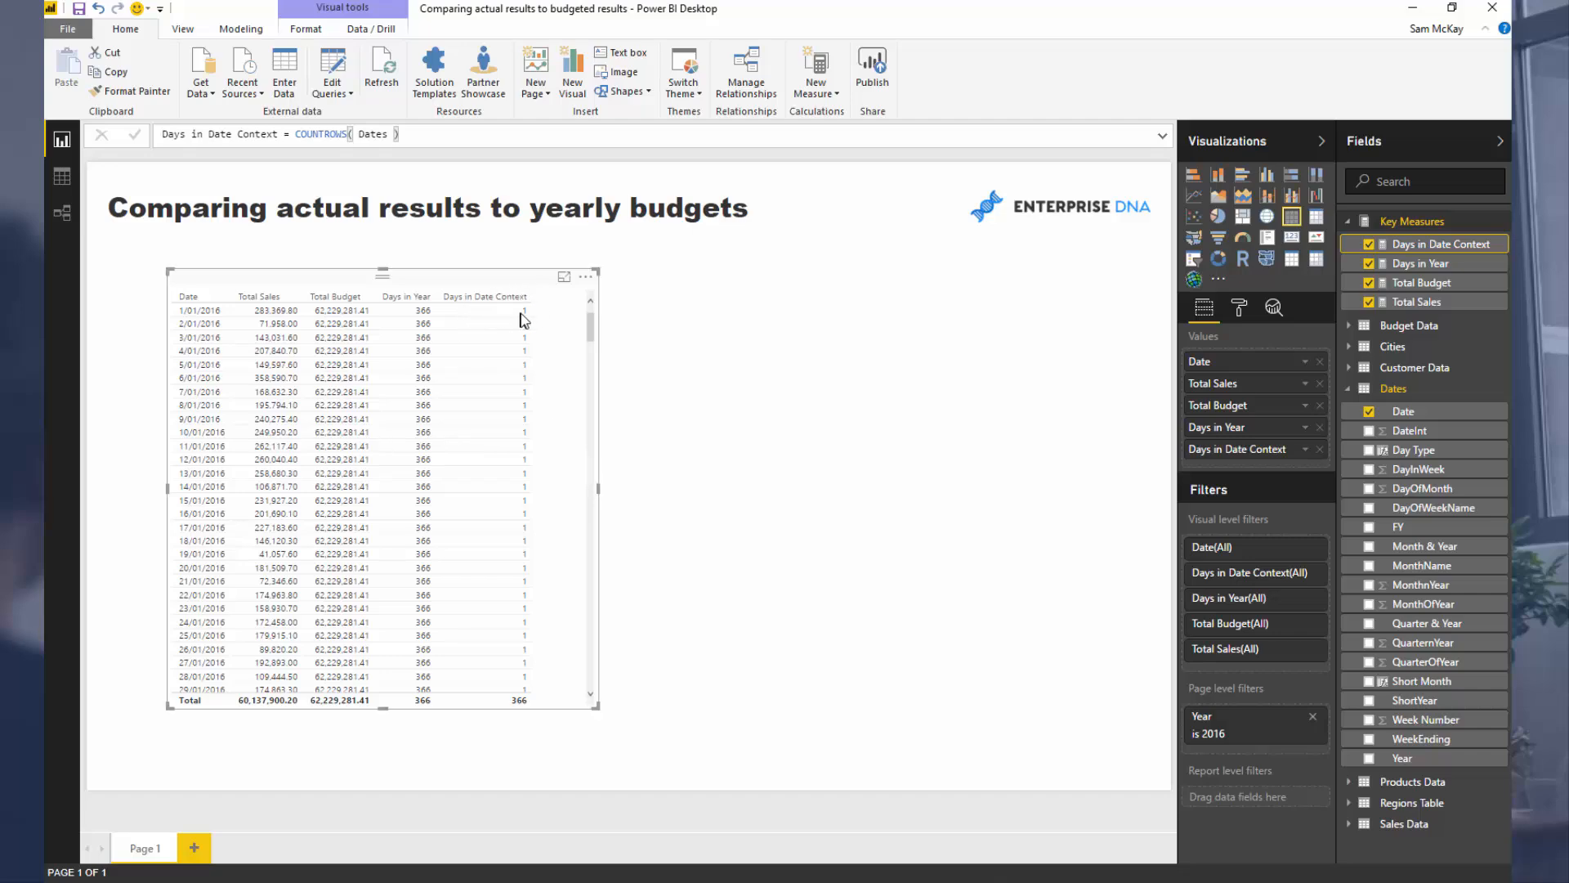
{"action": "mouse_move", "coordinate": [503, 286]}
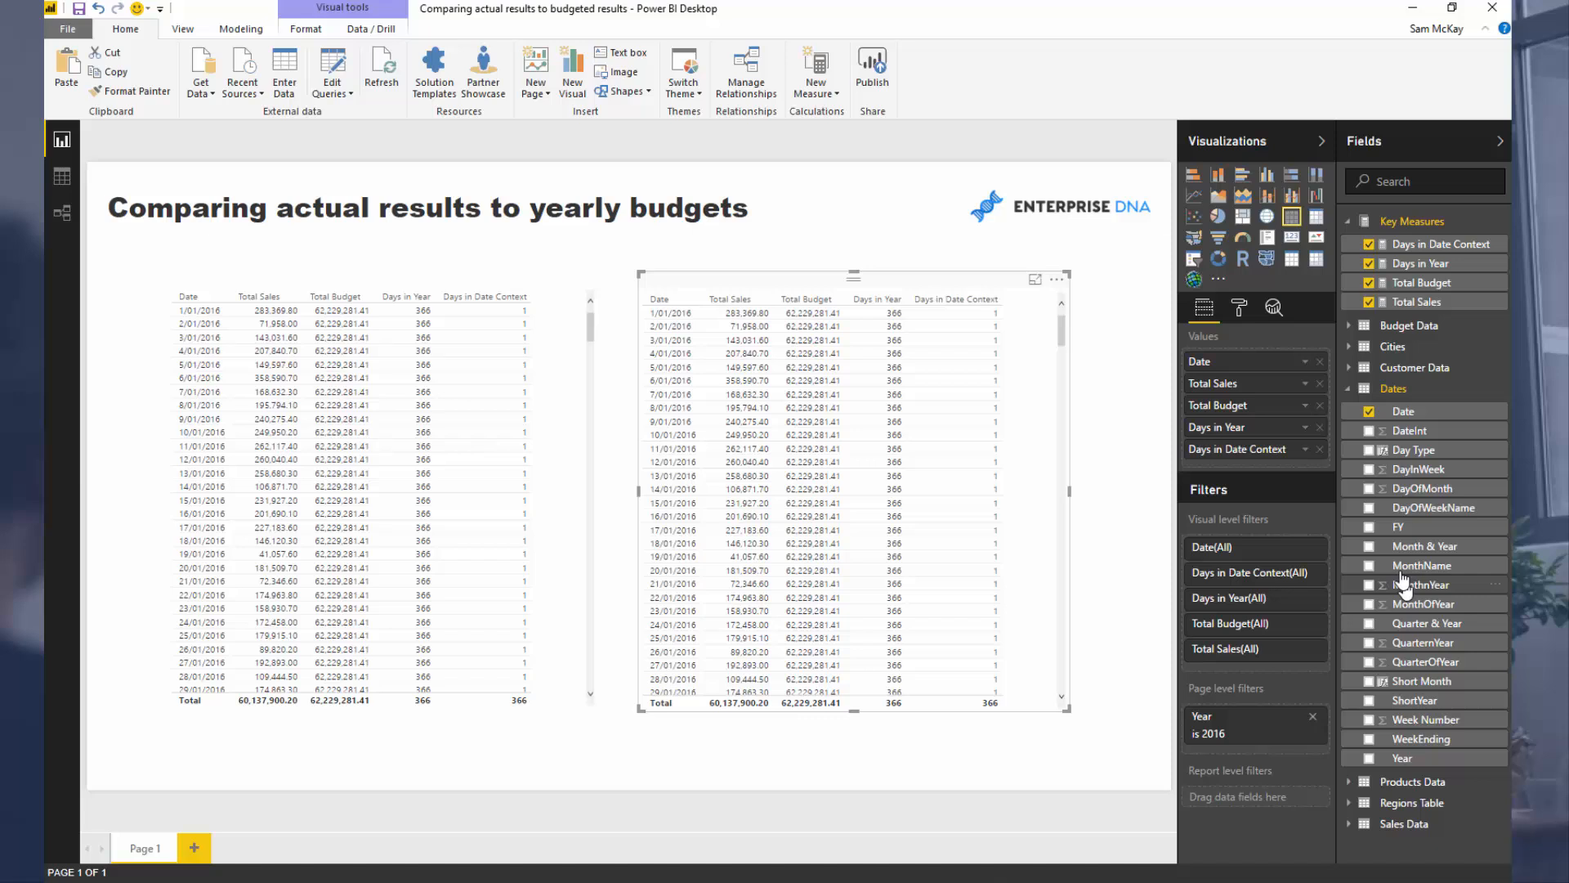
Group the pasted table by Month & Year to show 29–31 days per month
{"action": "left_click", "coordinate": [1369, 584]}
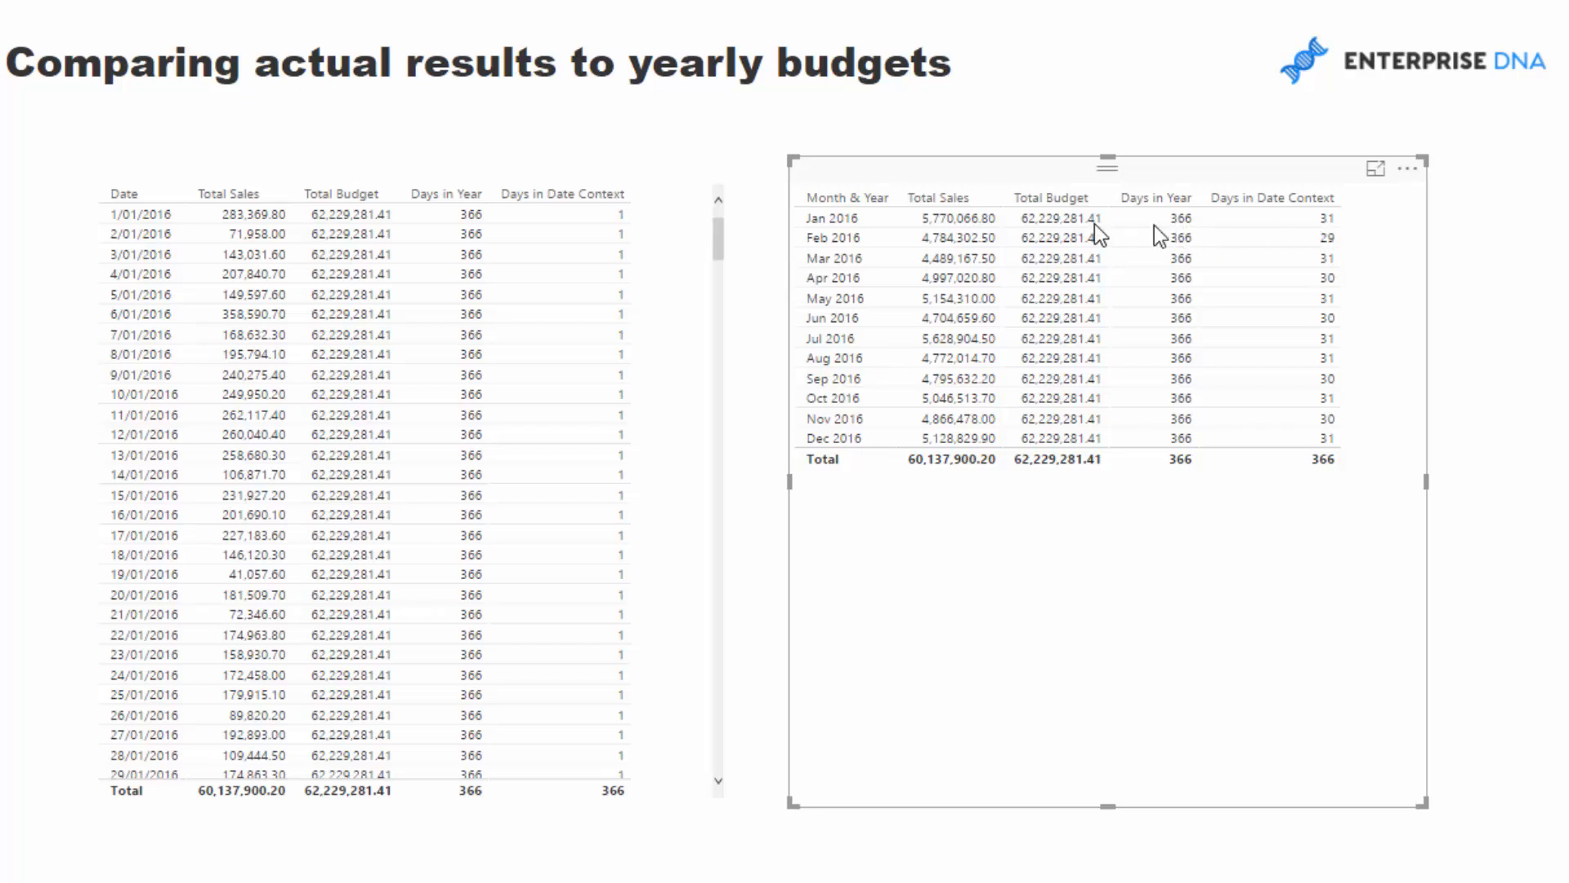
{"action": "mouse_move", "coordinate": [948, 182]}
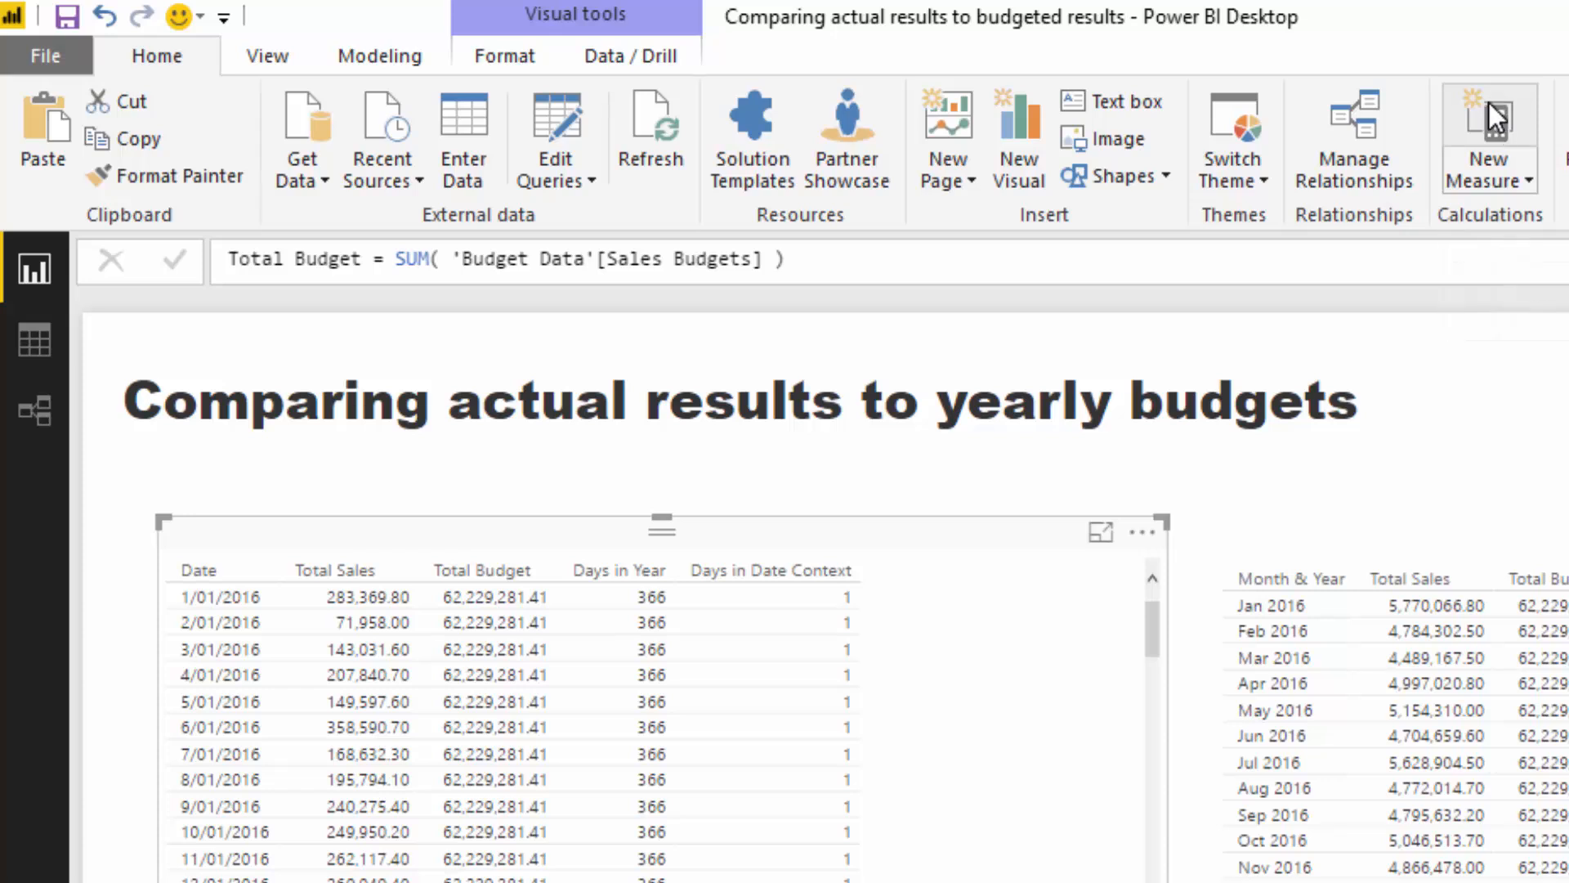
Write Budget Allocation = ([Days in Date Context] / [Days in Year]) * [Total Budget] and add it to the daily table
{"action": "left_click", "coordinate": [1489, 135]}
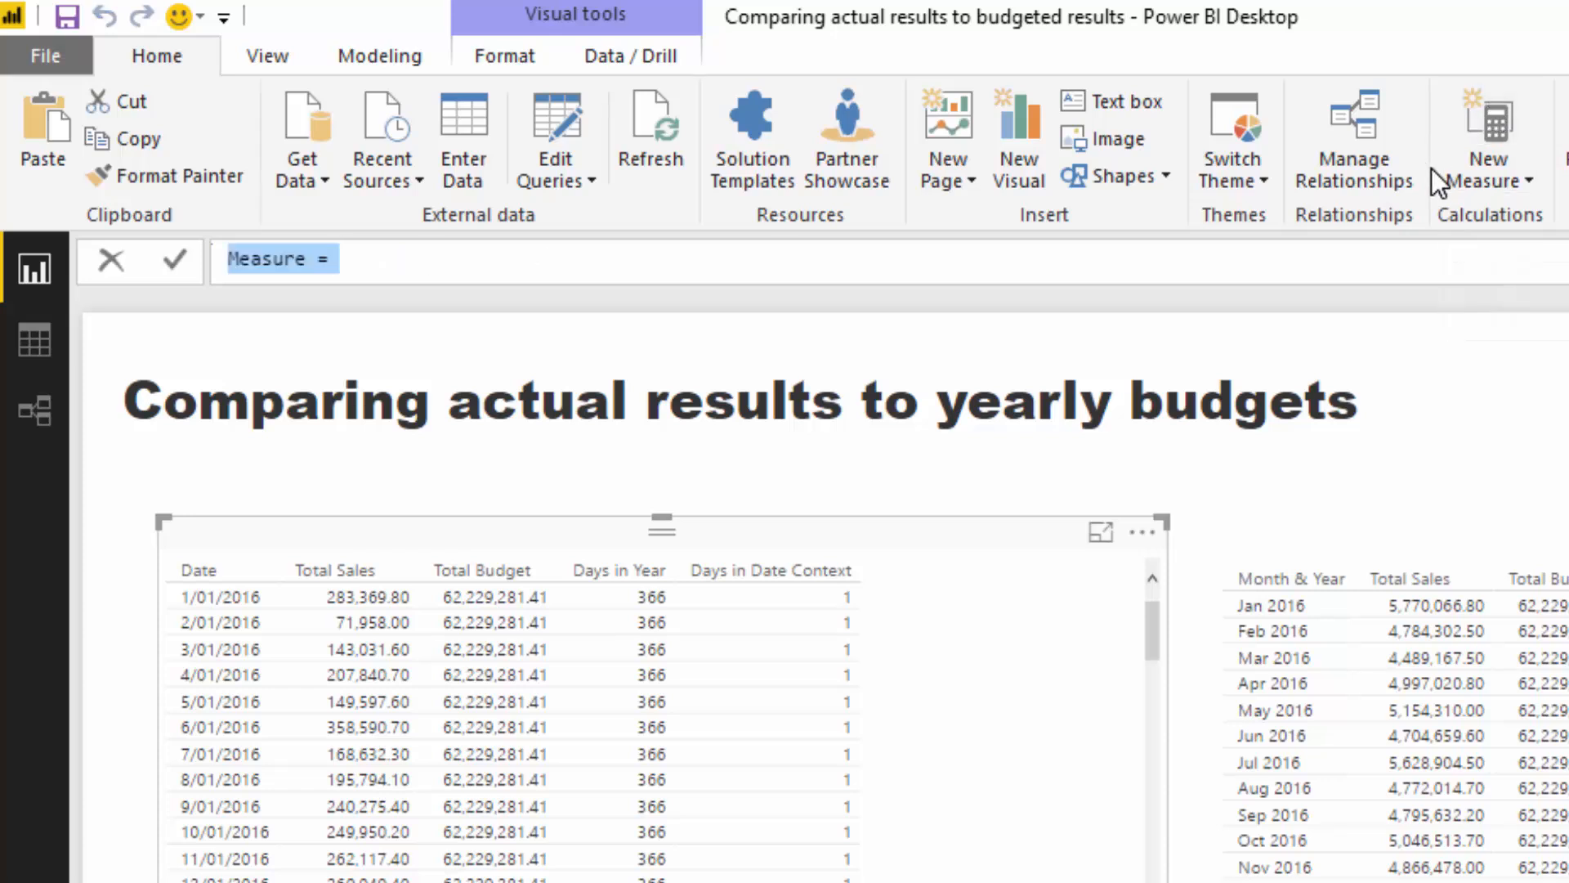
{"action": "type", "text": "Budget Allocation ="}
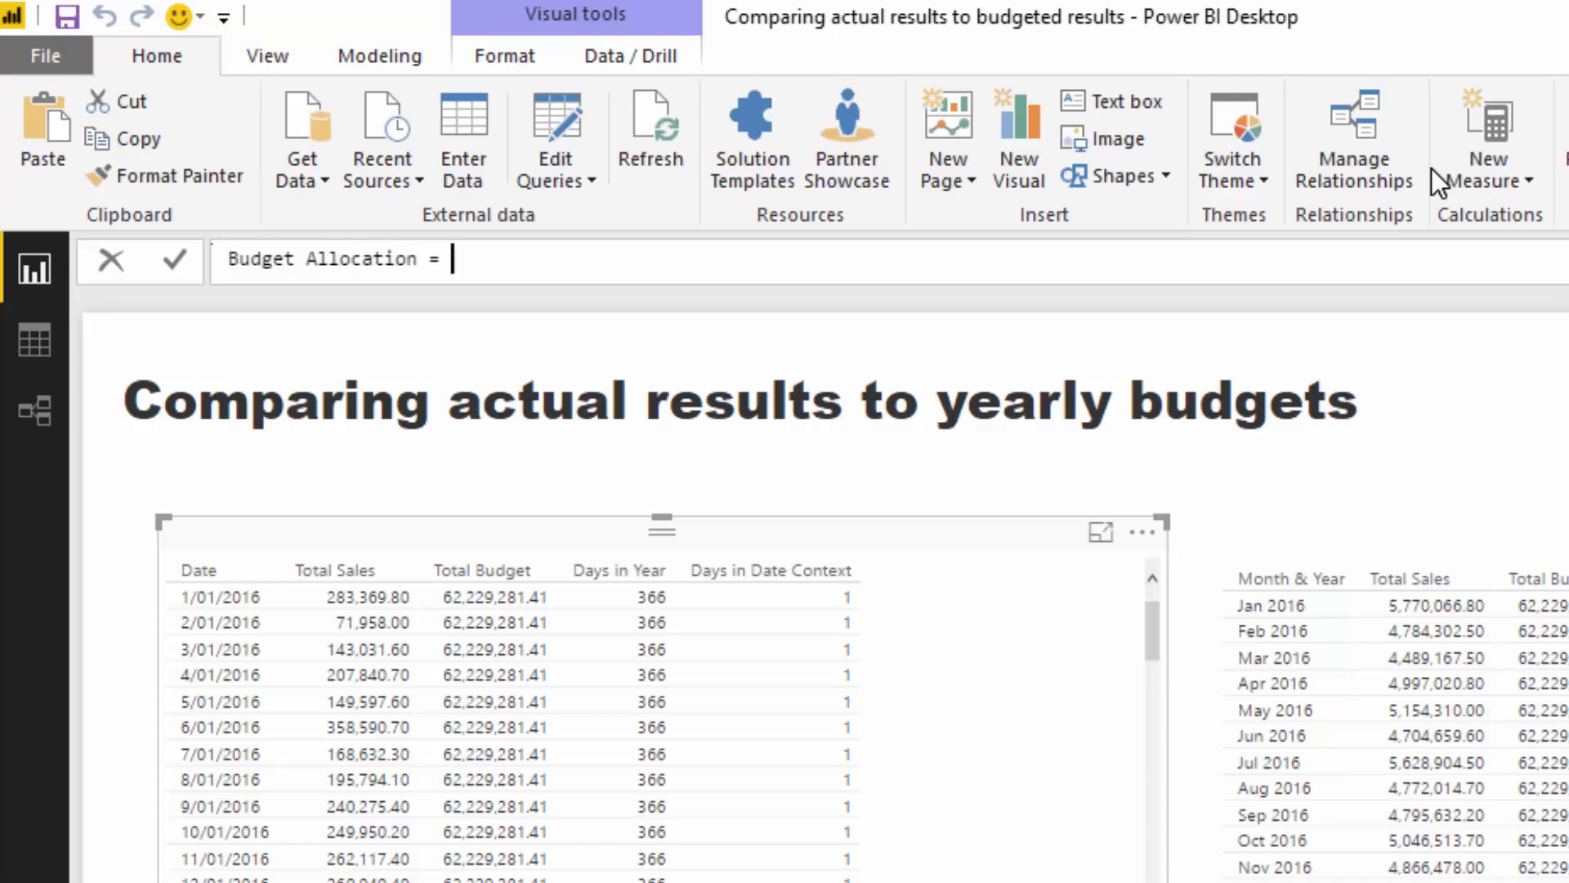
{"action": "type", "text": "([Days in Date Context]"}
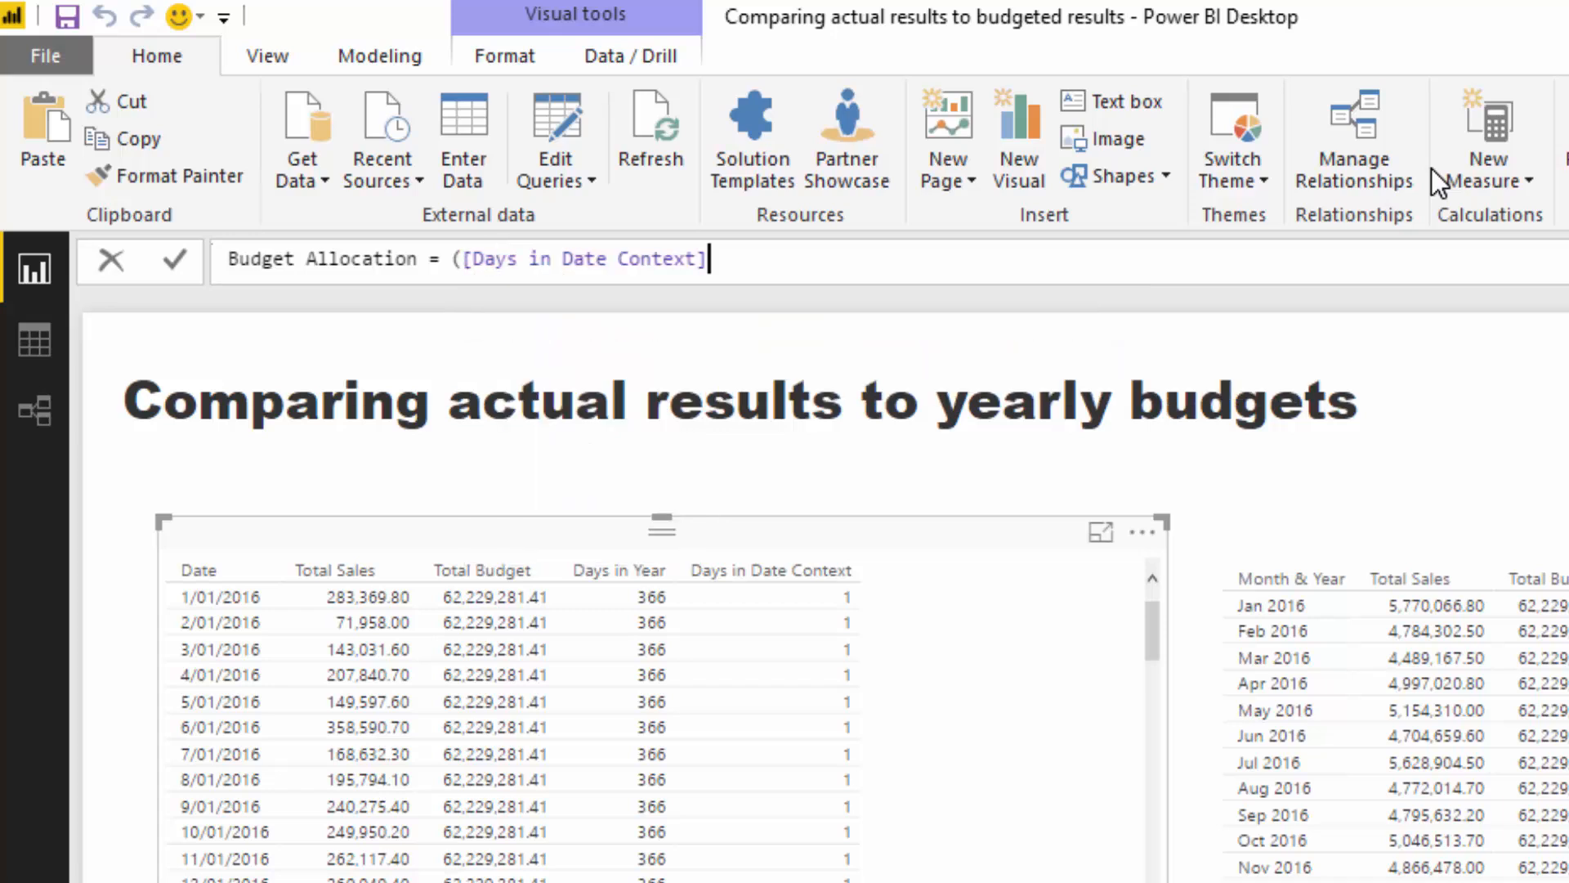
{"action": "type", "text": "/"}
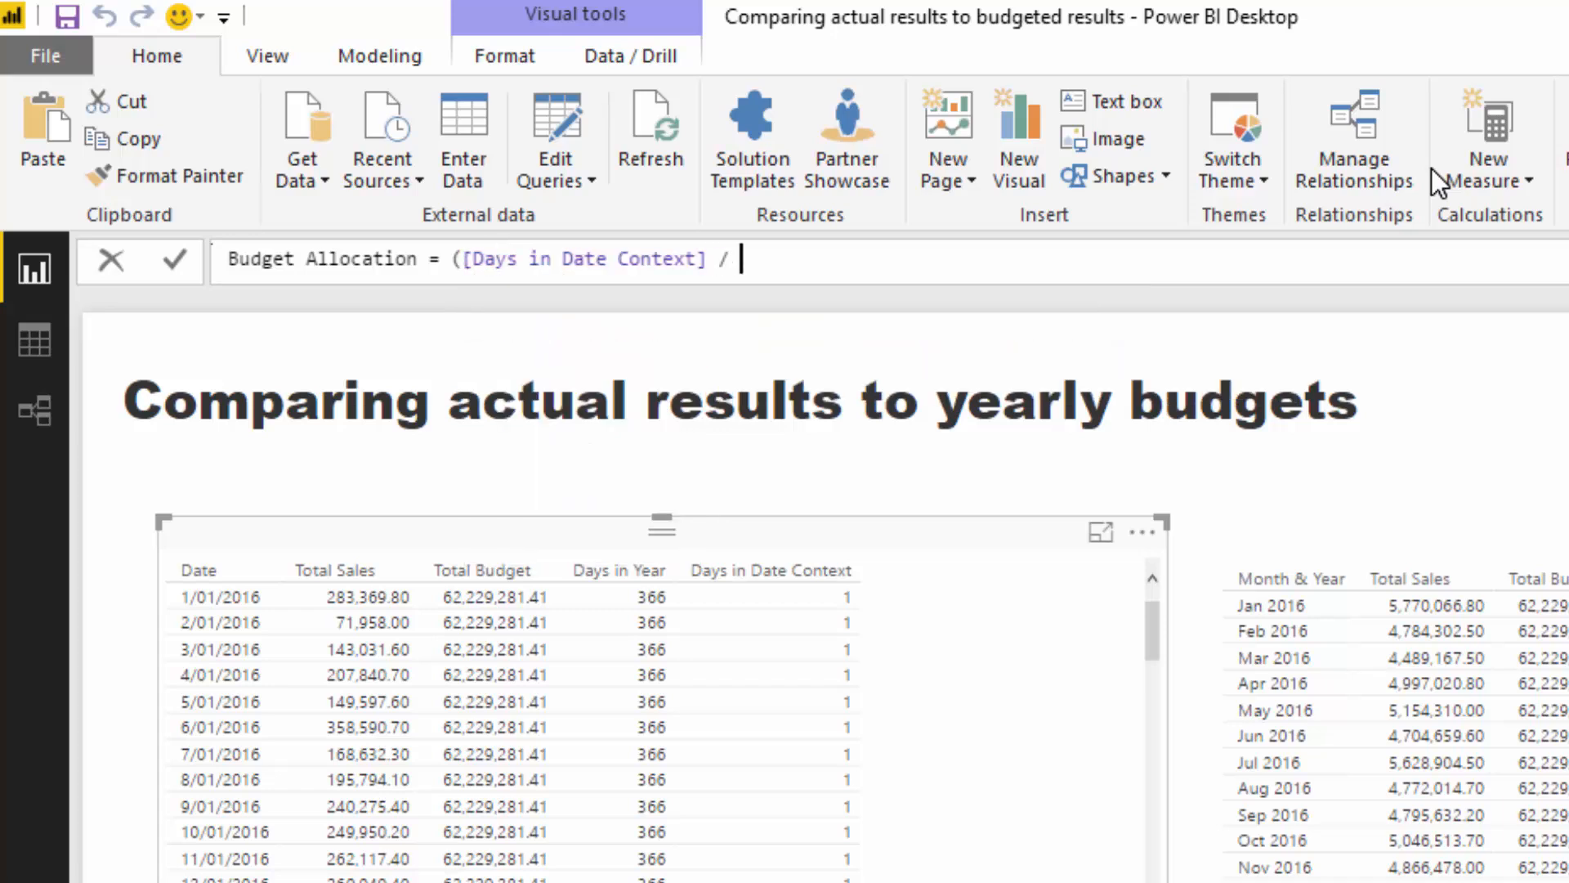
{"action": "type", "text": "[Days in Year]"}
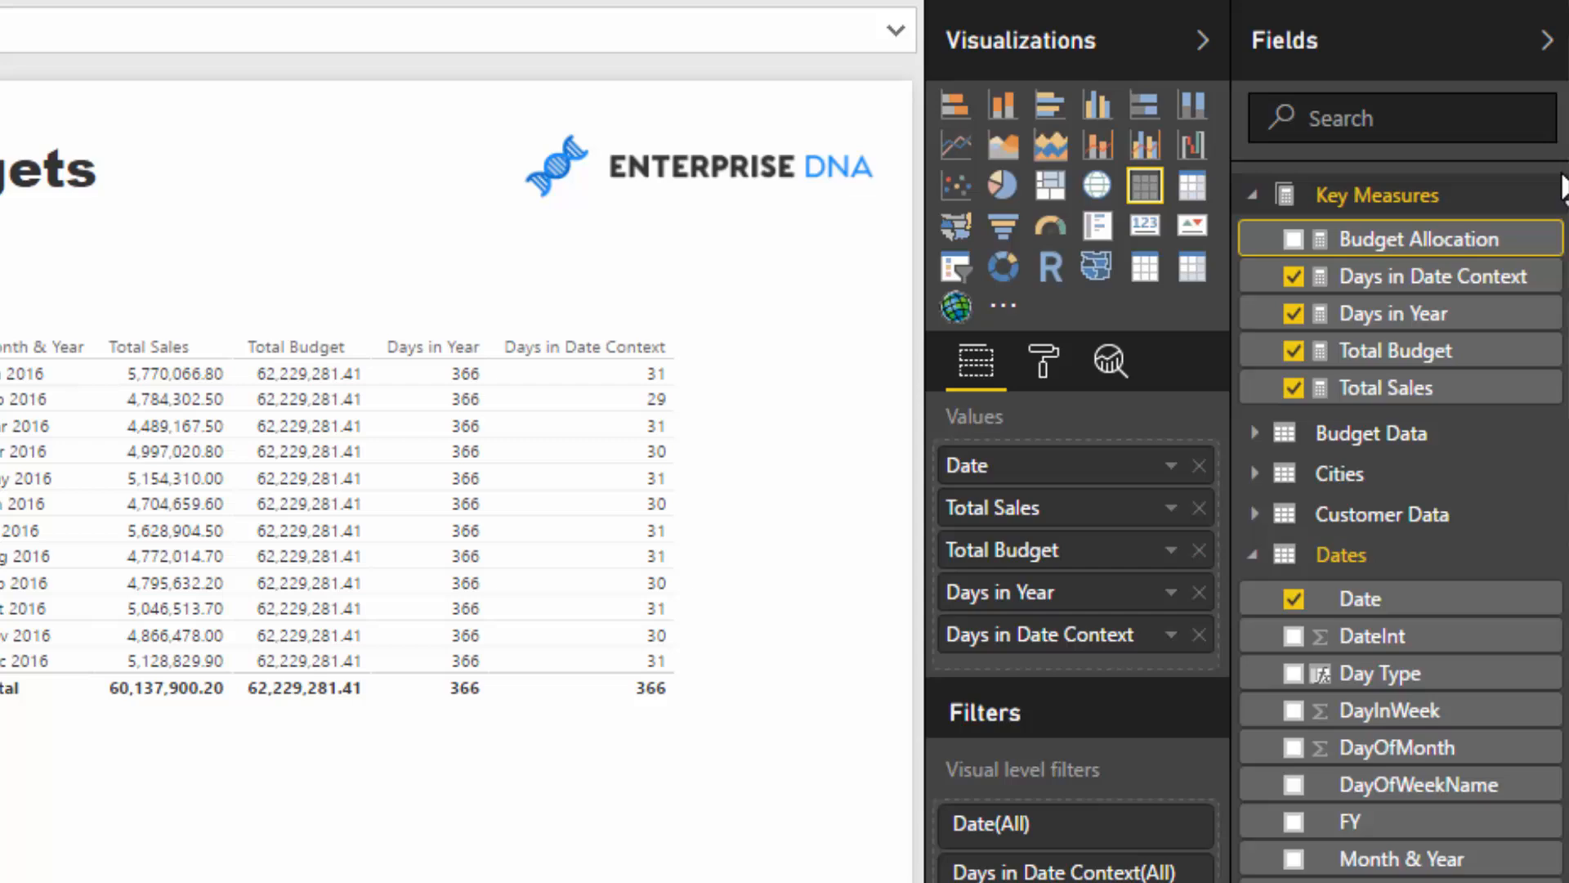
{"action": "left_click", "coordinate": [1294, 238]}
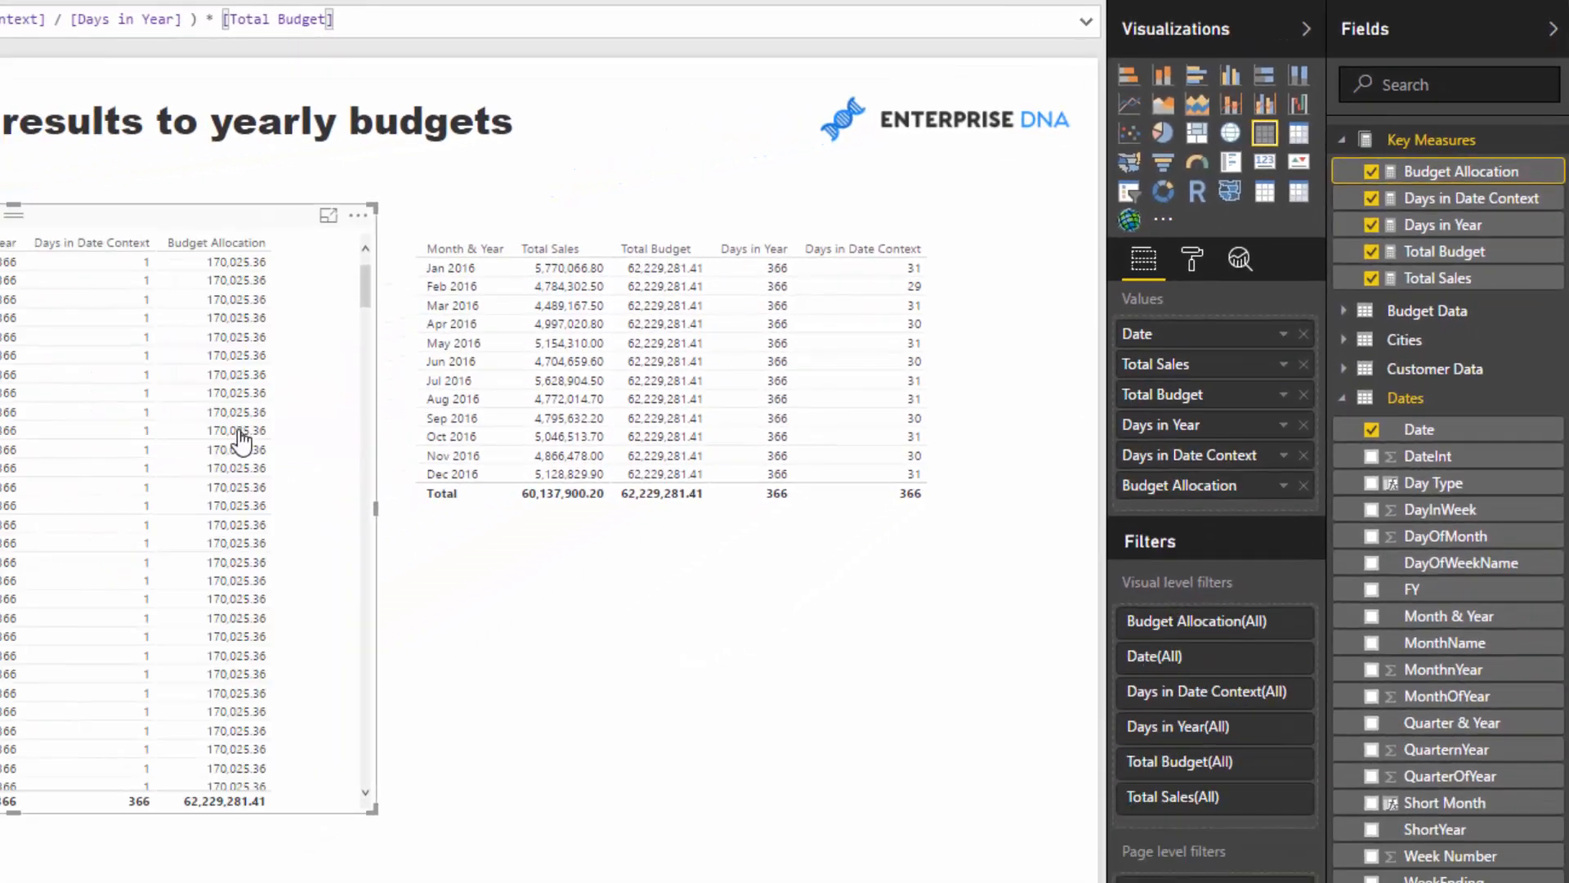
{"action": "mouse_move", "coordinate": [250, 281]}
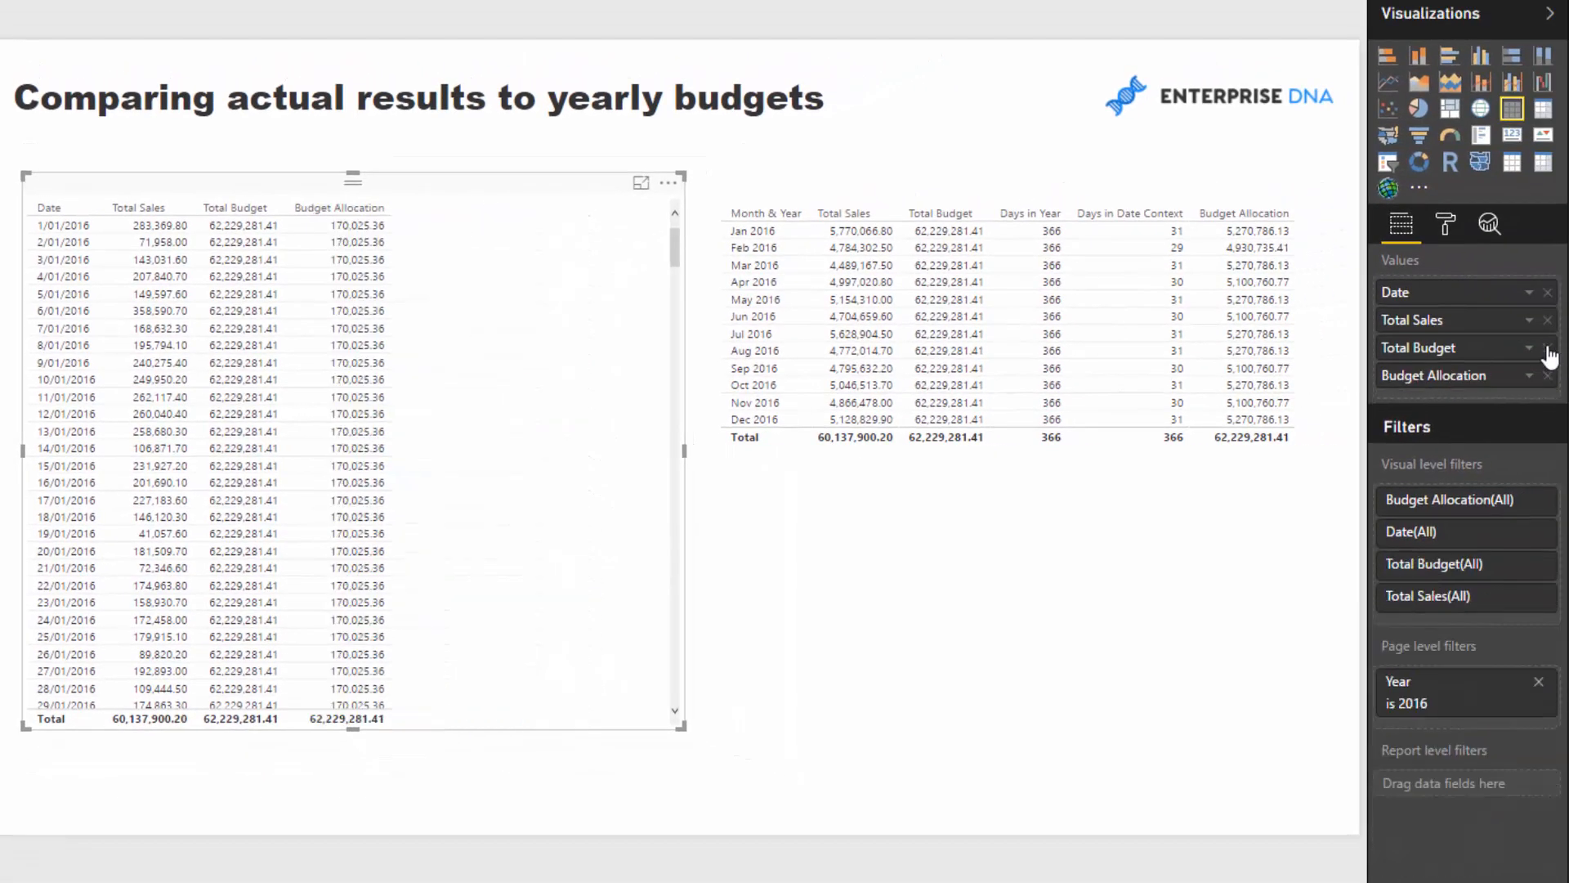
Remove extra fields and convert both daily and monthly tables to Line and clustered column charts
{"action": "left_click", "coordinate": [1548, 348]}
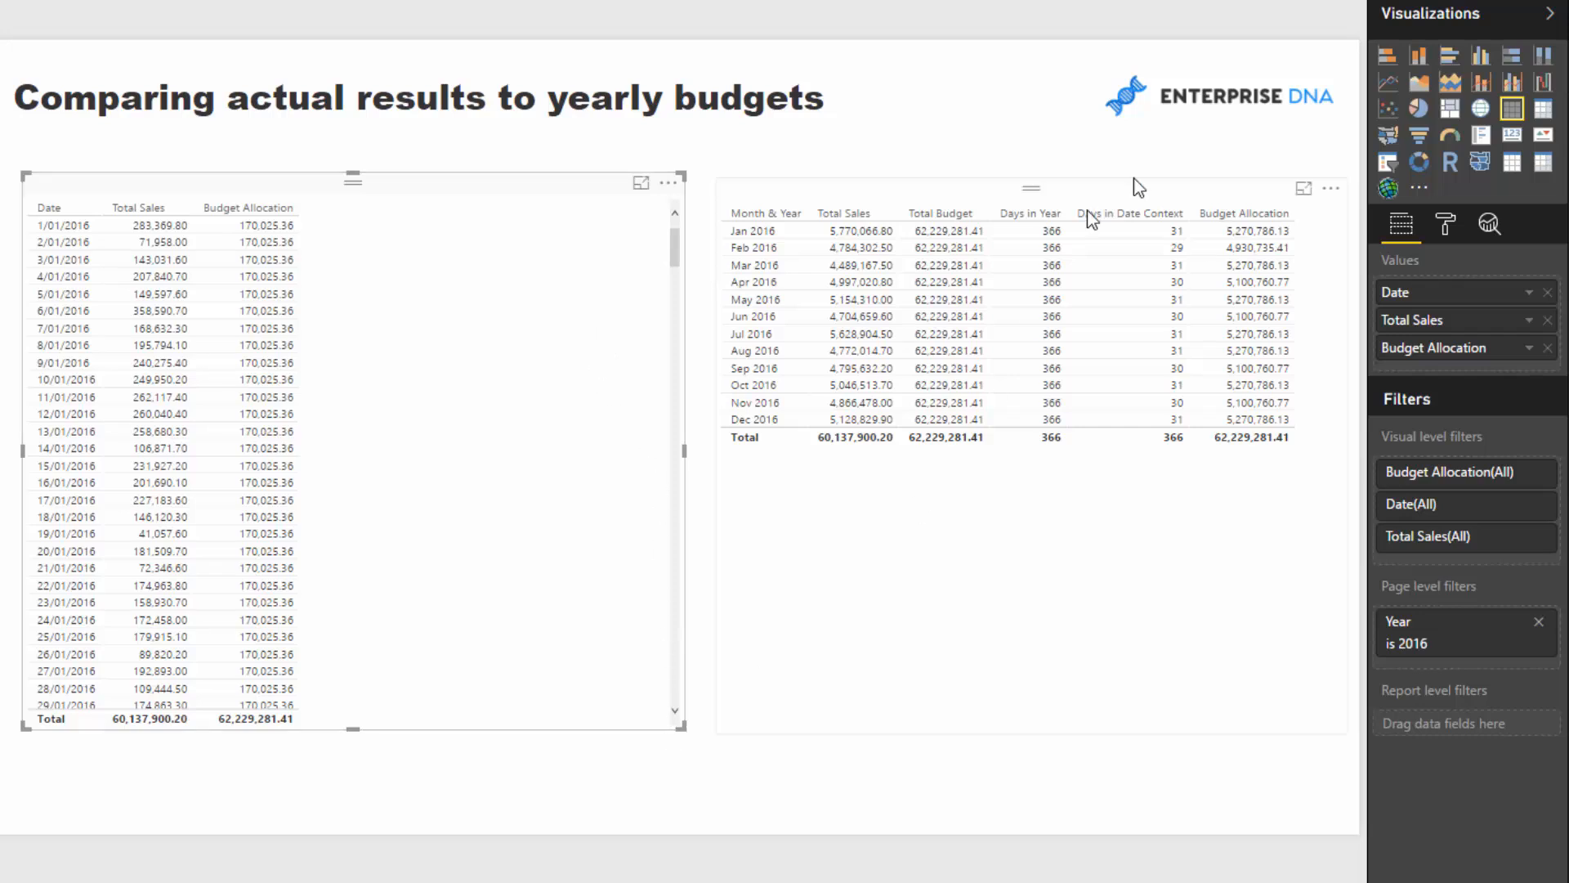
{"action": "mouse_move", "coordinate": [1423, 63]}
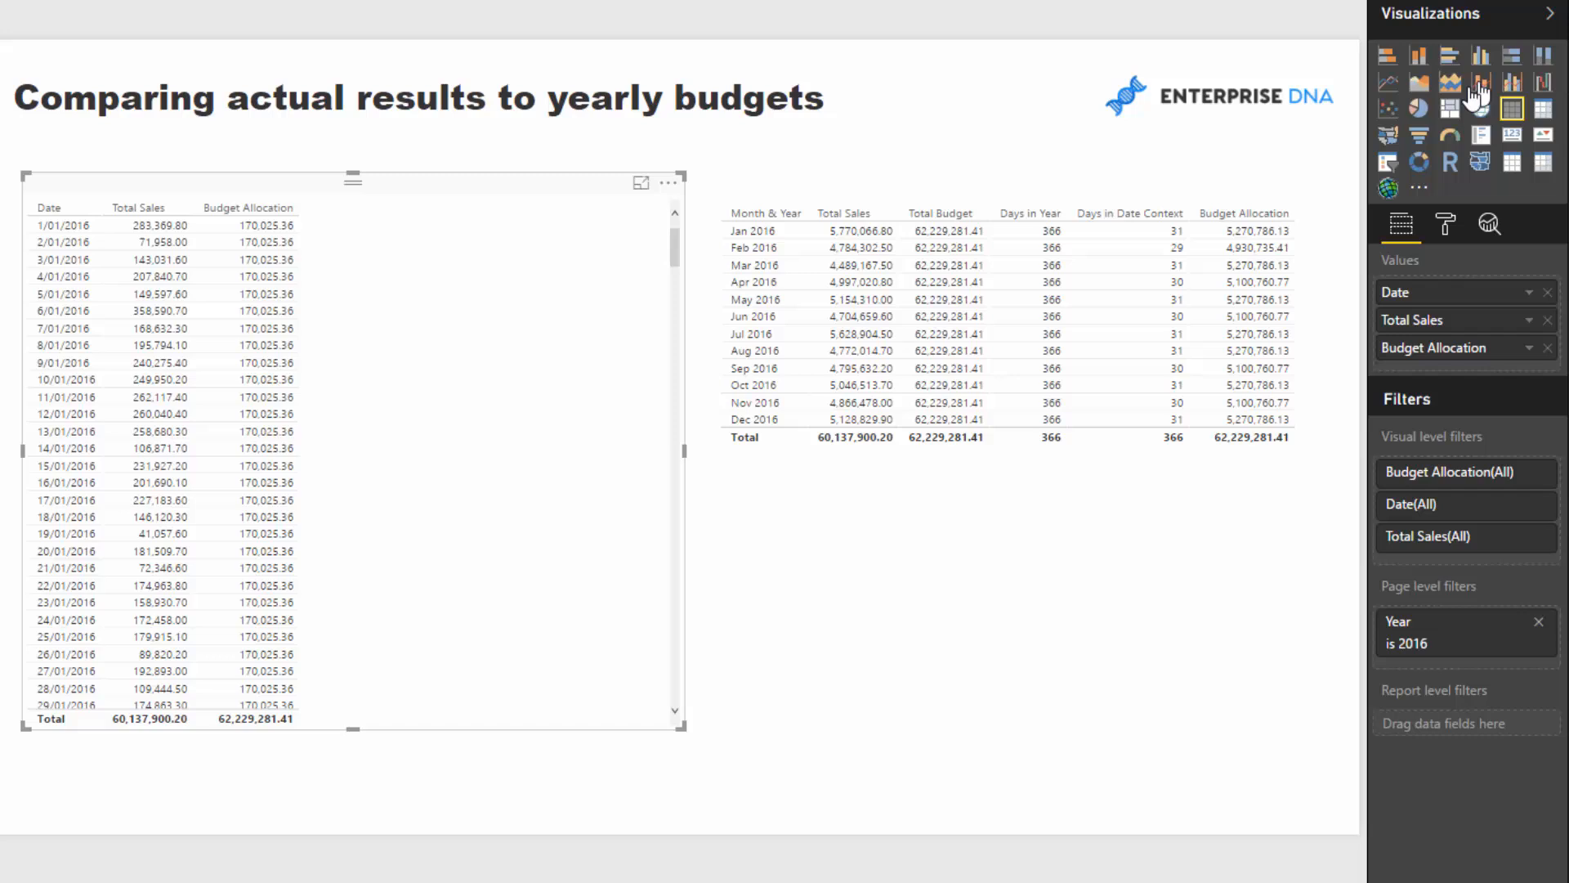
{"action": "left_click", "coordinate": [1481, 82]}
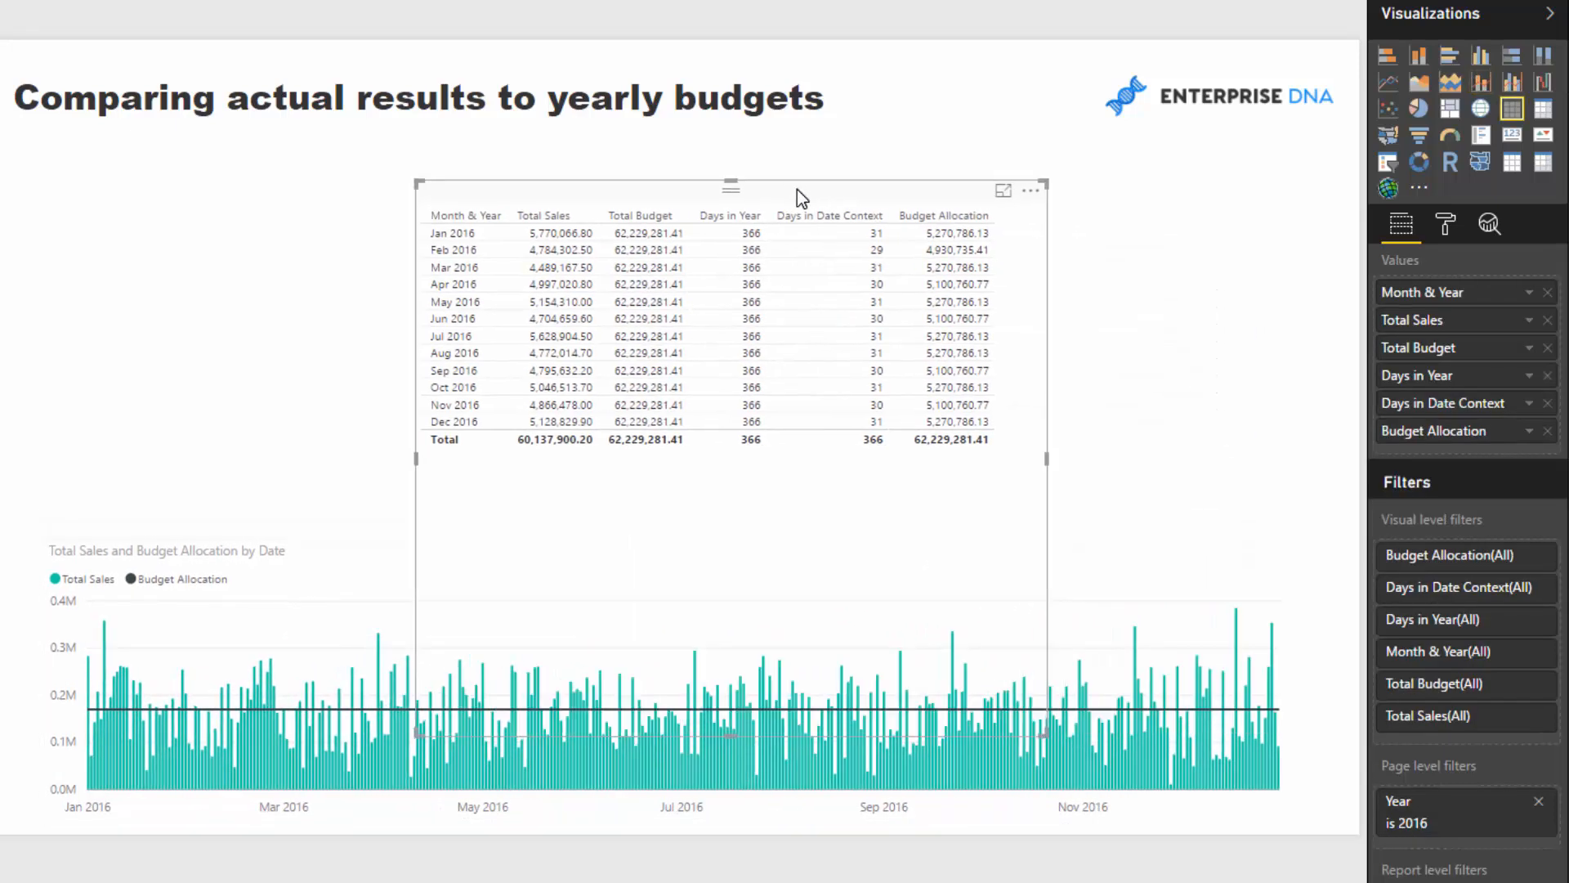
{"action": "left_click", "coordinate": [1548, 402]}
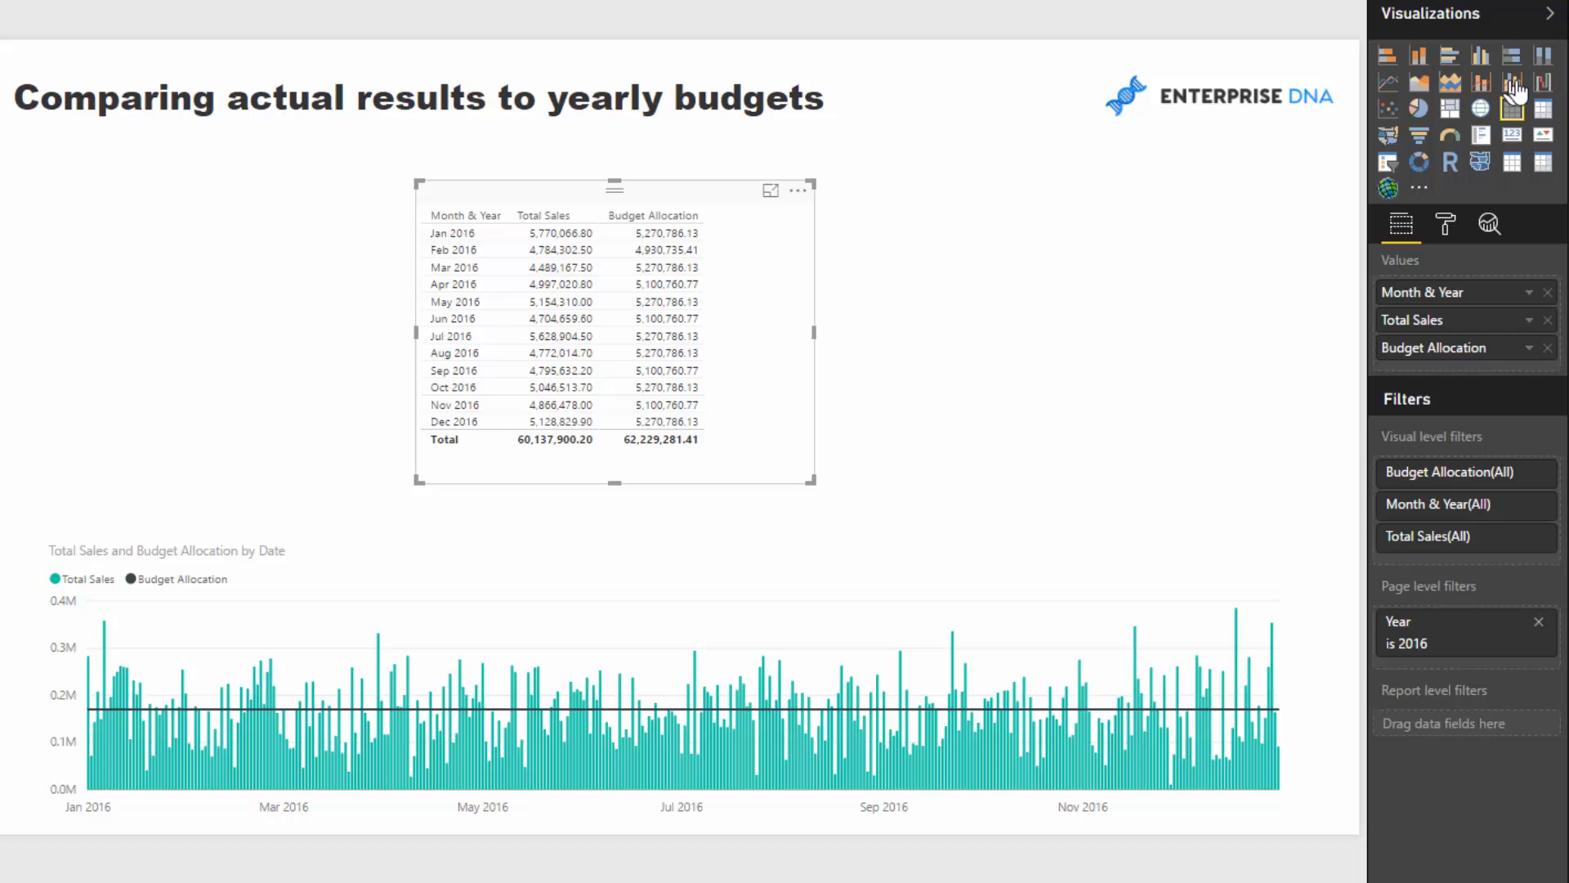
{"action": "left_click", "coordinate": [1512, 81]}
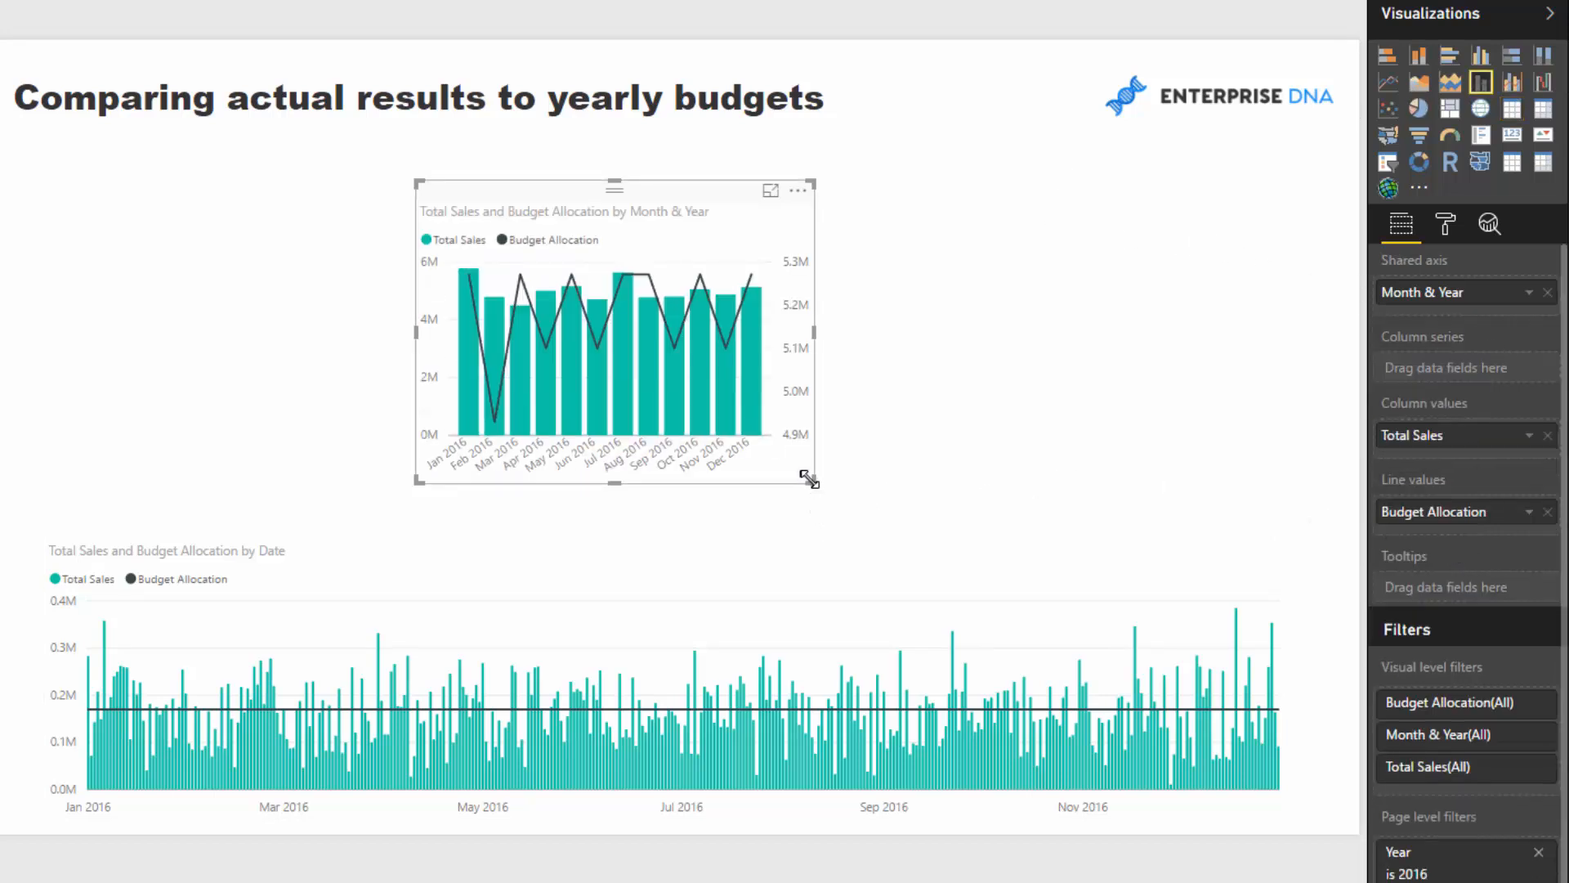
{"action": "left_click_drag", "start_coordinate": [809, 478], "coordinate": [1269, 475]}
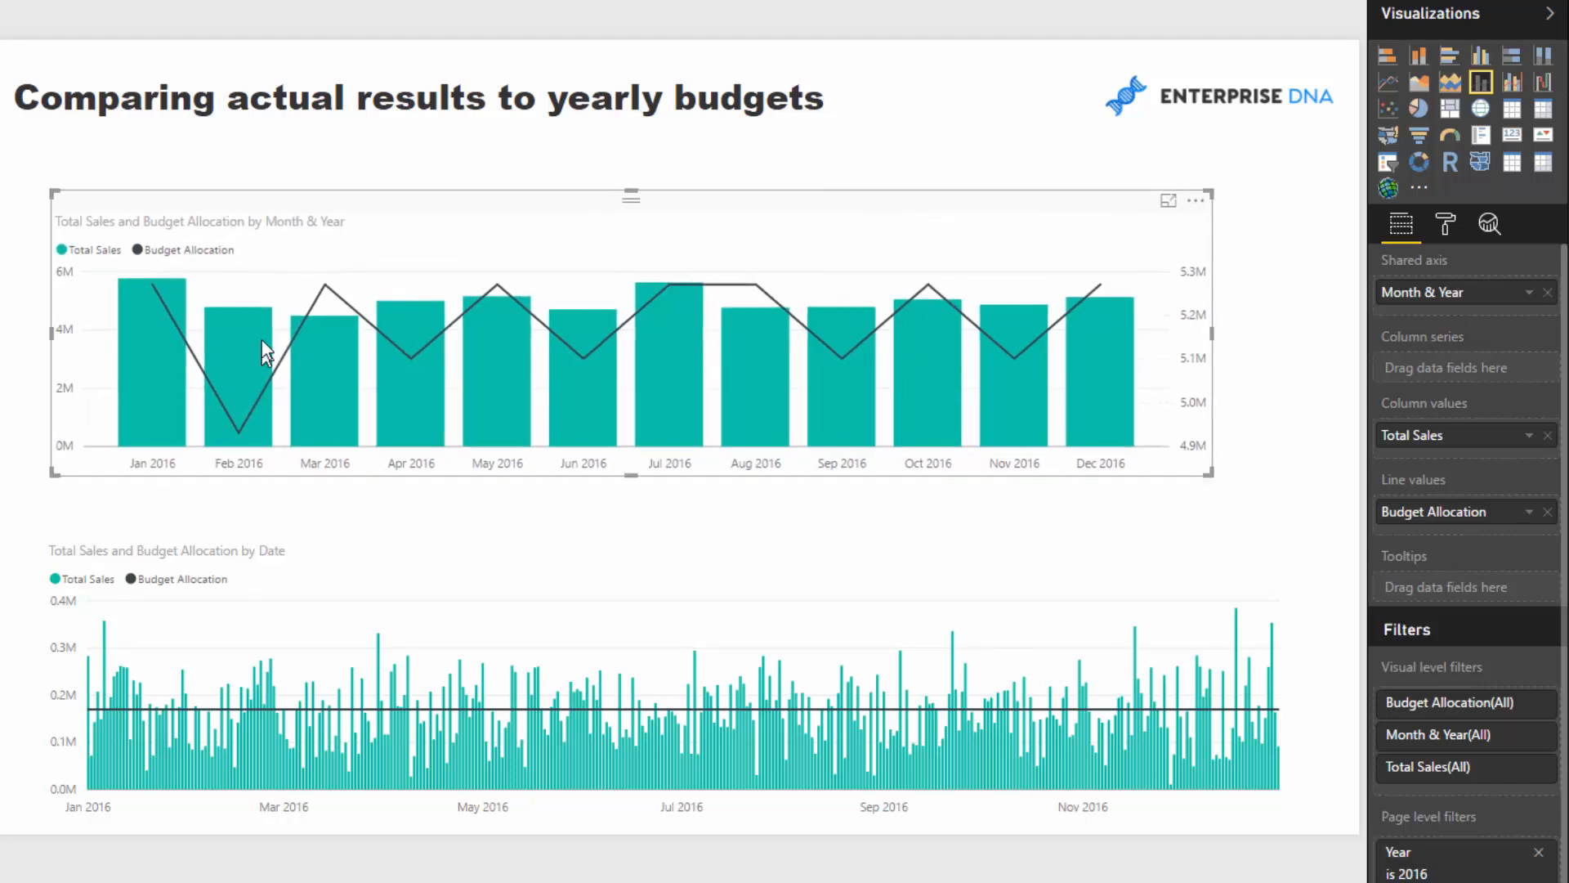
{"action": "mouse_move", "coordinate": [1259, 339]}
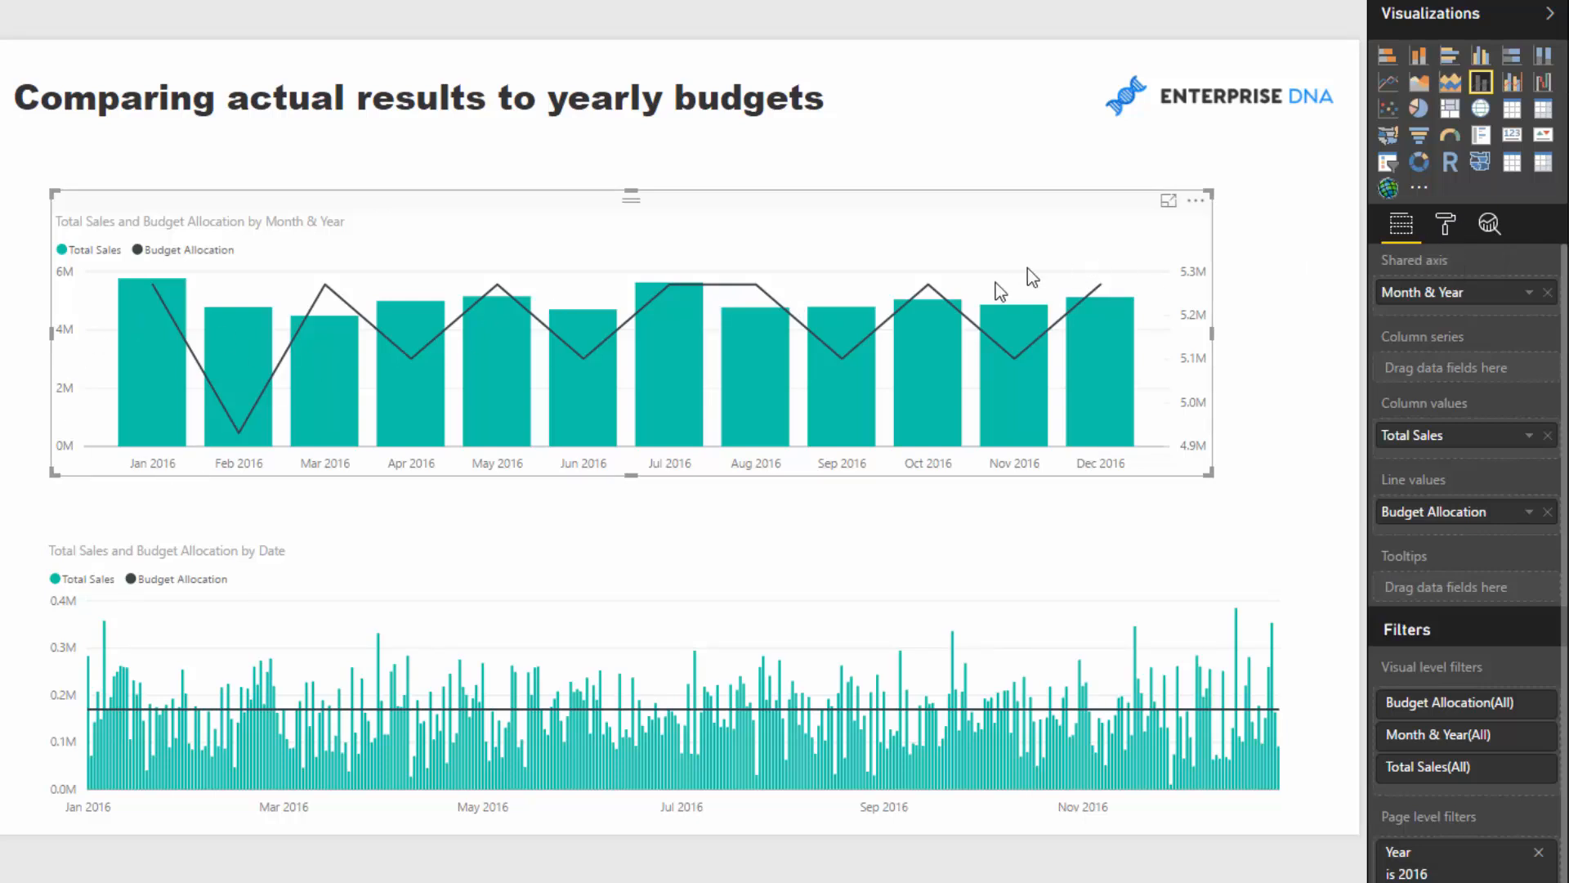
Set the monthly chart's Budget Allocation line axis to start at 0 and end at 6000000
{"action": "left_click", "coordinate": [1398, 223]}
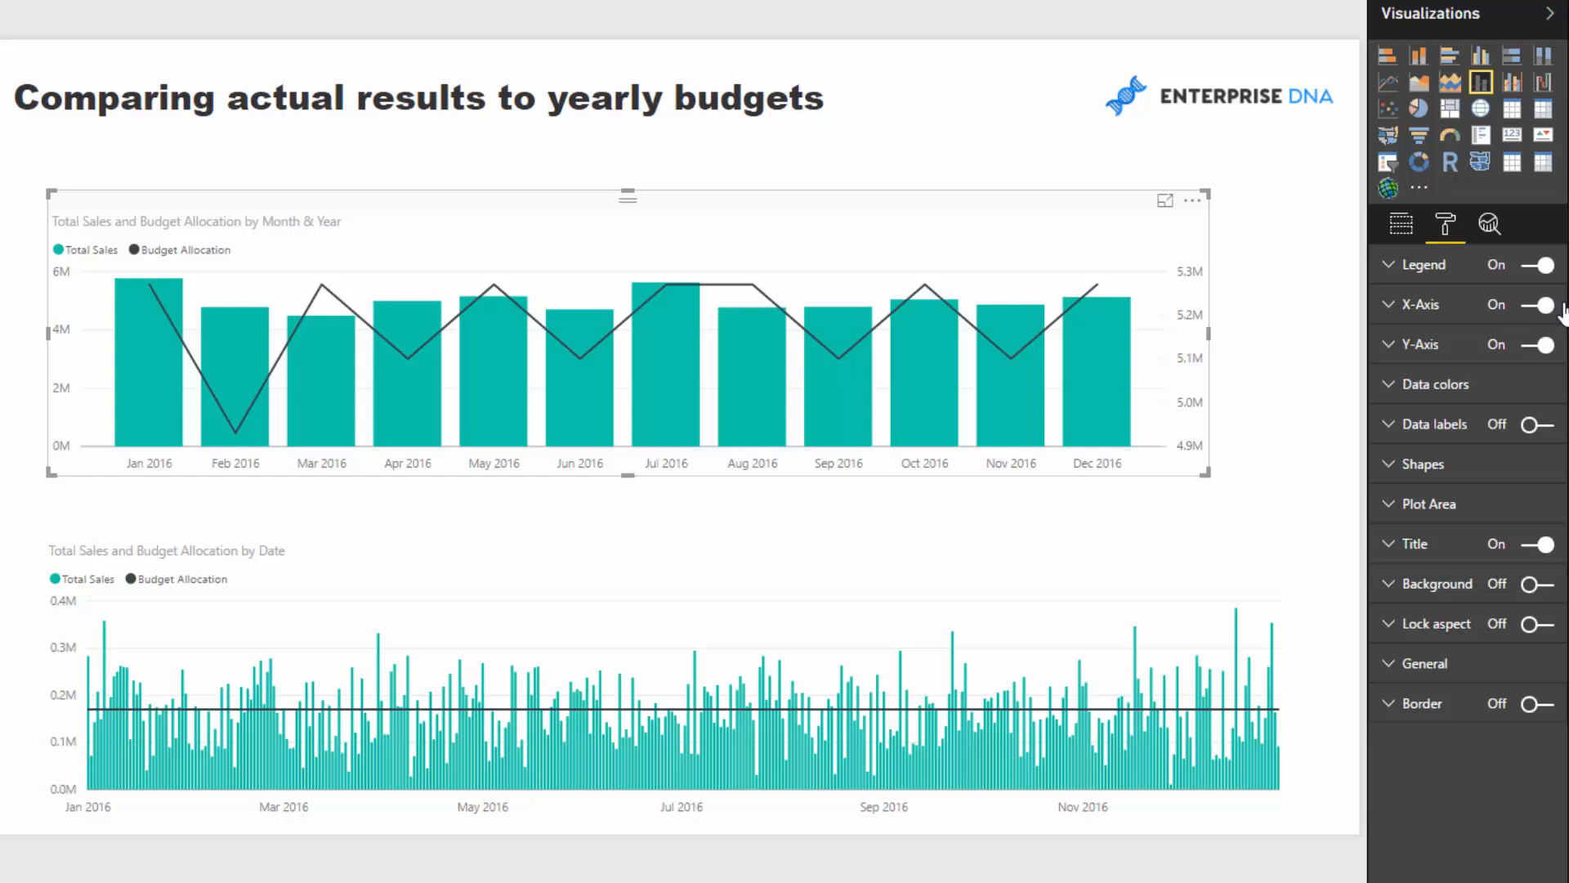
{"action": "left_click", "coordinate": [1419, 344]}
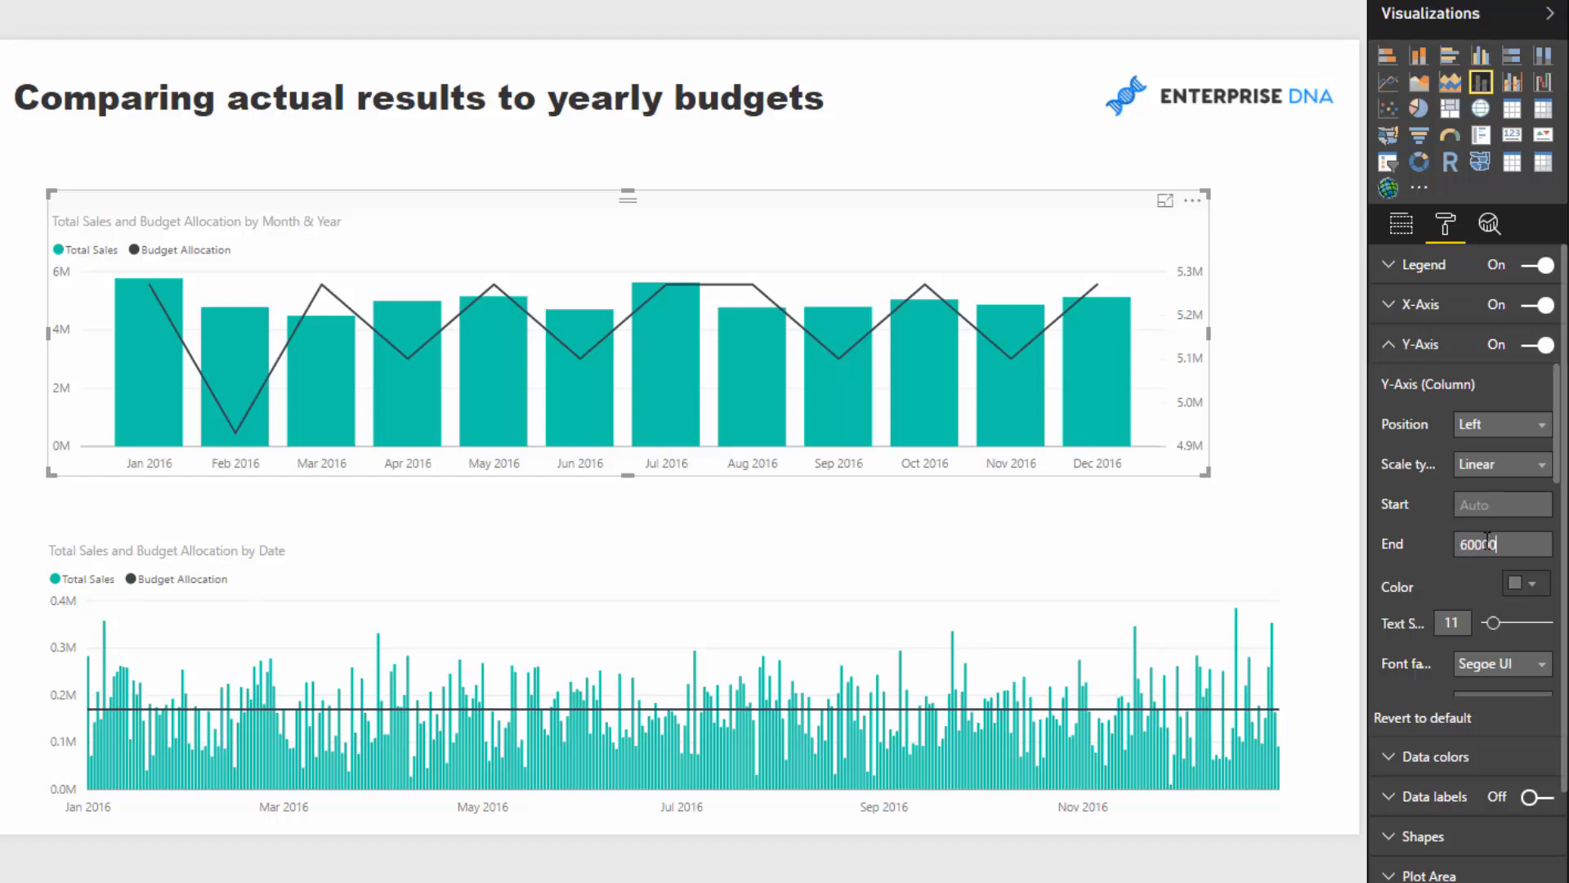
{"action": "type", "text": "5999997"}
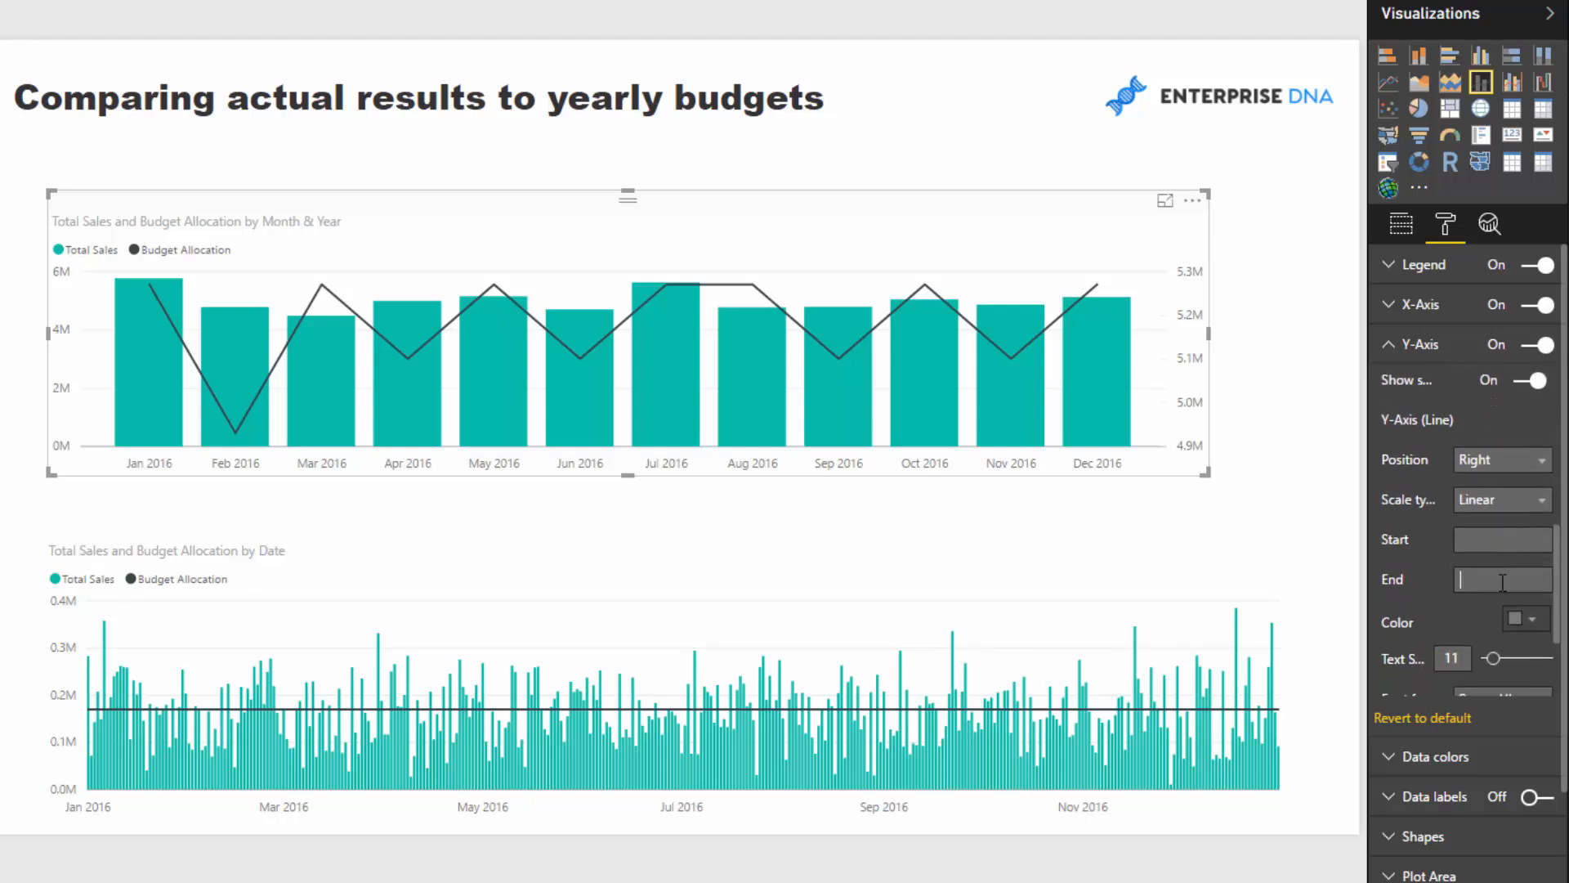
{"action": "type", "text": "6000000"}
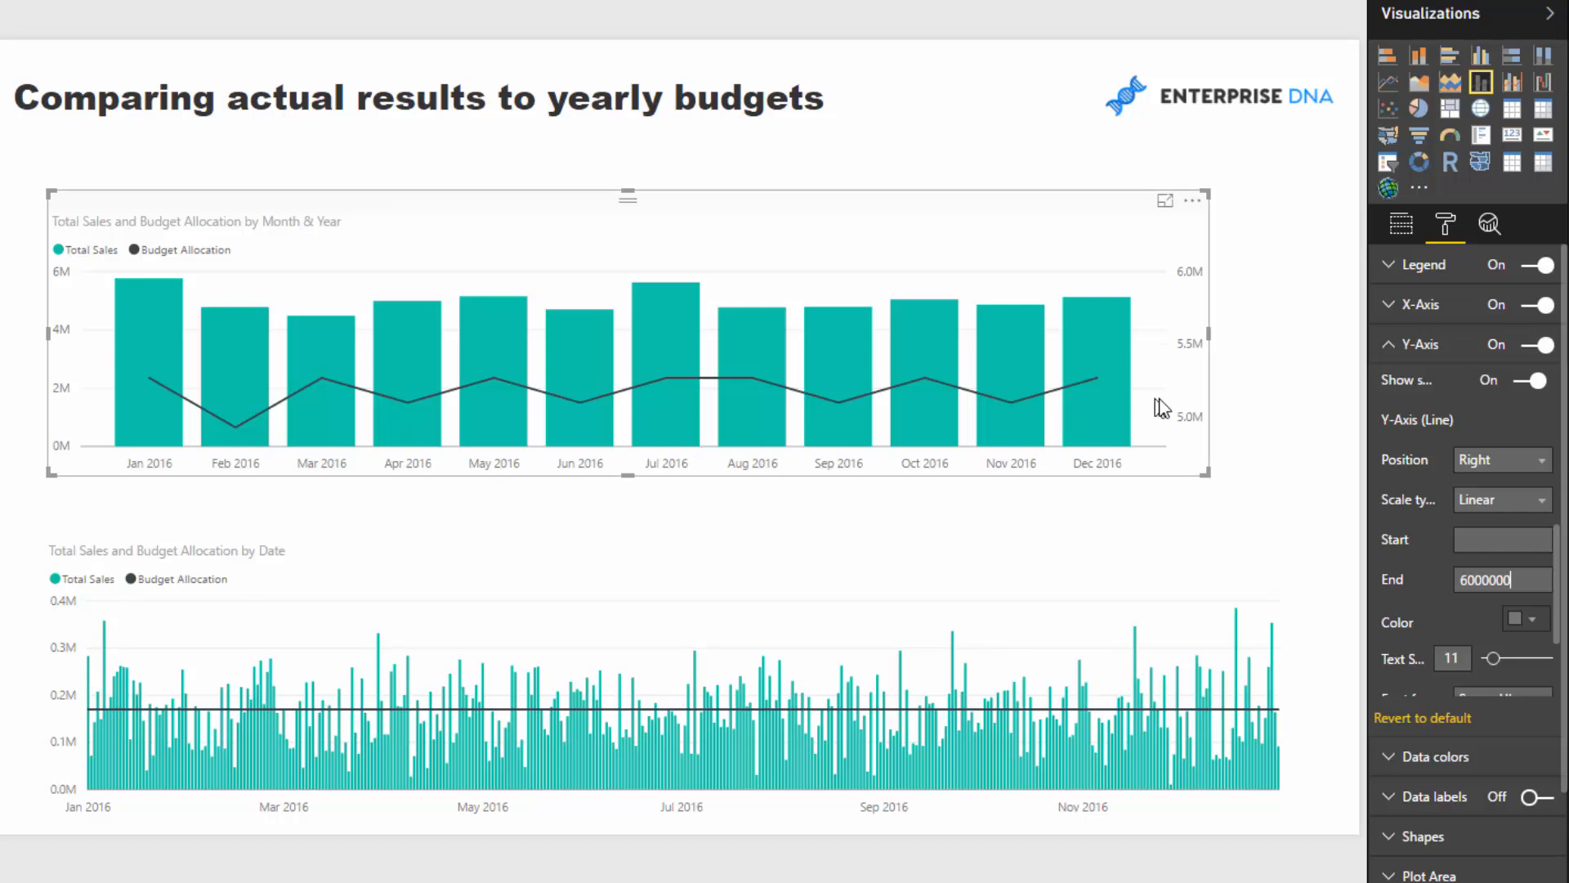
{"action": "mouse_move", "coordinate": [1211, 357]}
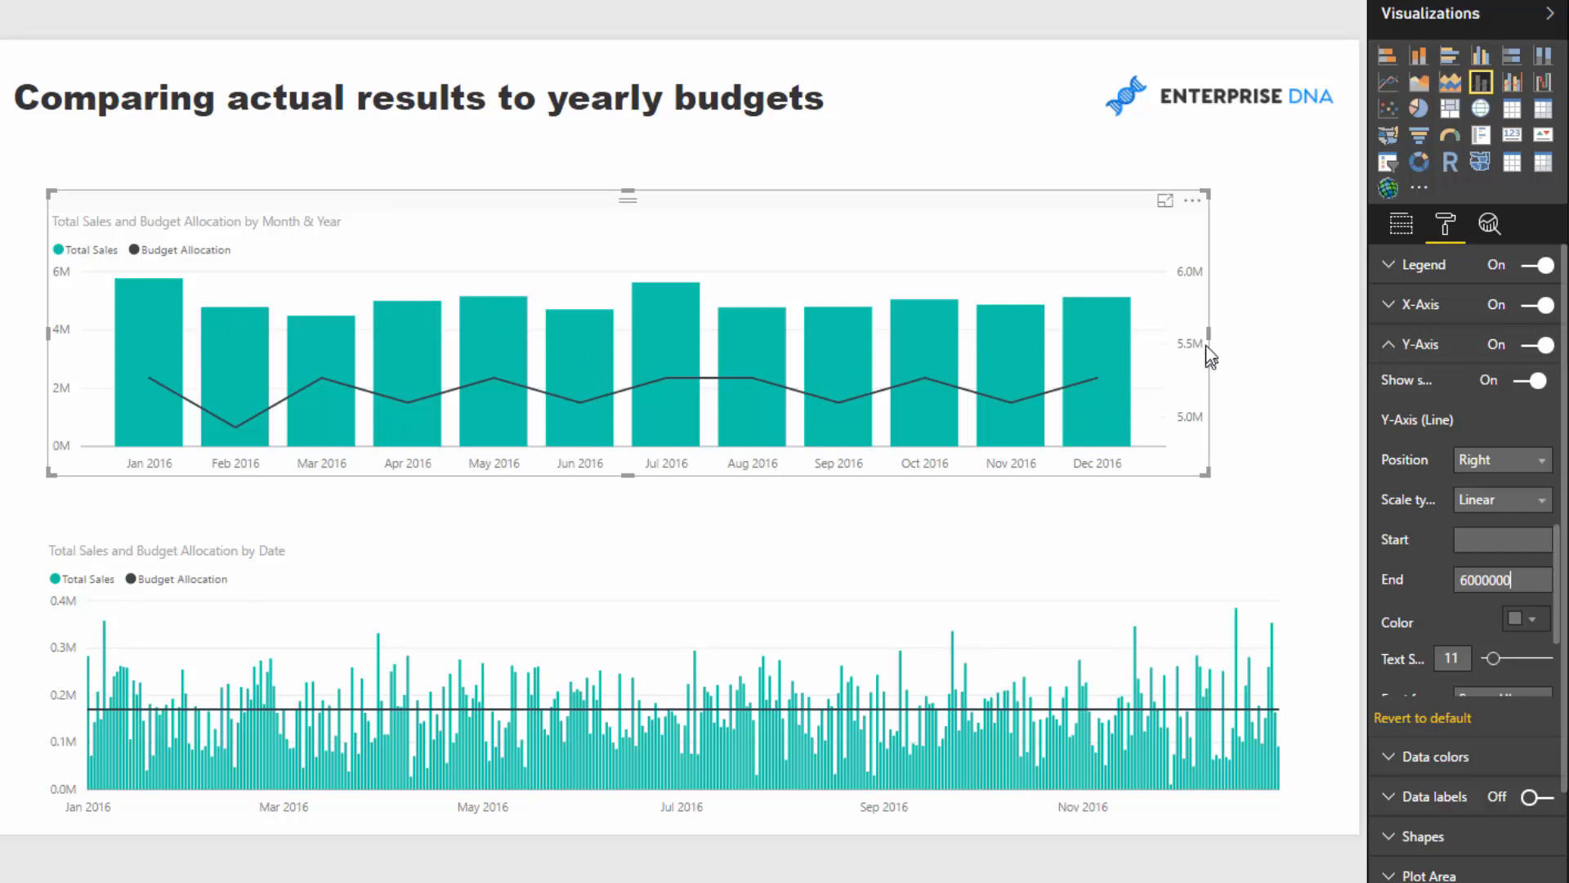
{"action": "type", "text": "0"}
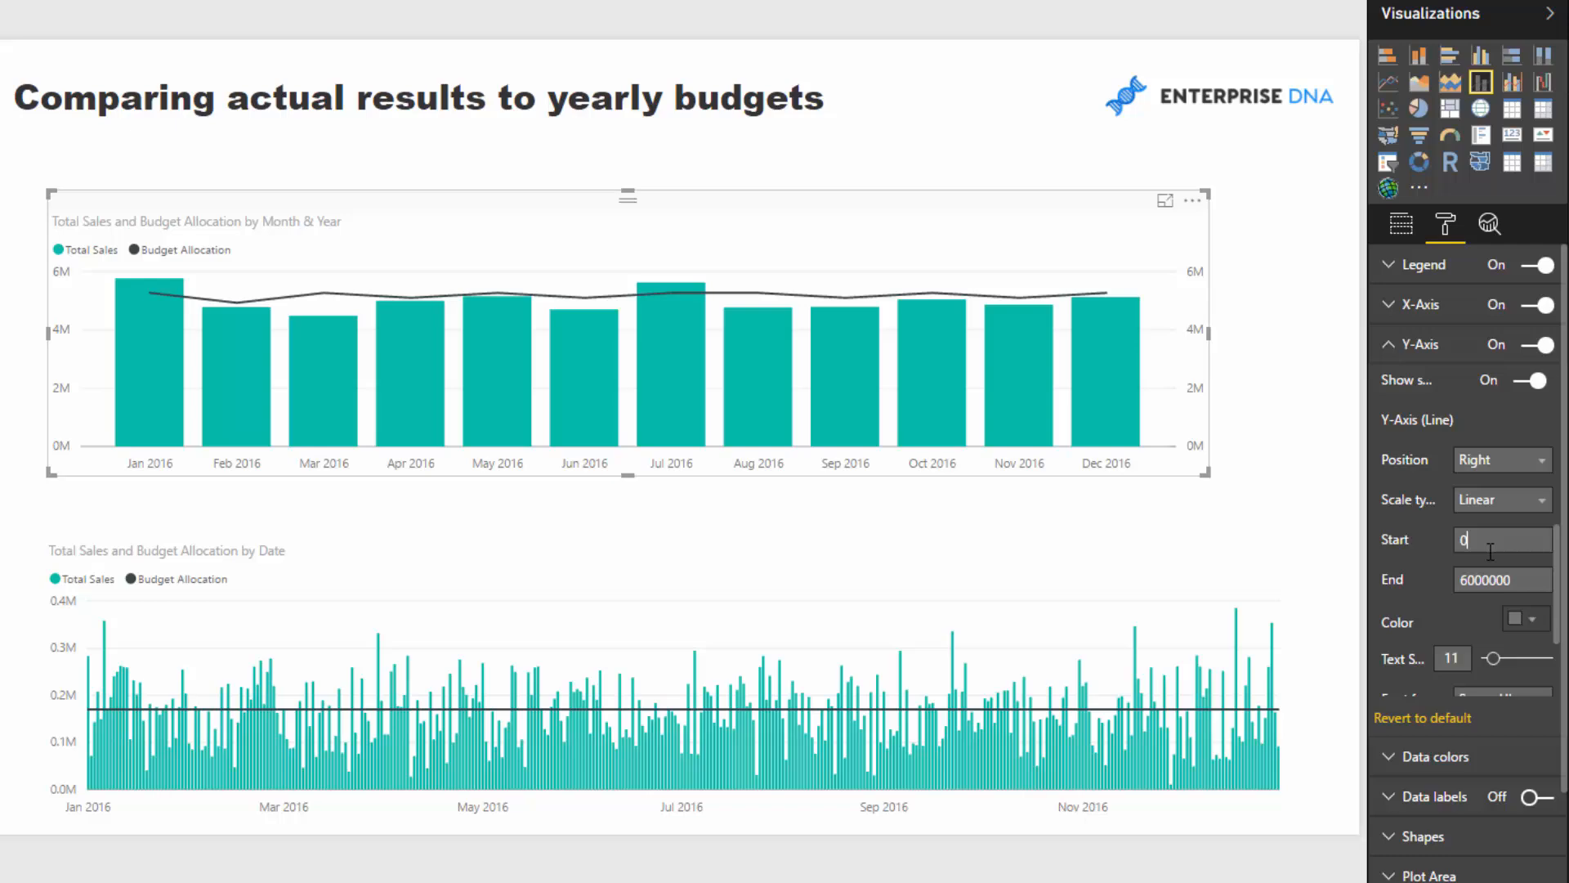
{"action": "mouse_move", "coordinate": [834, 206]}
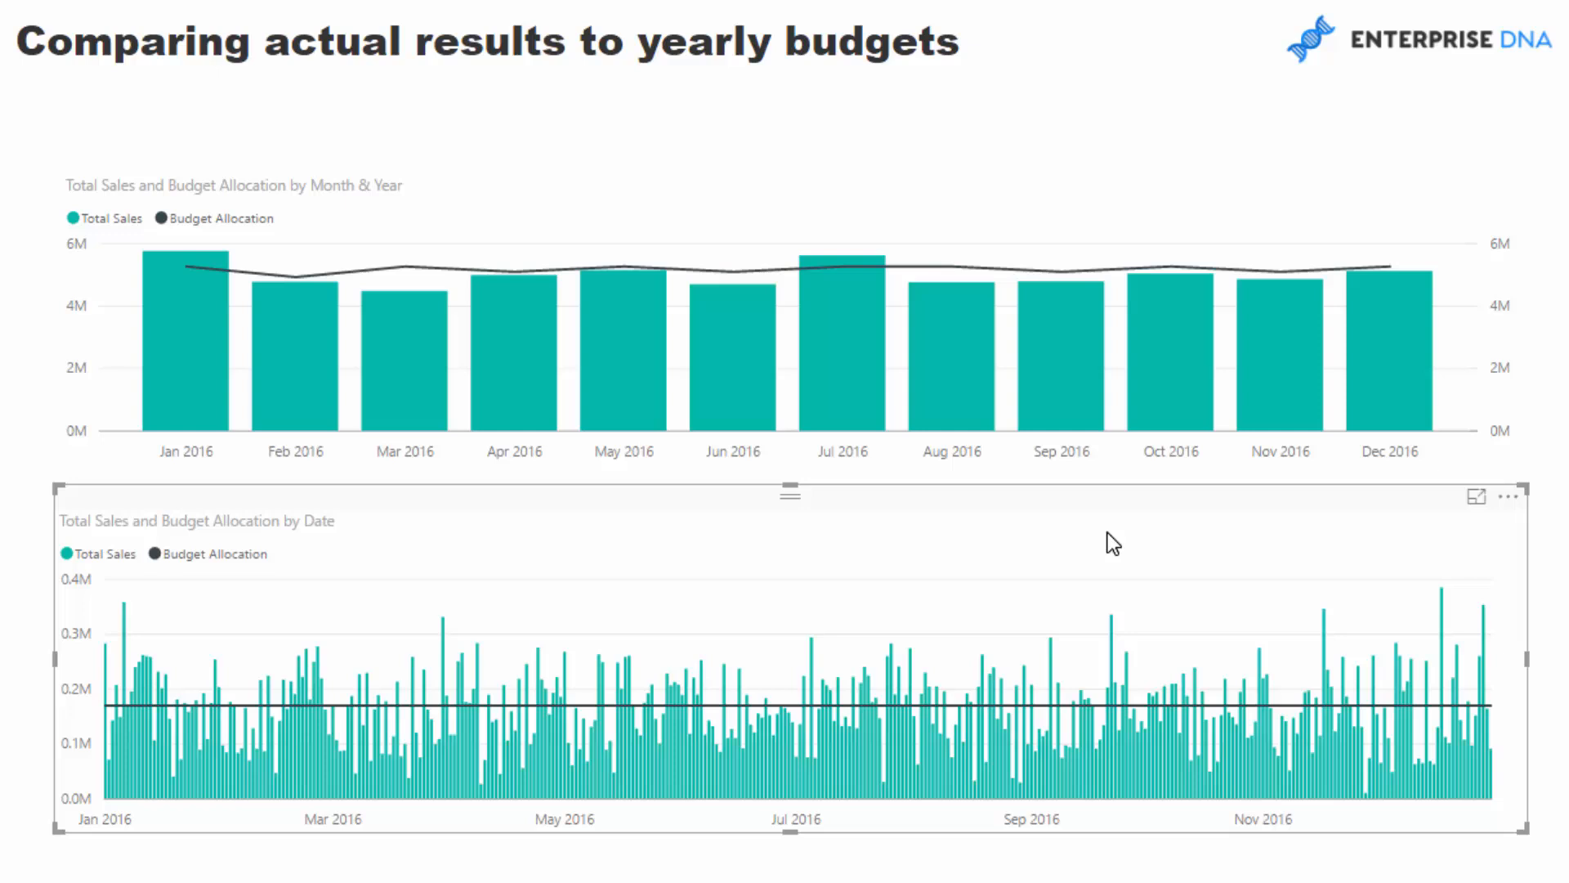
{"action": "mouse_move", "coordinate": [1141, 526]}
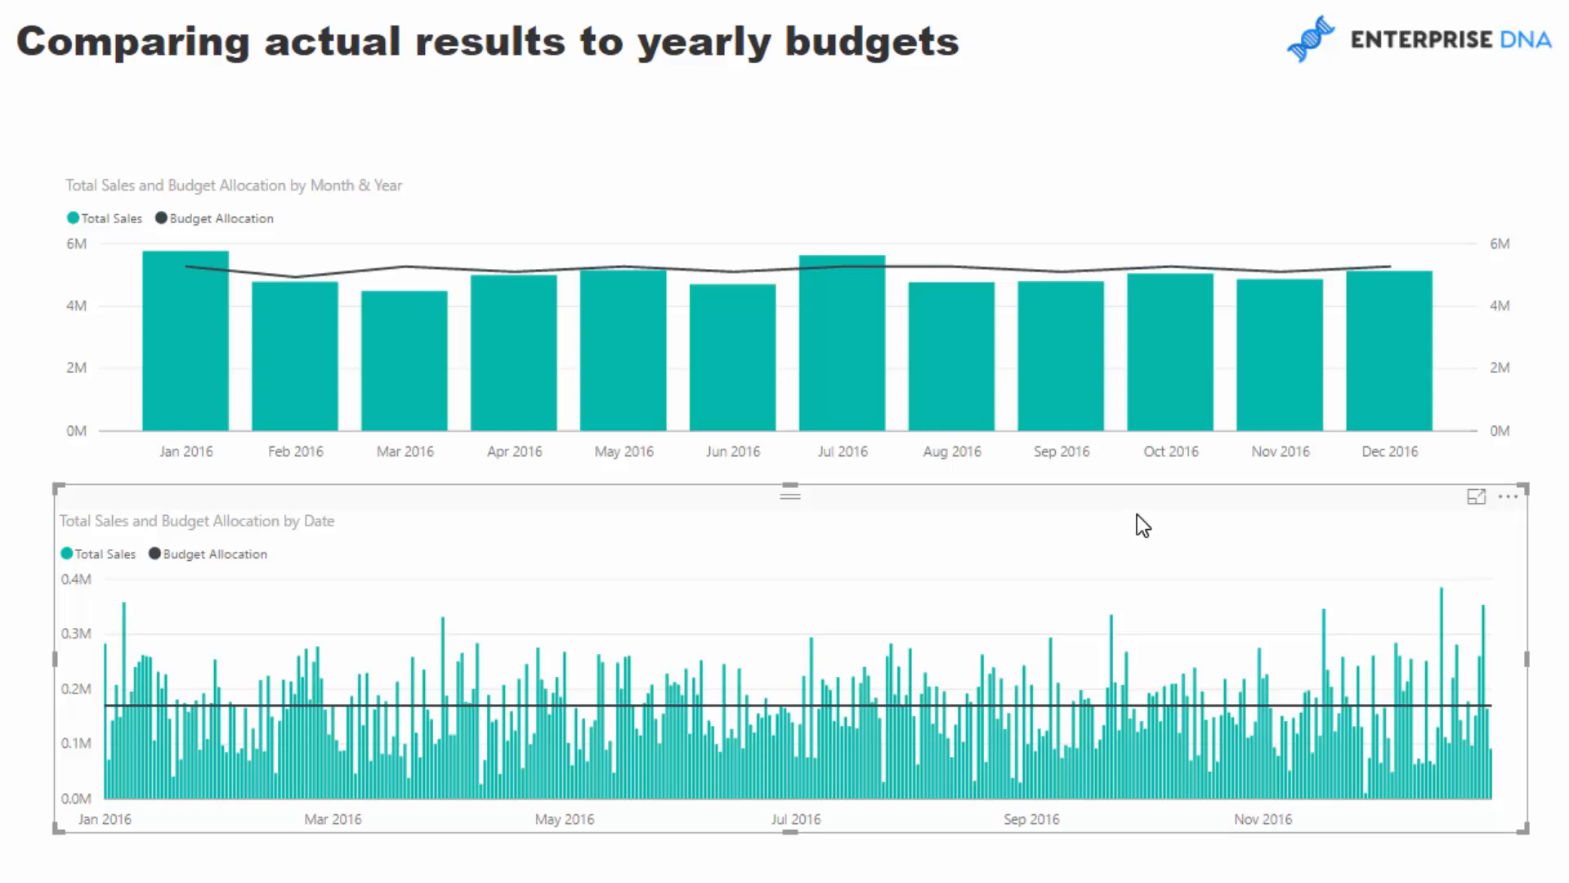
{"action": "mouse_move", "coordinate": [1142, 523]}
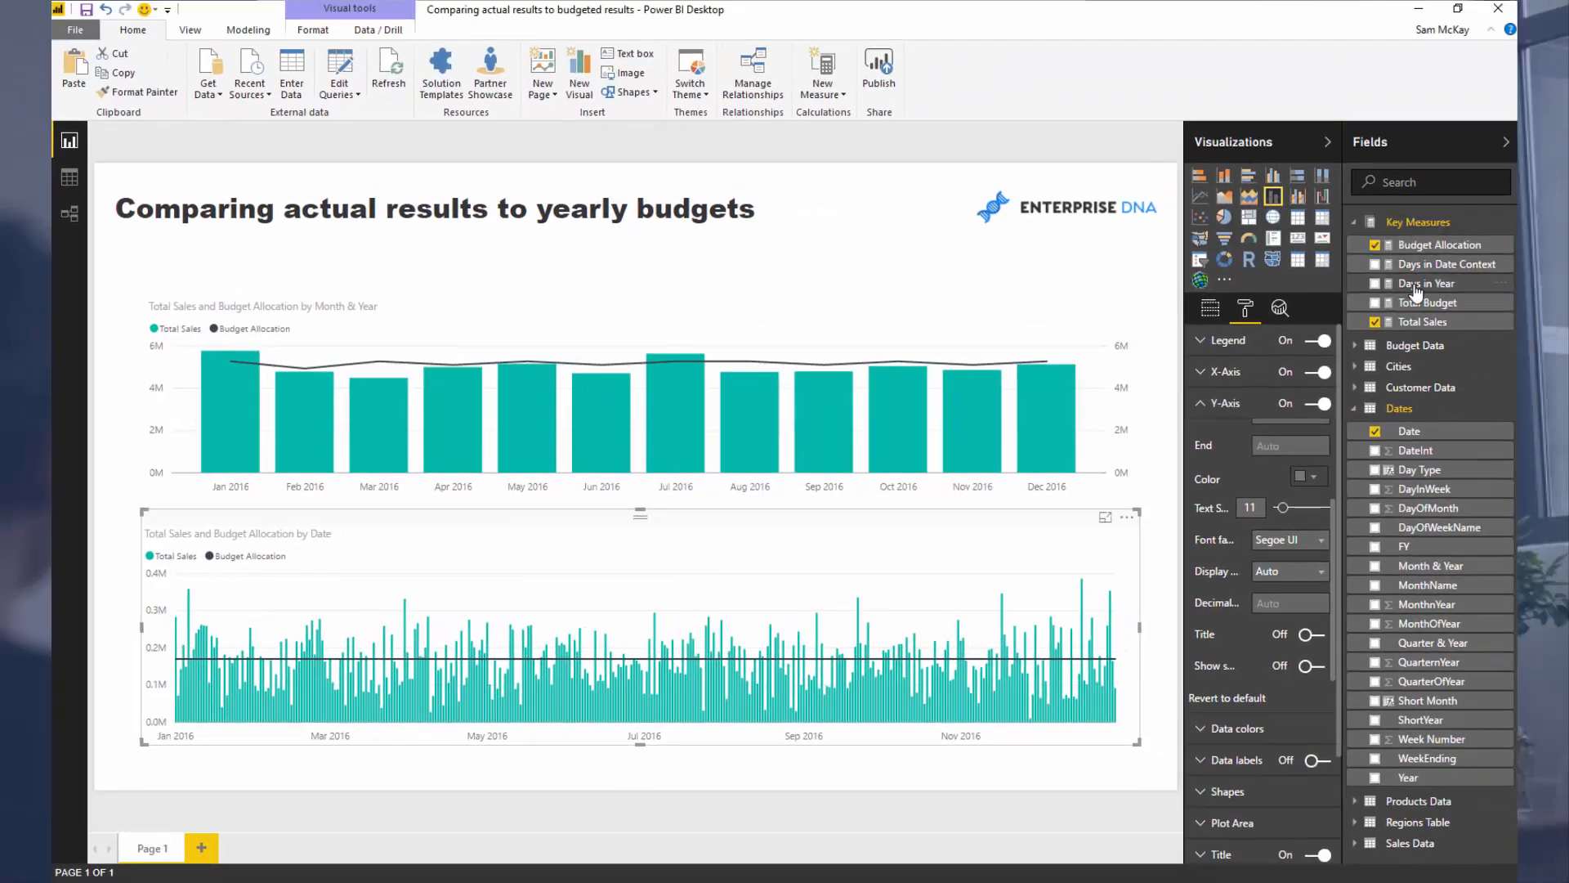
Select the Total Budget measure to display its SUM formula in the formula bar
{"action": "left_click", "coordinate": [1429, 303]}
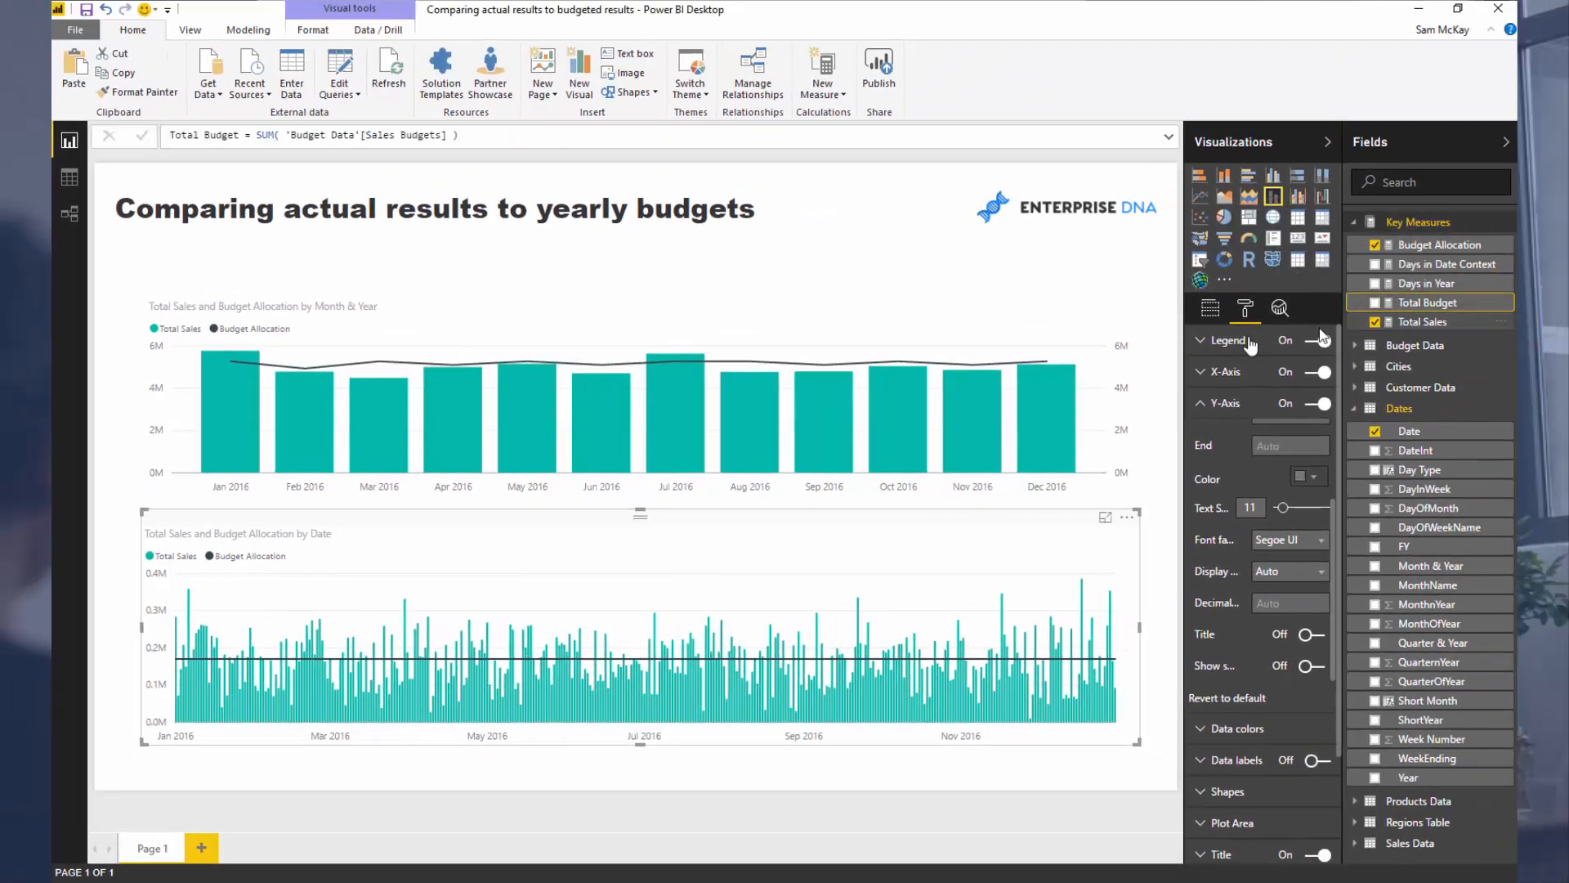